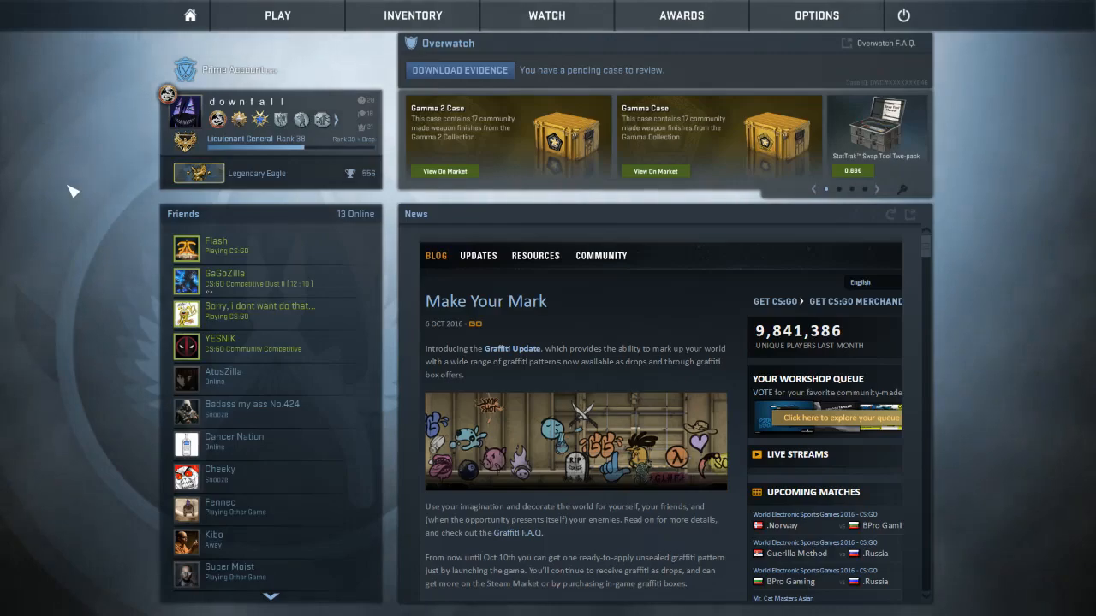
mouse_move(98, 156)
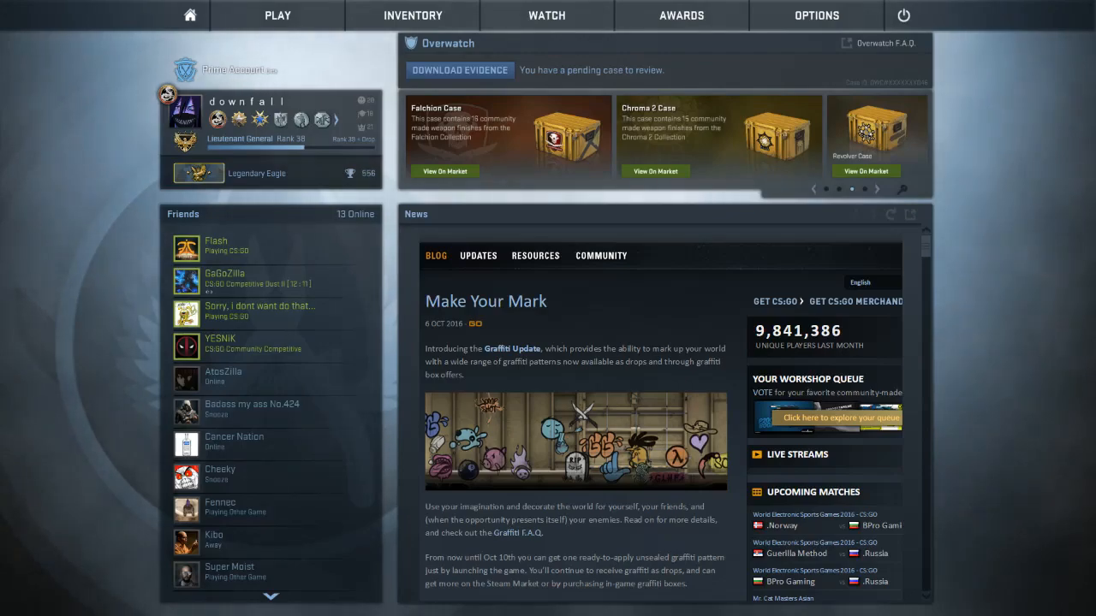
mouse_move(107, 163)
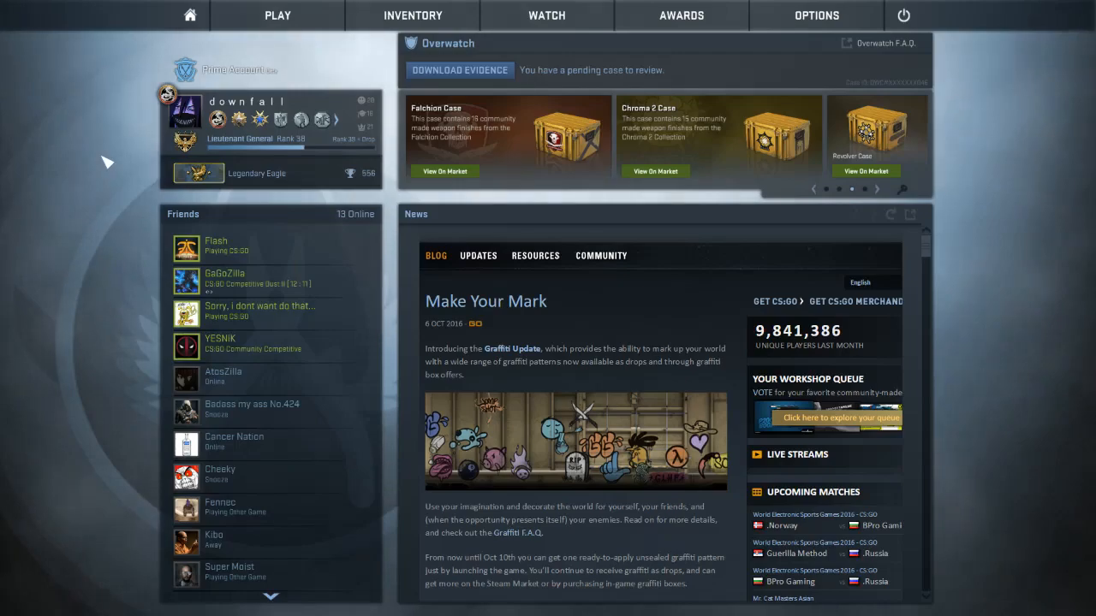
mouse_move(146, 49)
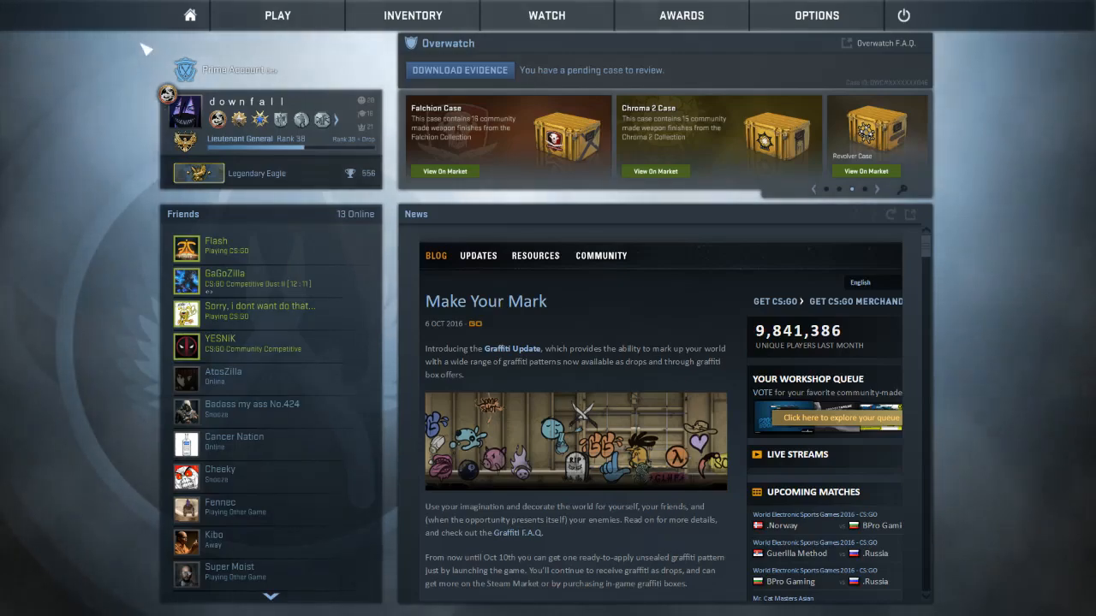
Open CS:GO's video settings, currently 1920 x 1080 widescreen with high detail.
click(816, 15)
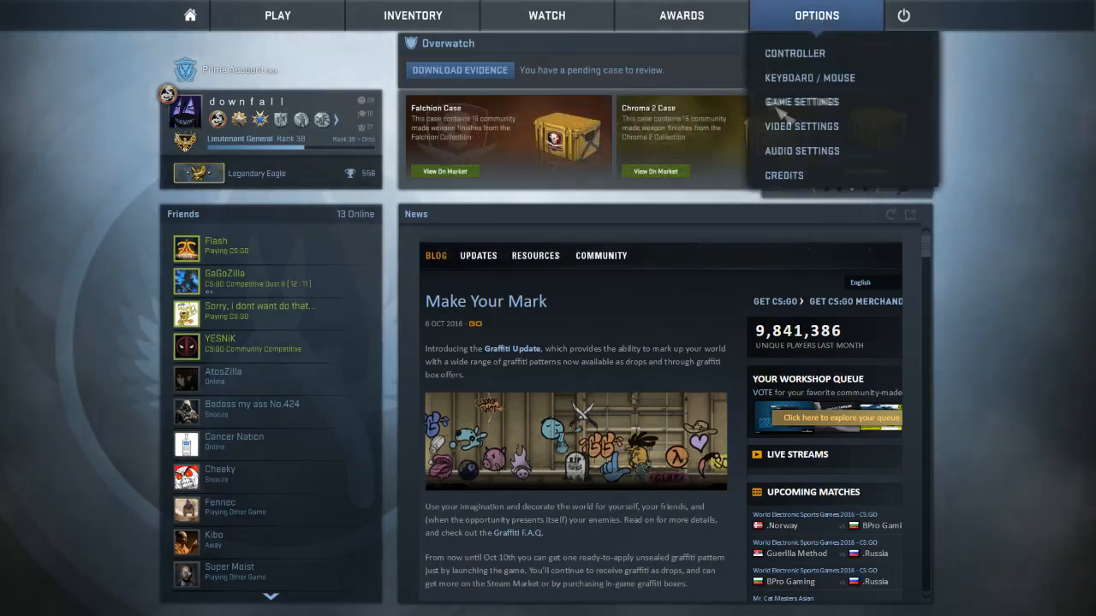
click(801, 126)
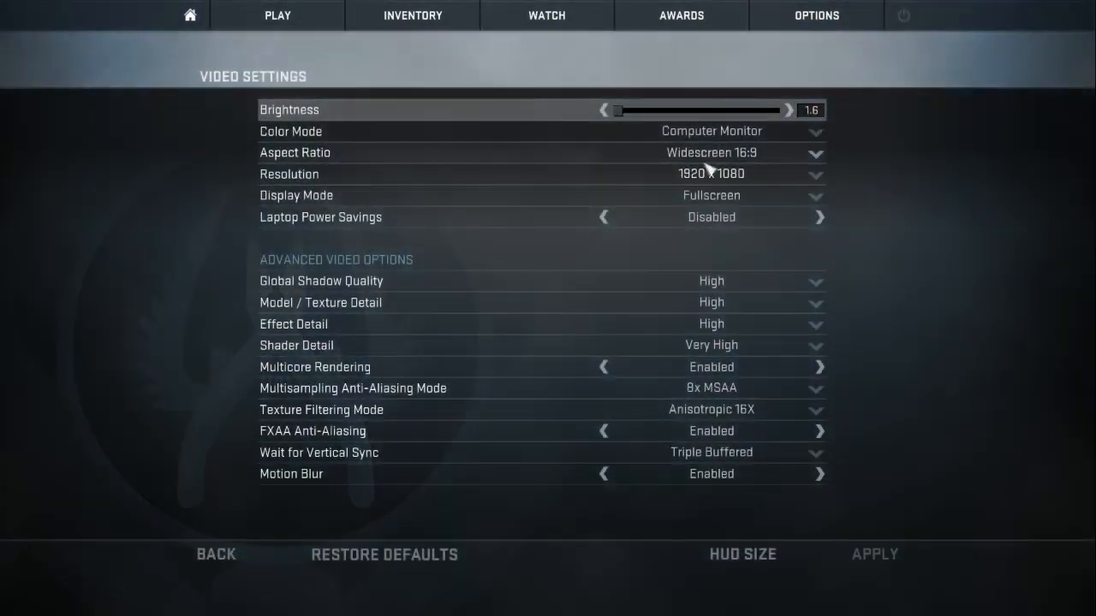
mouse_move(891, 171)
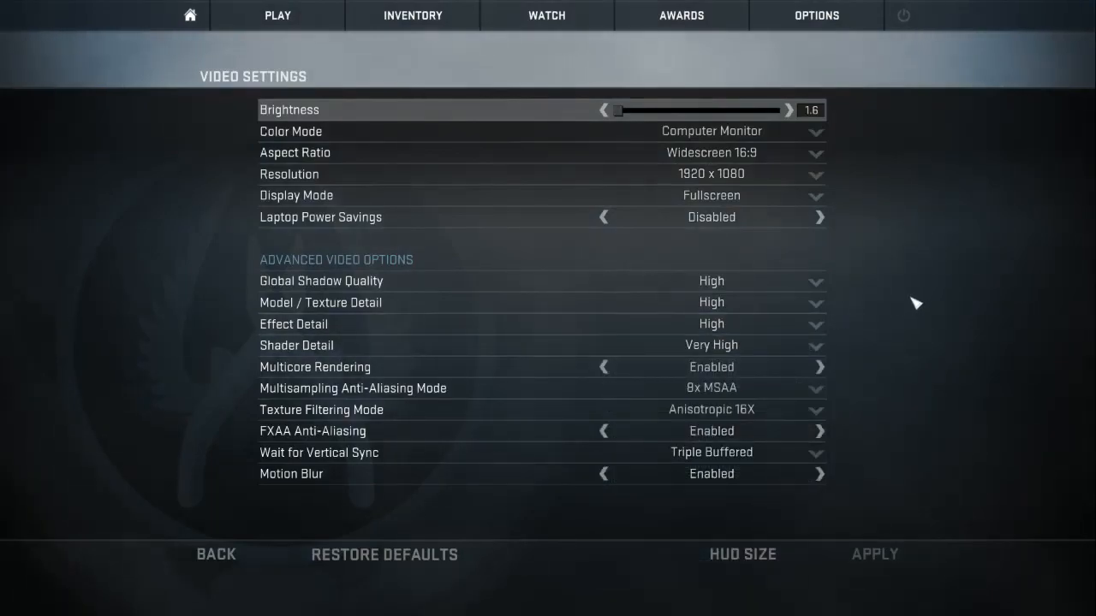
mouse_move(912, 299)
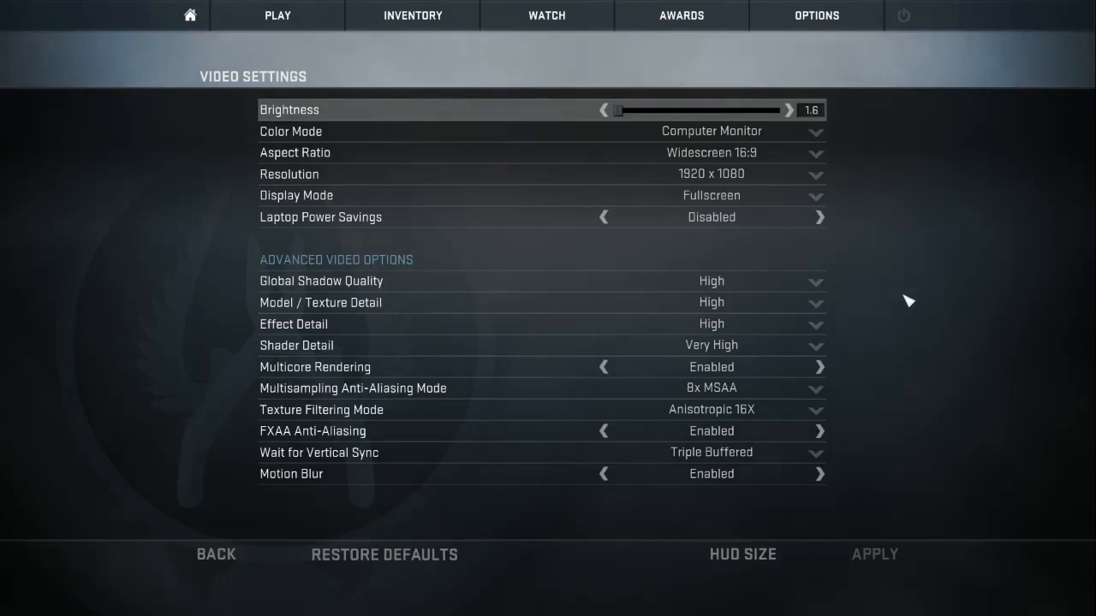
mouse_move(940, 395)
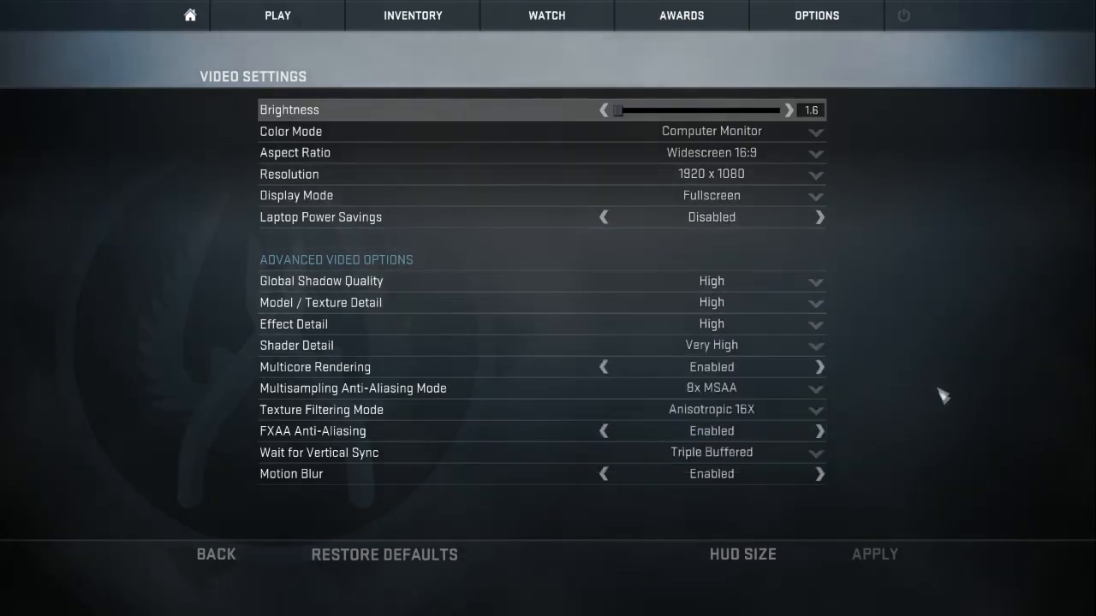
mouse_move(890, 316)
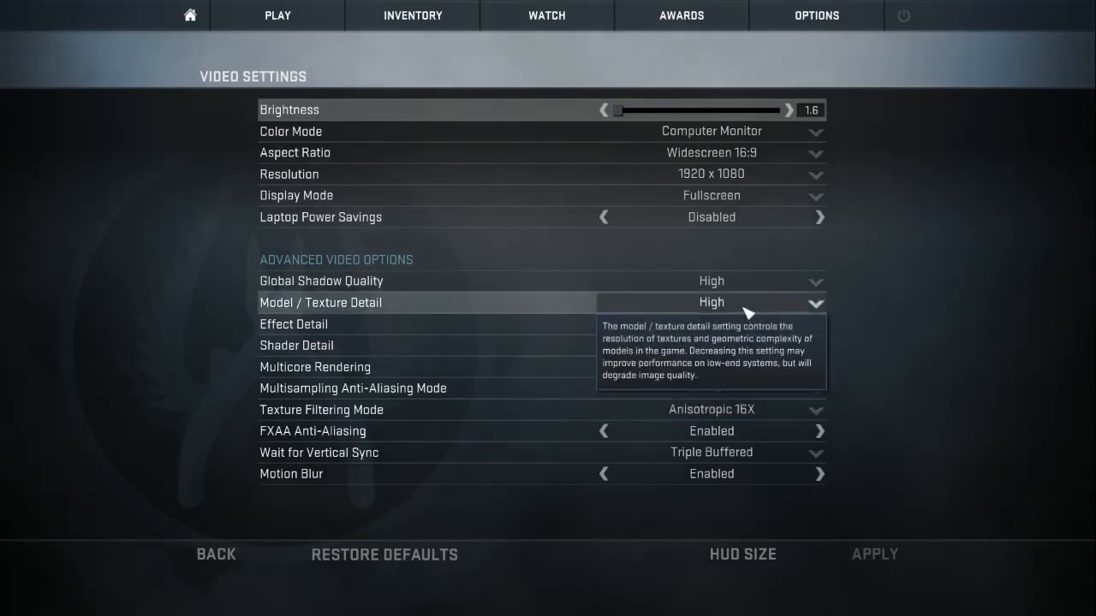
mouse_move(868, 297)
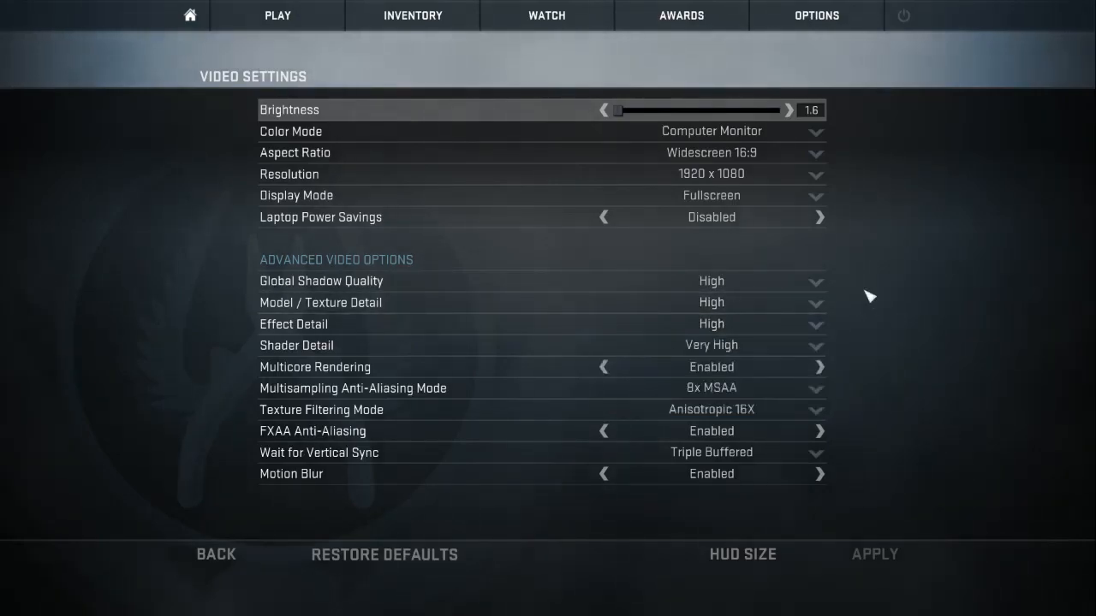
mouse_move(724, 163)
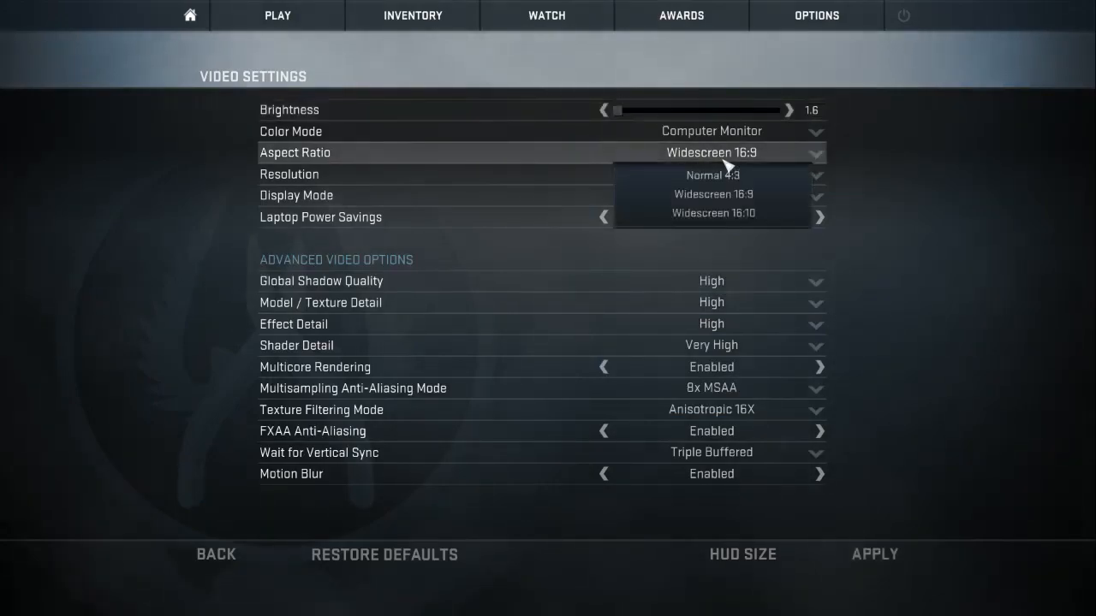
mouse_move(713, 194)
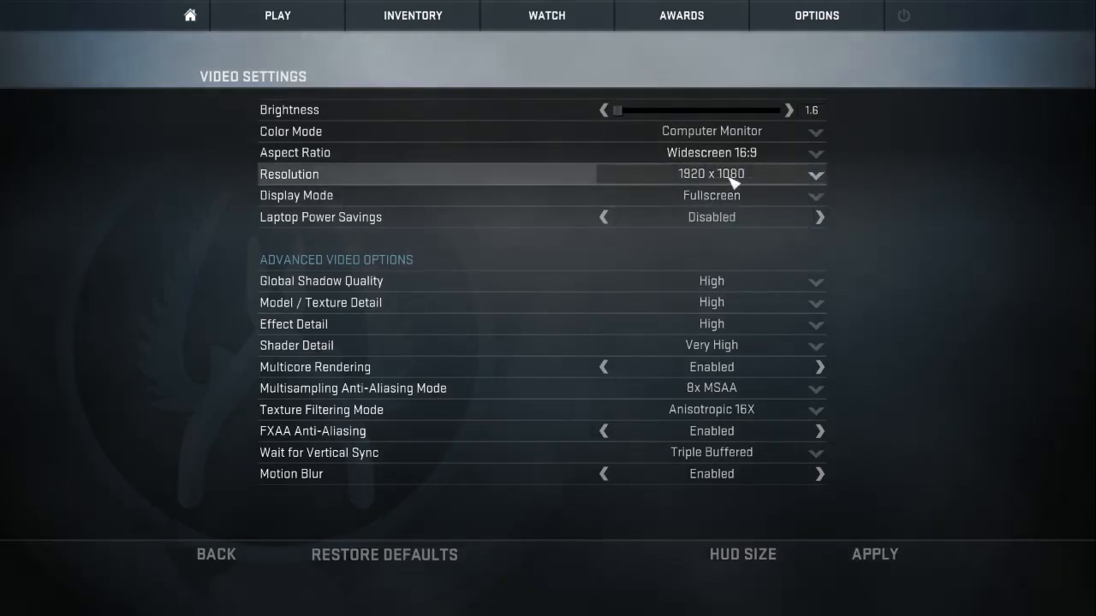
Switch the aspect ratio to Normal 4:3 and review the resolution list, now 1280 x 1024.
click(813, 174)
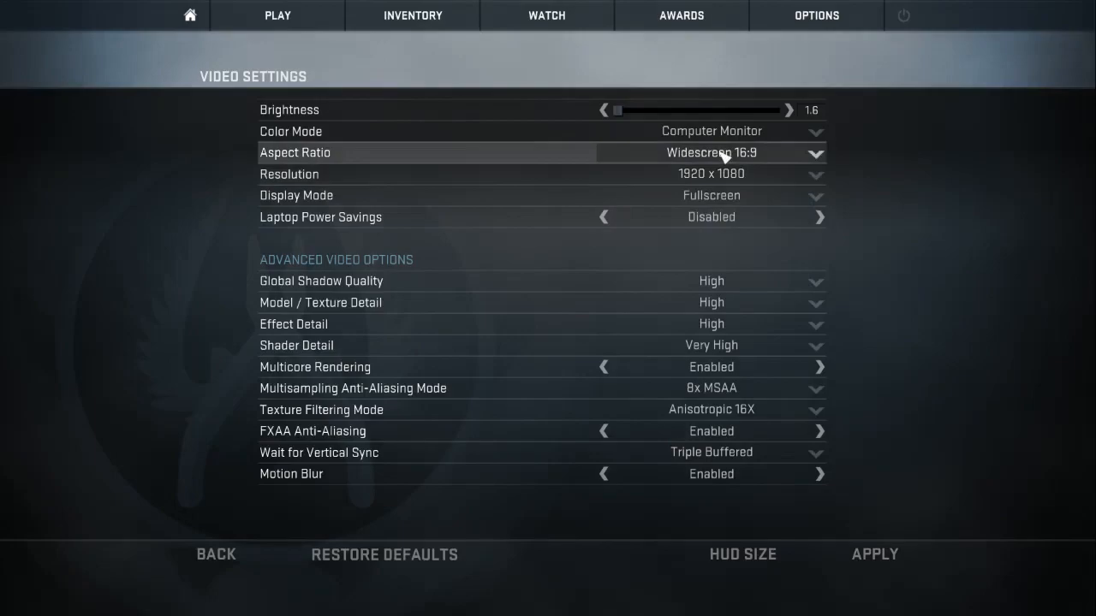
click(814, 152)
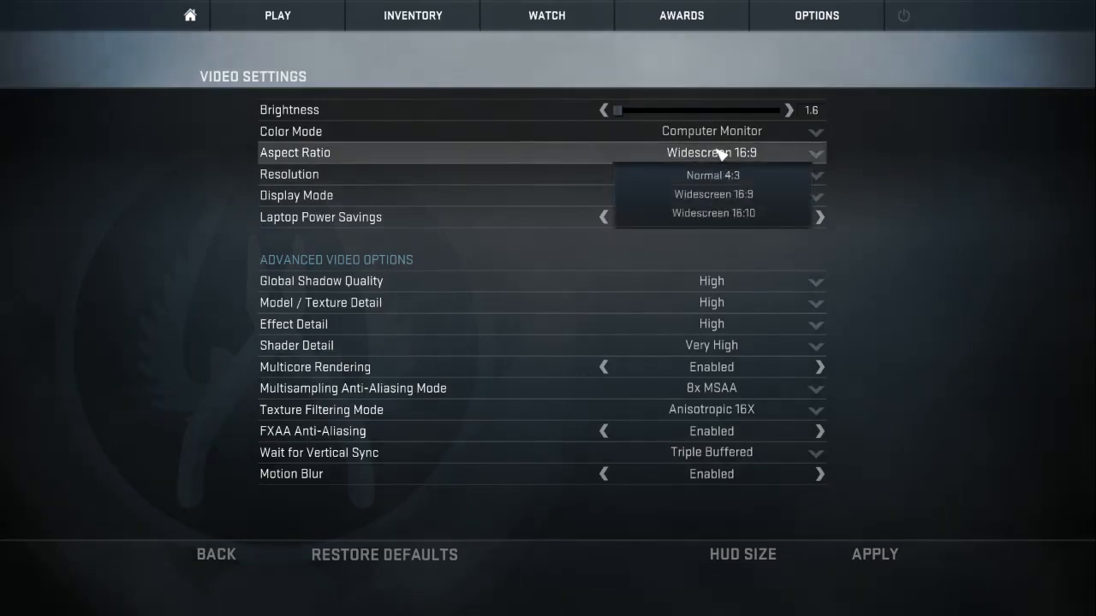
mouse_move(712, 176)
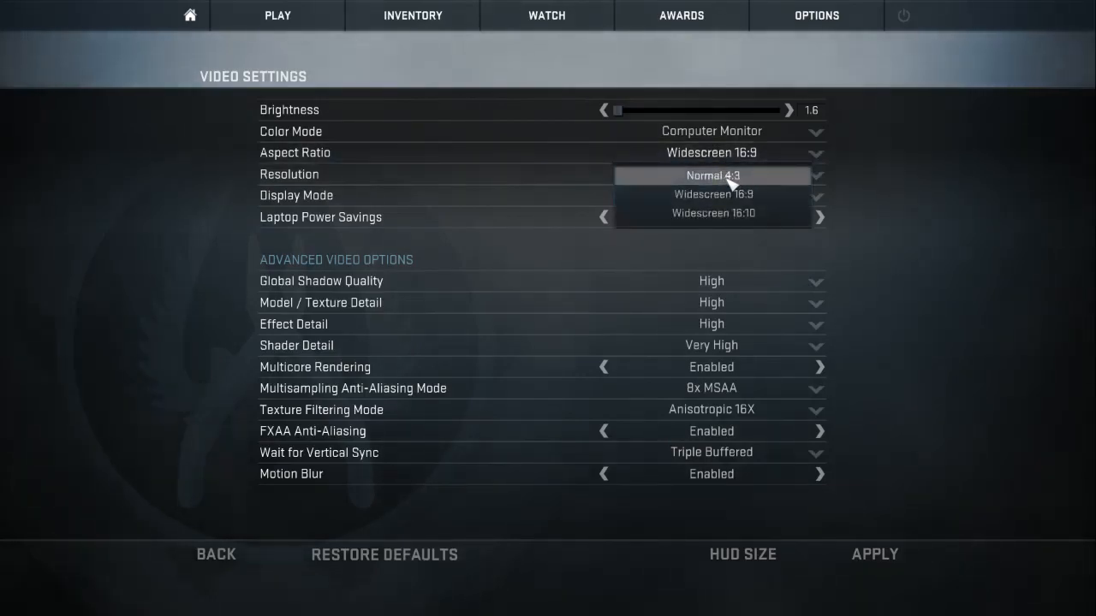
click(711, 175)
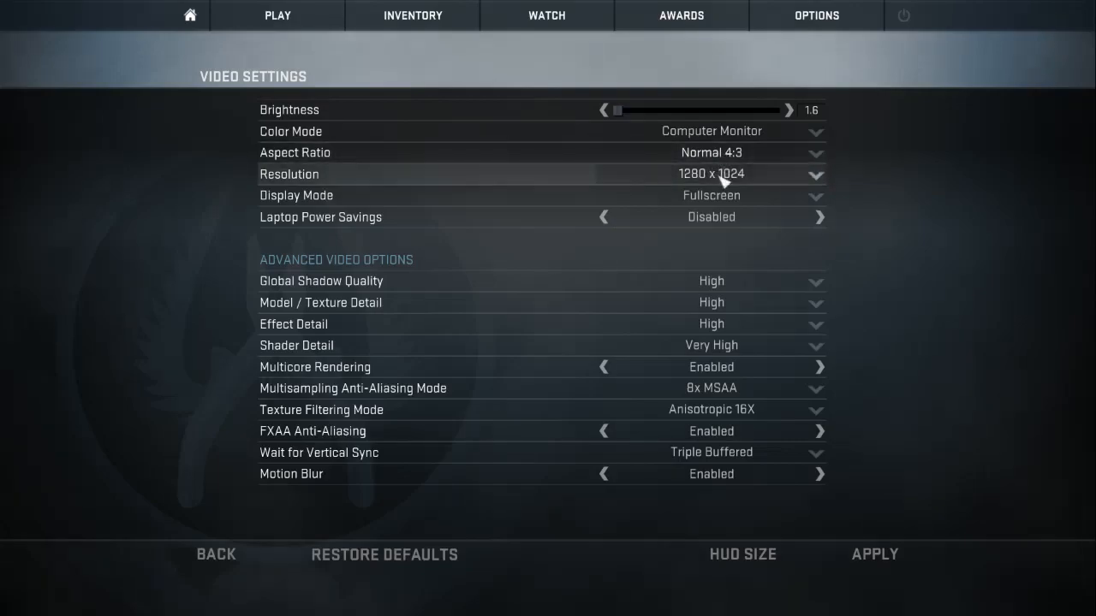
click(814, 174)
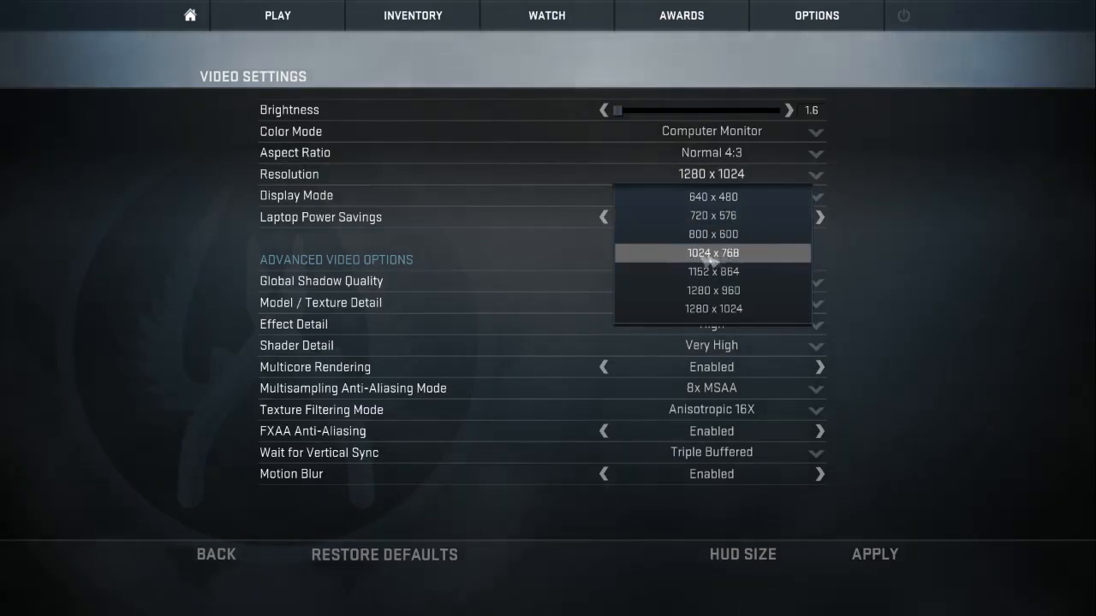
mouse_move(745, 261)
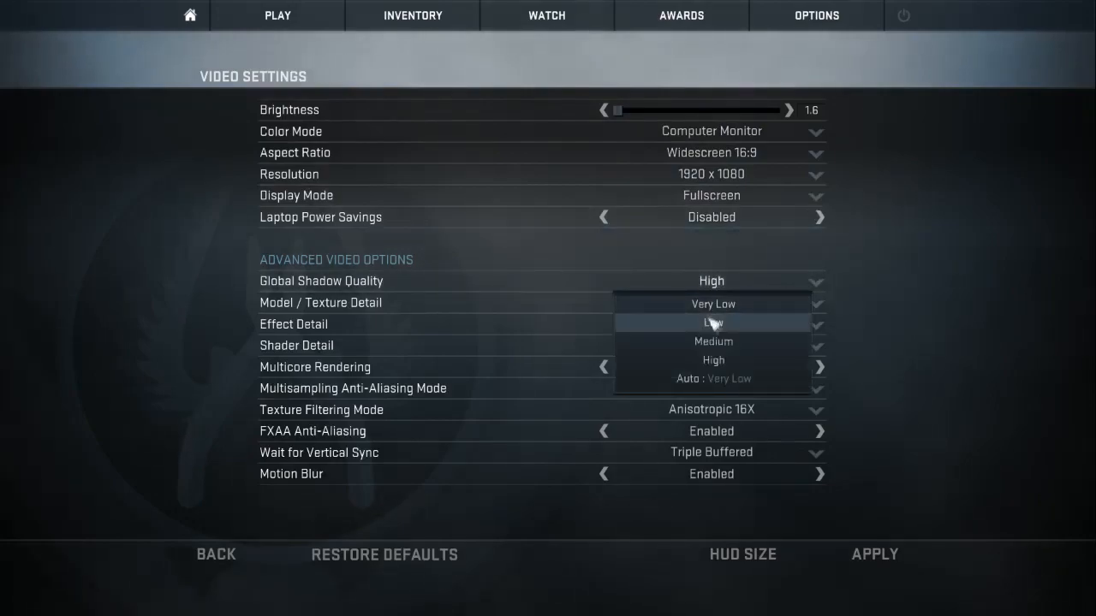
mouse_move(714, 360)
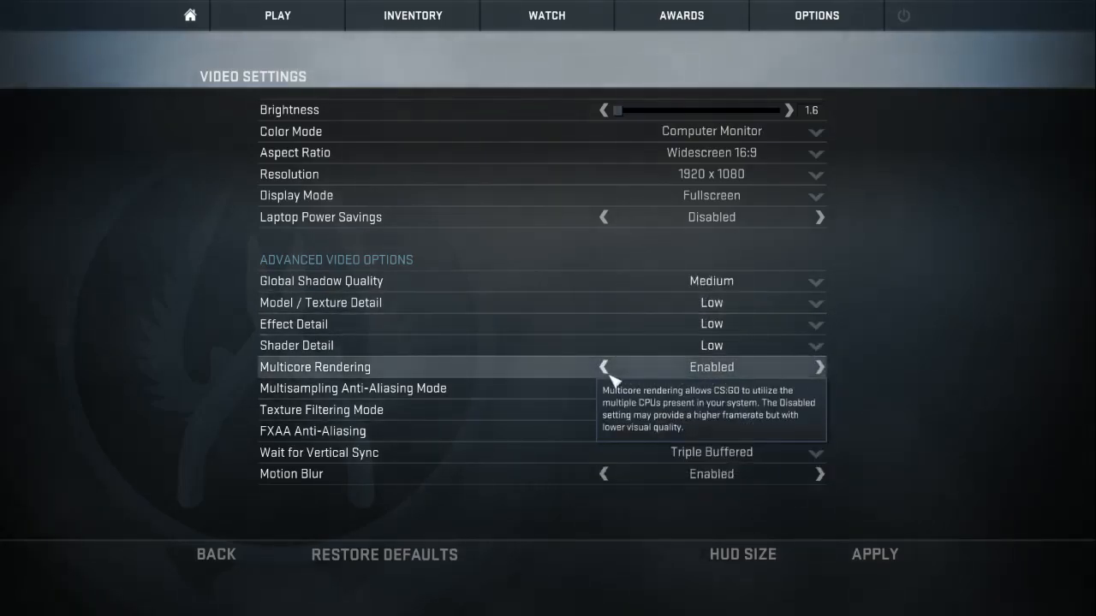
mouse_move(702, 396)
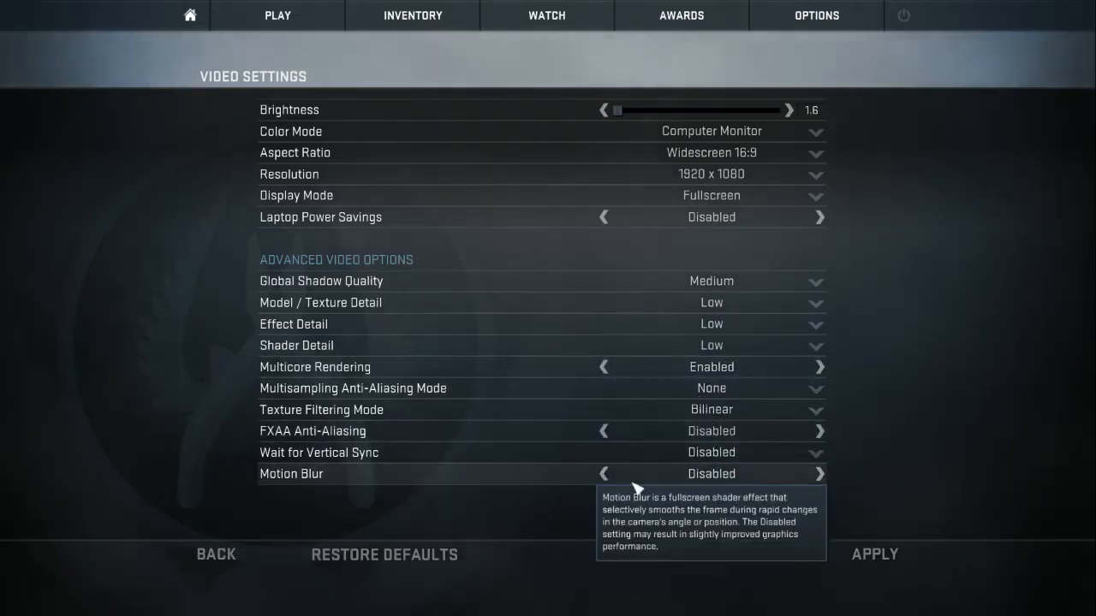
mouse_move(931, 462)
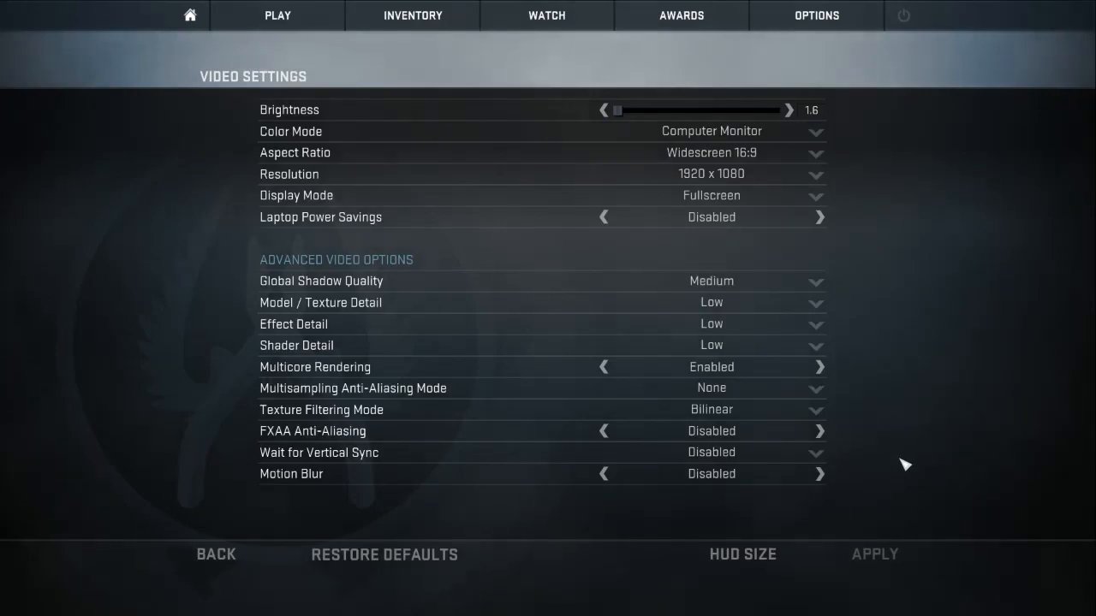
mouse_move(881, 385)
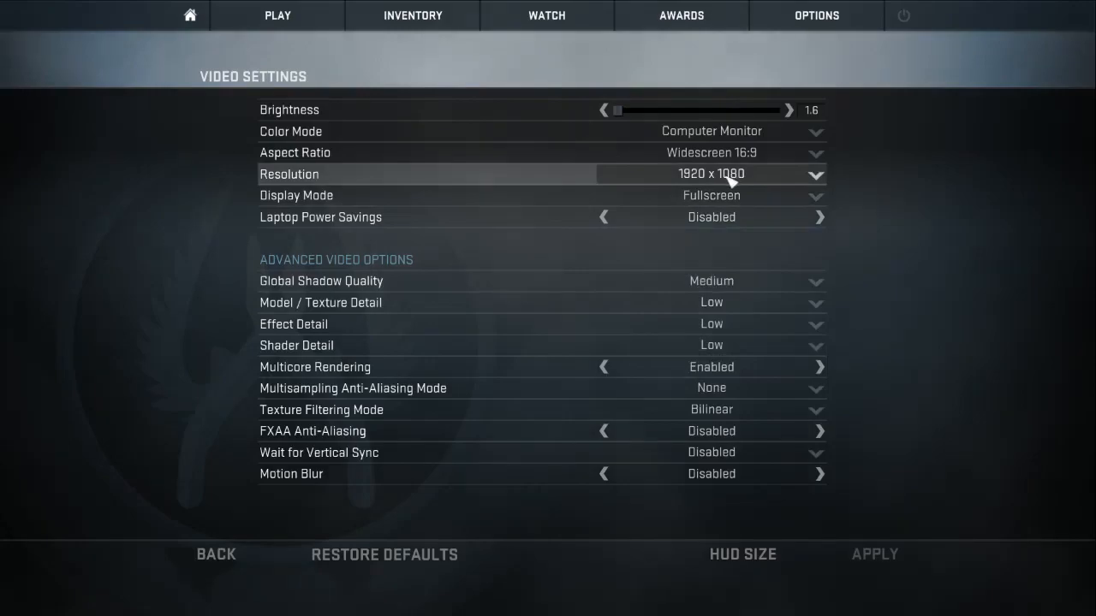
mouse_move(855, 199)
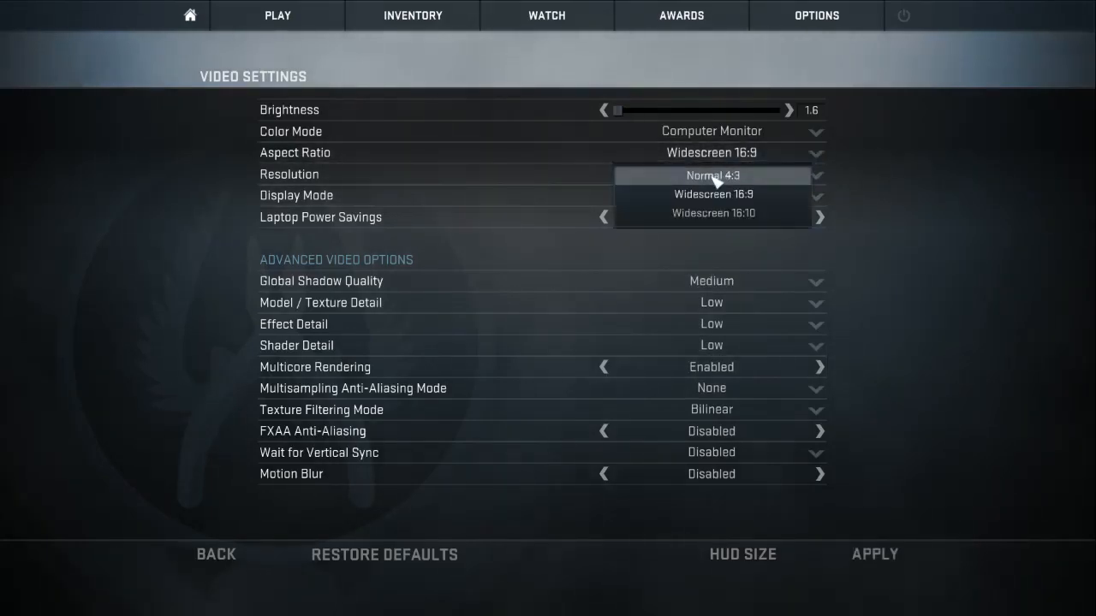
Keep Normal 4:3 as the aspect ratio and browse the 4:3 resolutions.
click(712, 175)
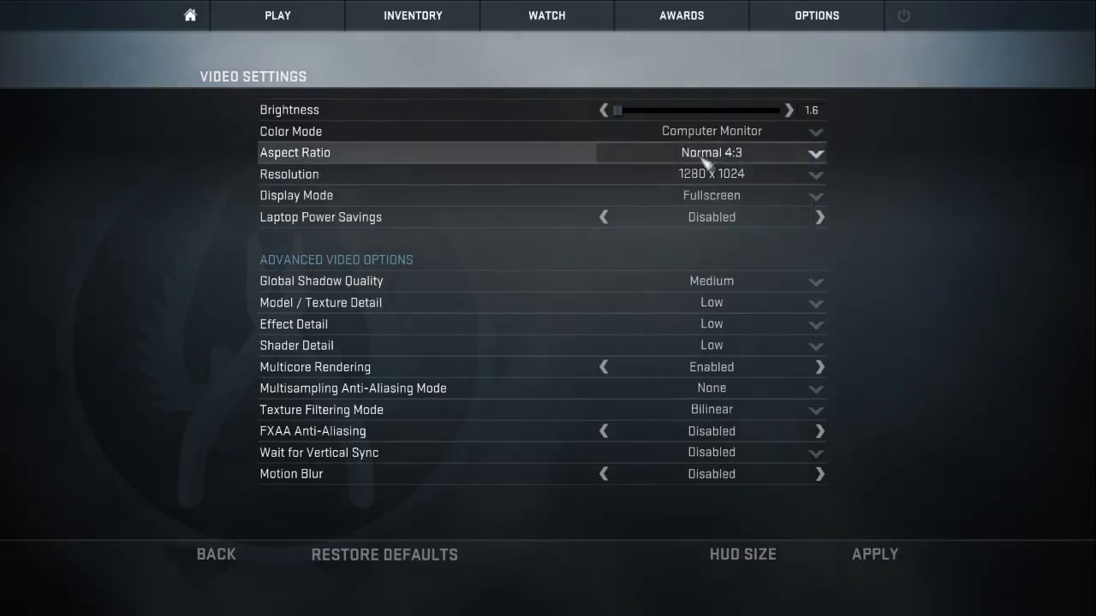
click(814, 174)
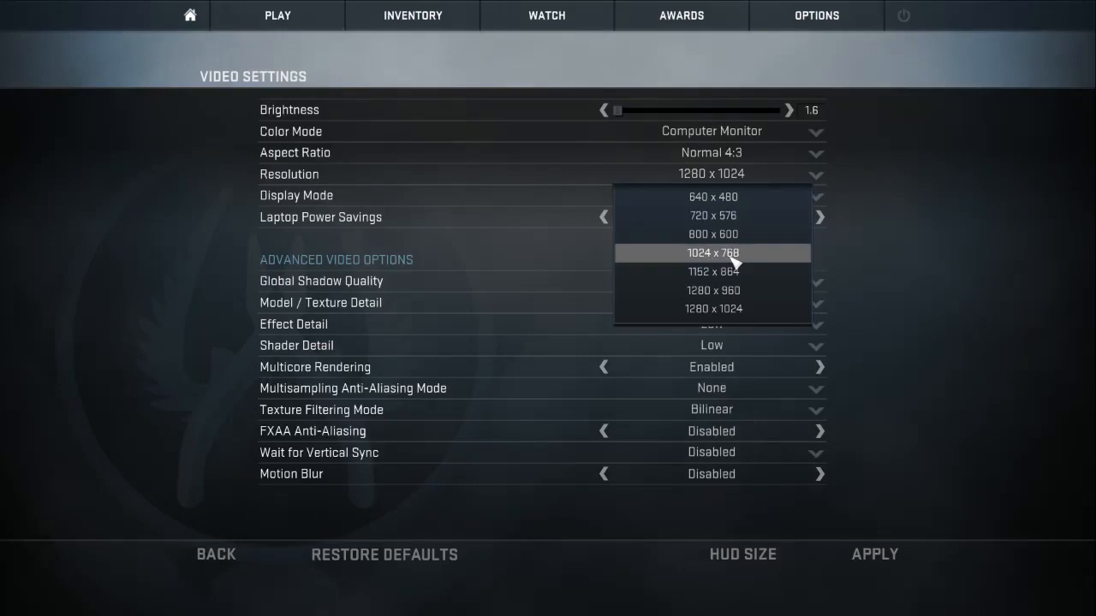
mouse_move(745, 263)
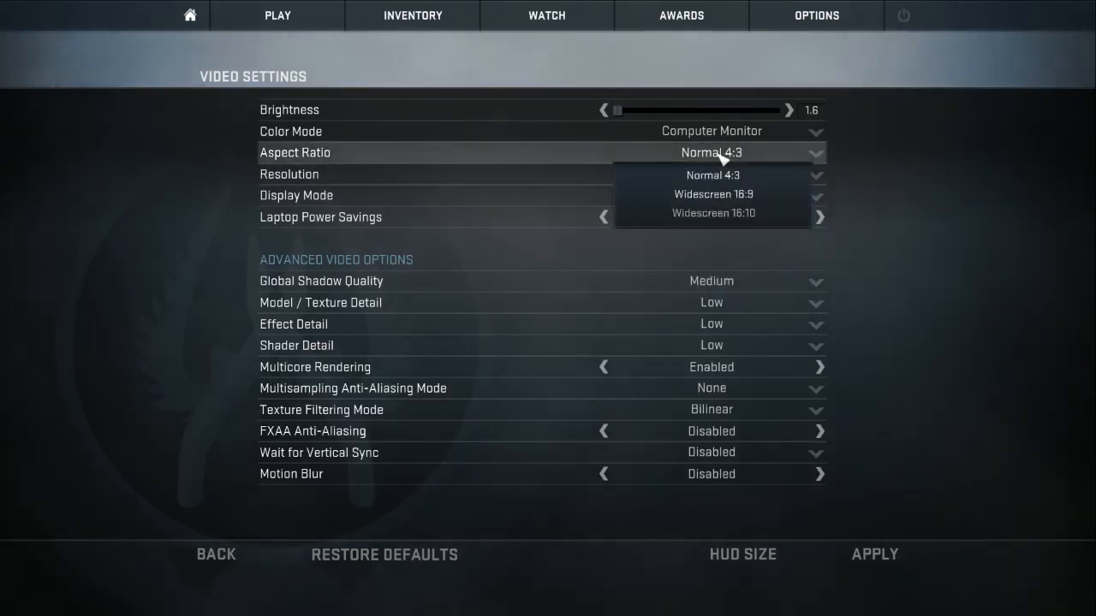
click(713, 175)
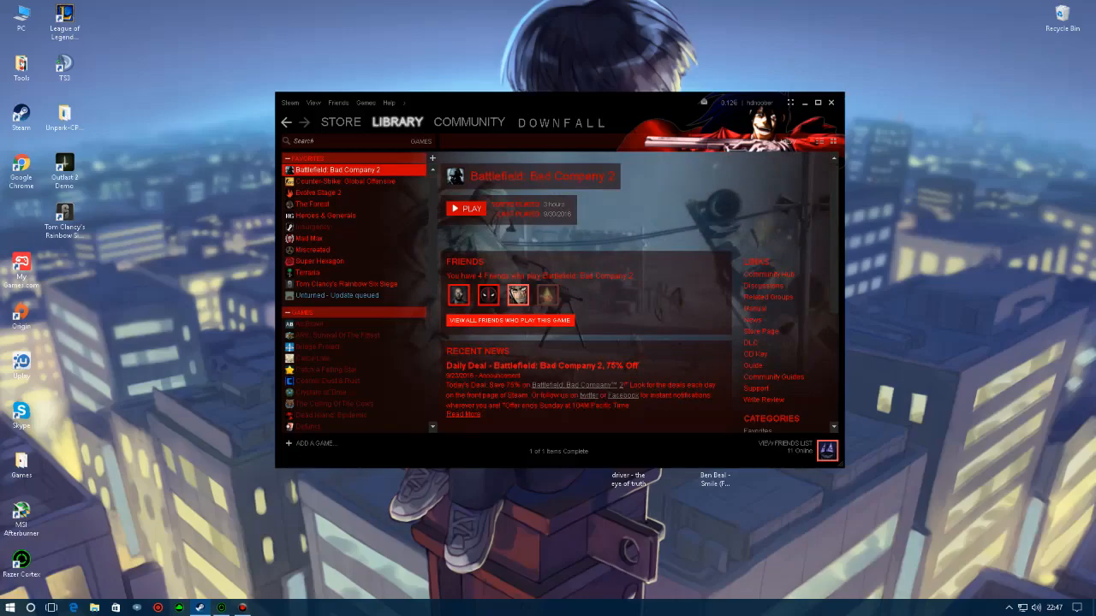
Give CS:GO launch options +cl_cmdrate 128, +mat_queue_mode 2, -freq 60 and -refresh 60.
click(334, 181)
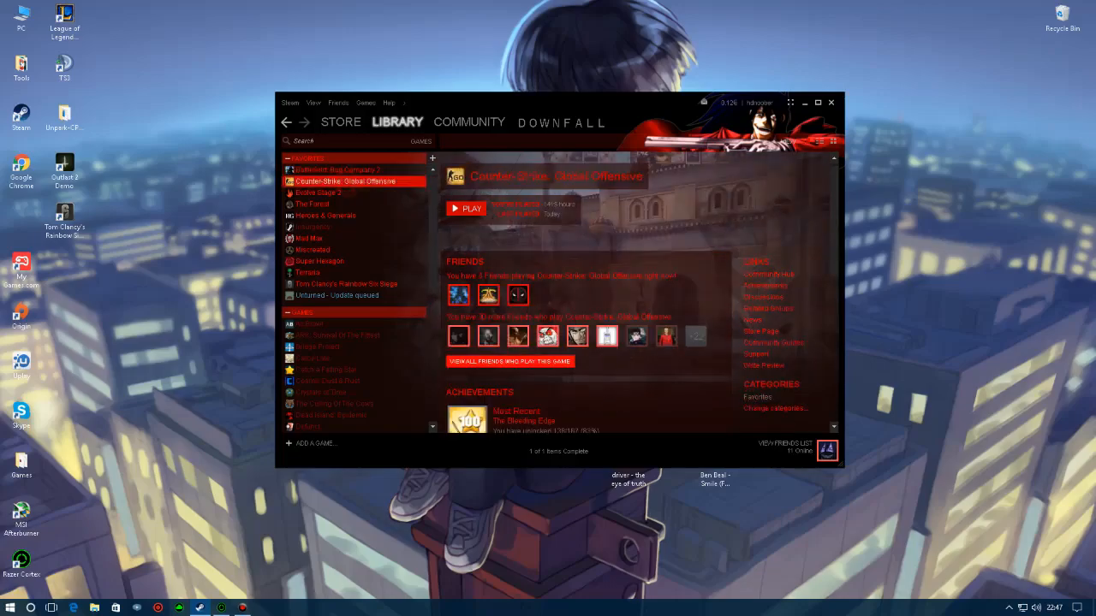
right_click(326, 181)
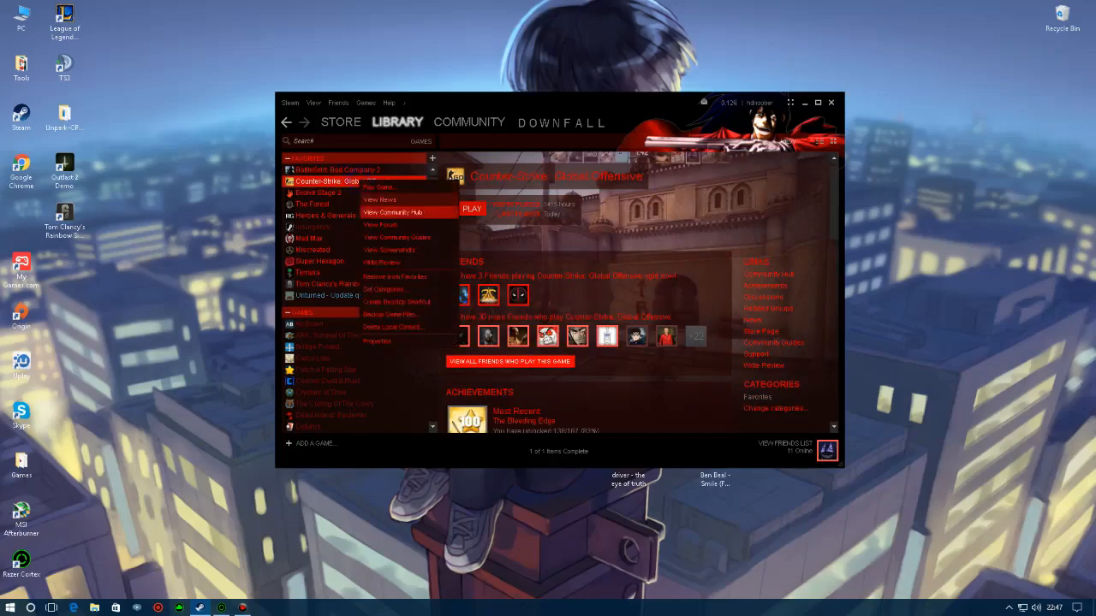
click(377, 341)
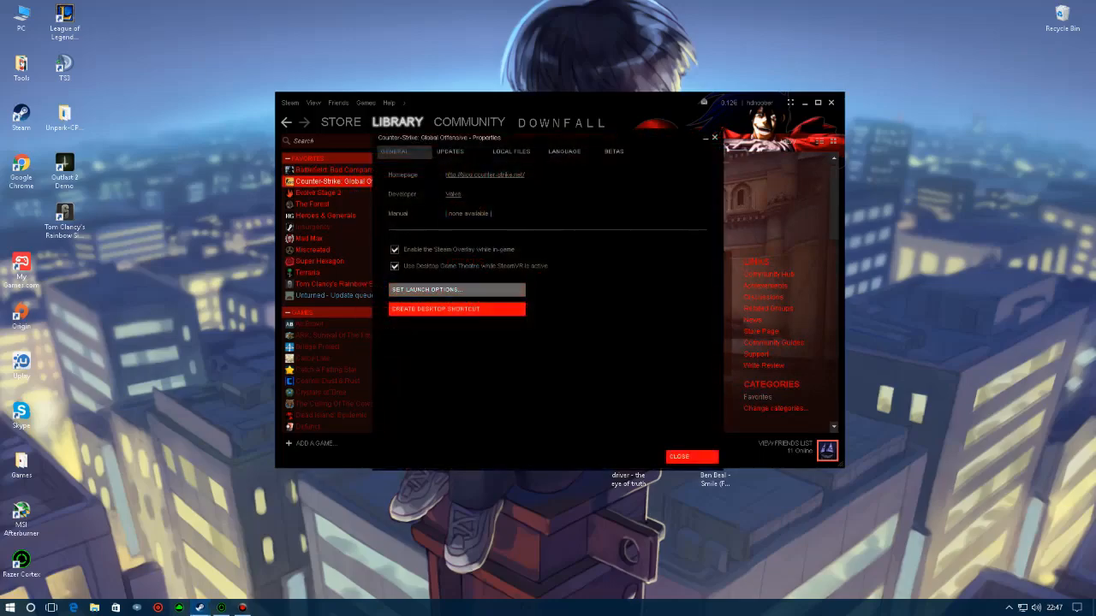
click(426, 289)
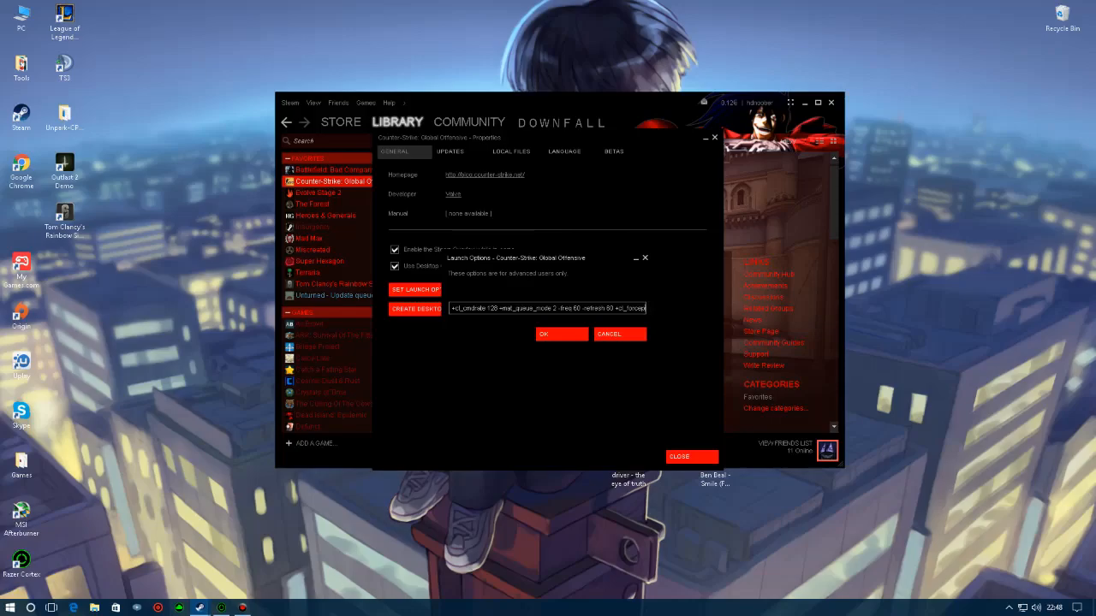
double_click(565, 308)
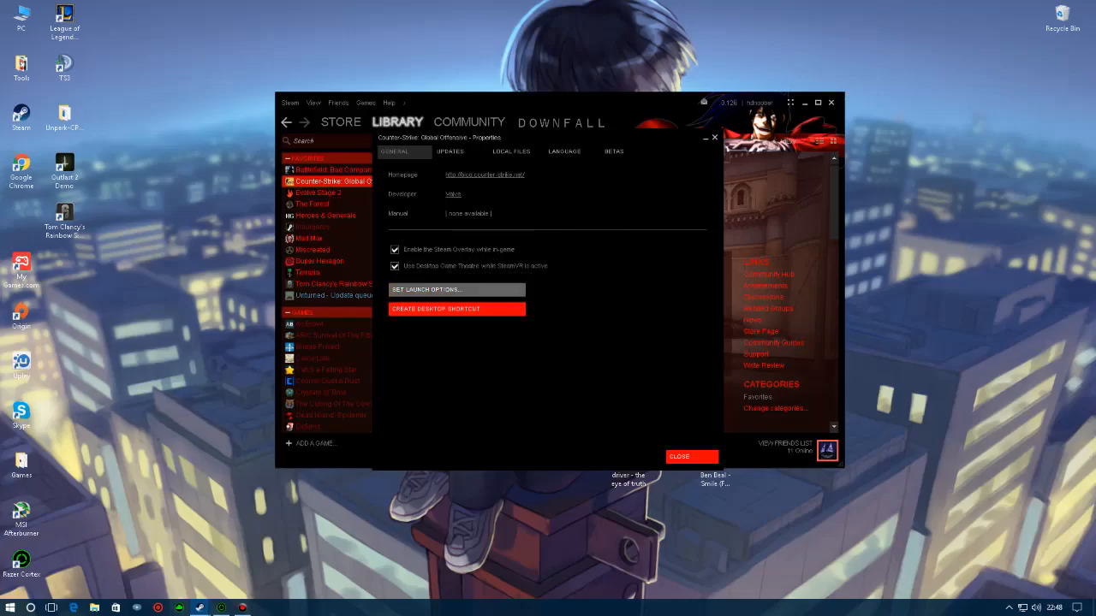
Close the game properties, add a New Text Document to the desktop, and minimize Steam.
click(690, 456)
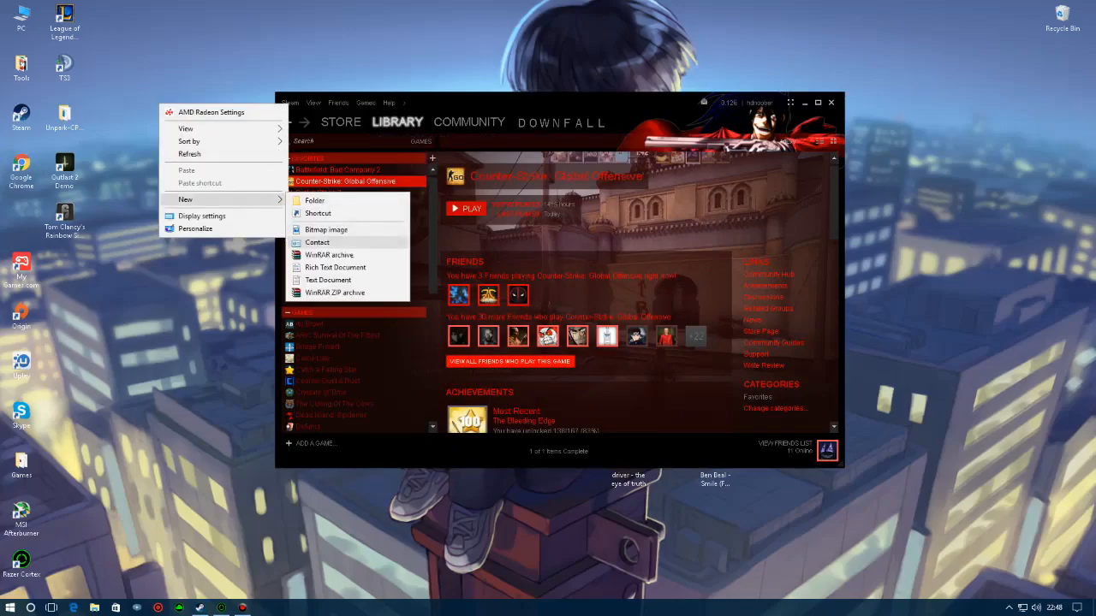
click(328, 280)
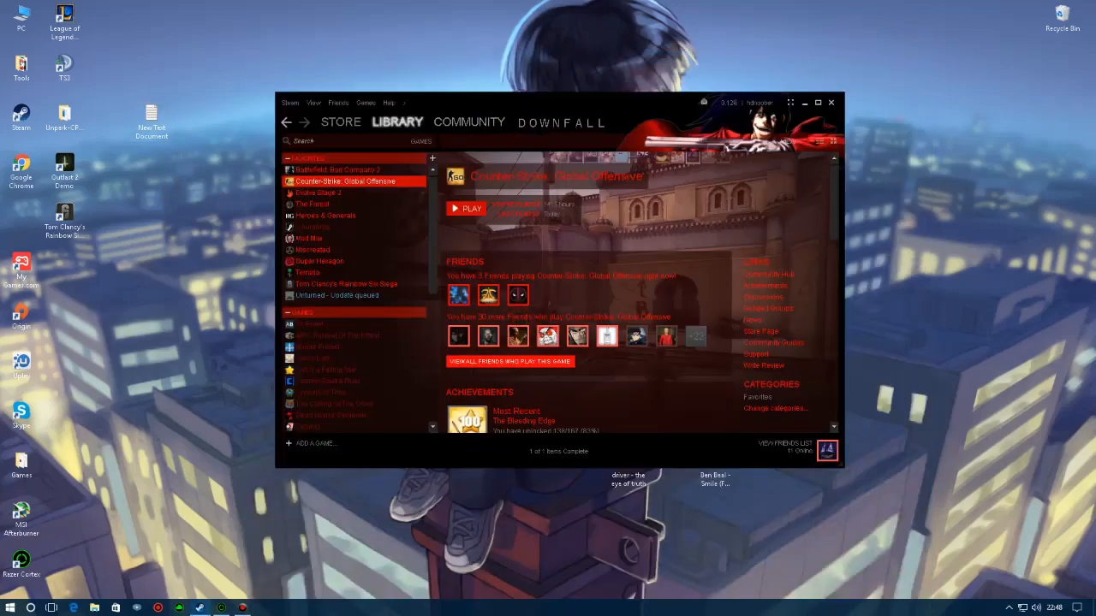
click(804, 102)
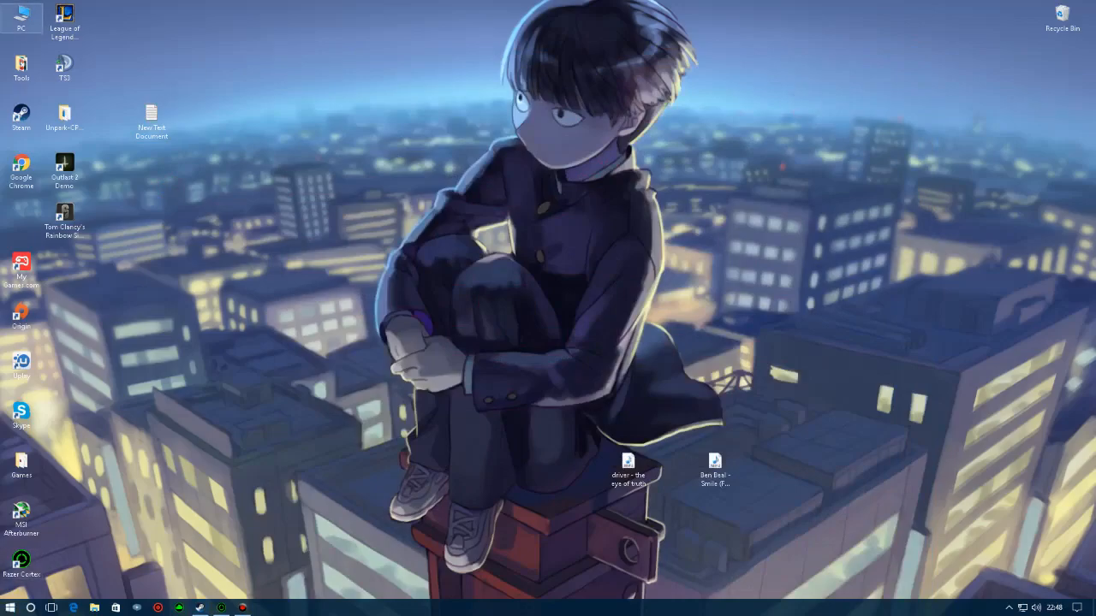
Open System properties and Advanced system settings, then Services and Applications in Computer Management.
right_click(21, 17)
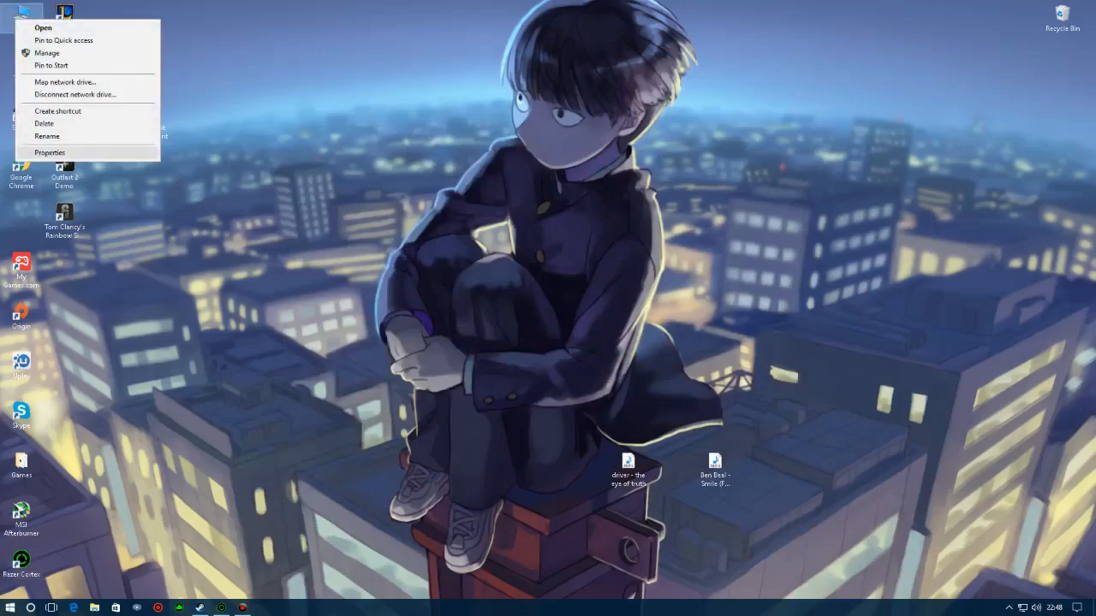
click(48, 152)
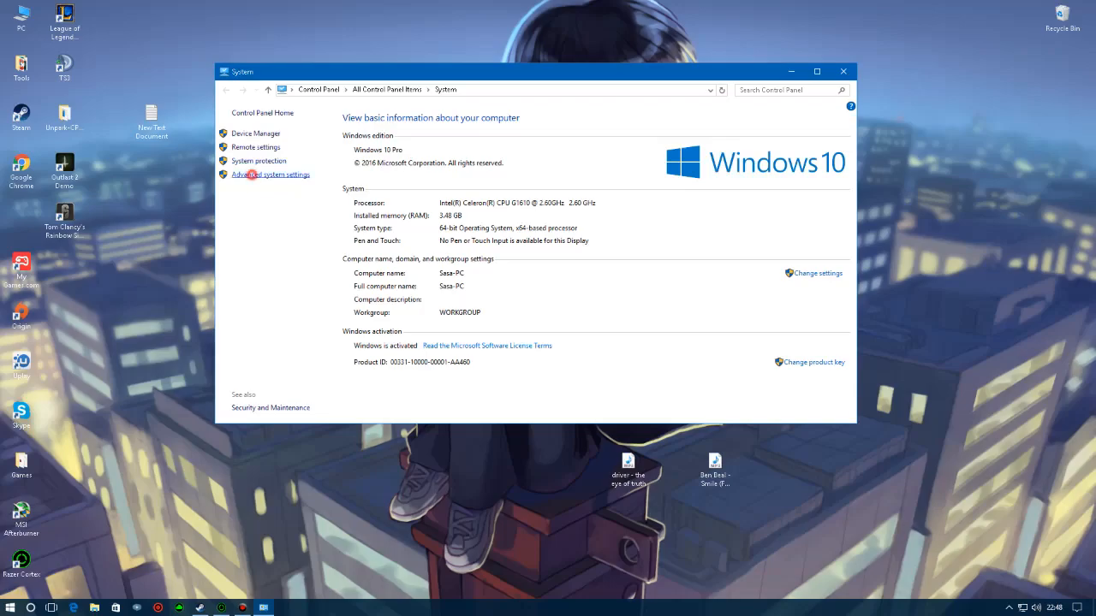
click(270, 174)
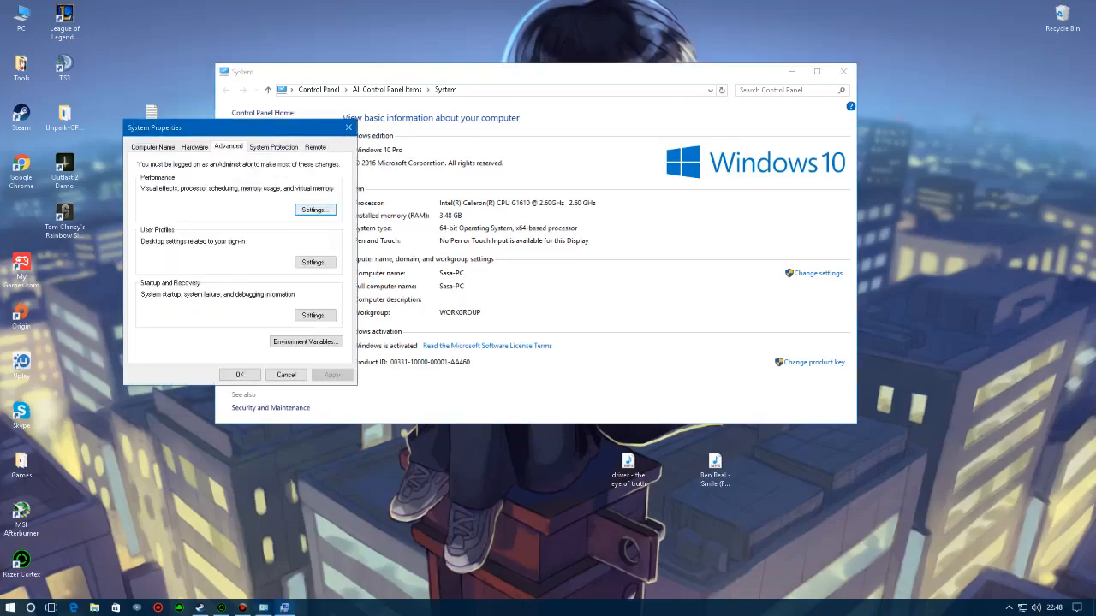
click(314, 209)
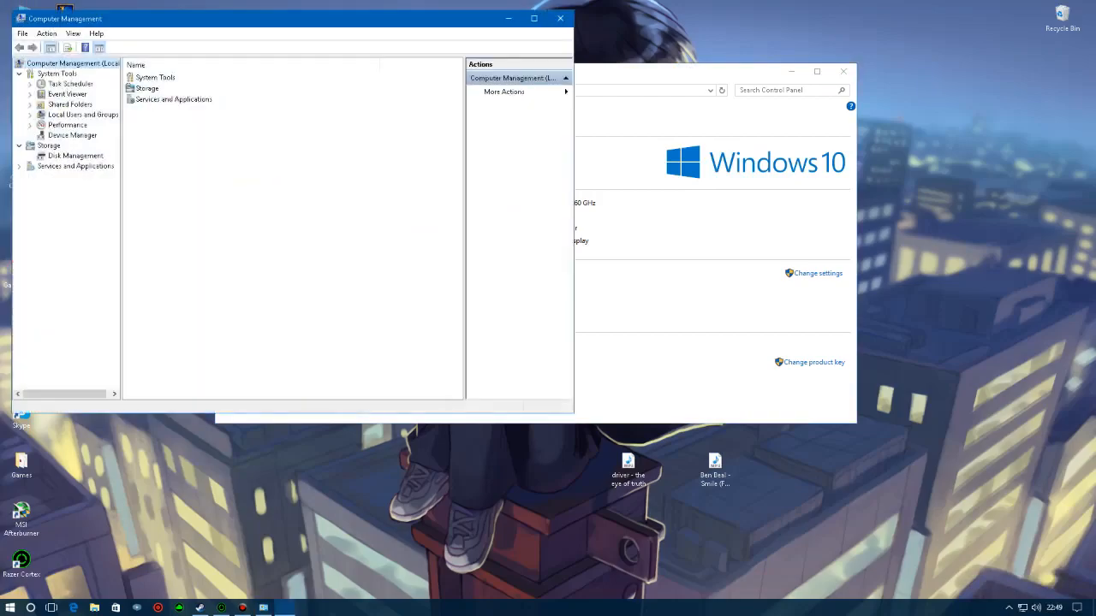
click(75, 166)
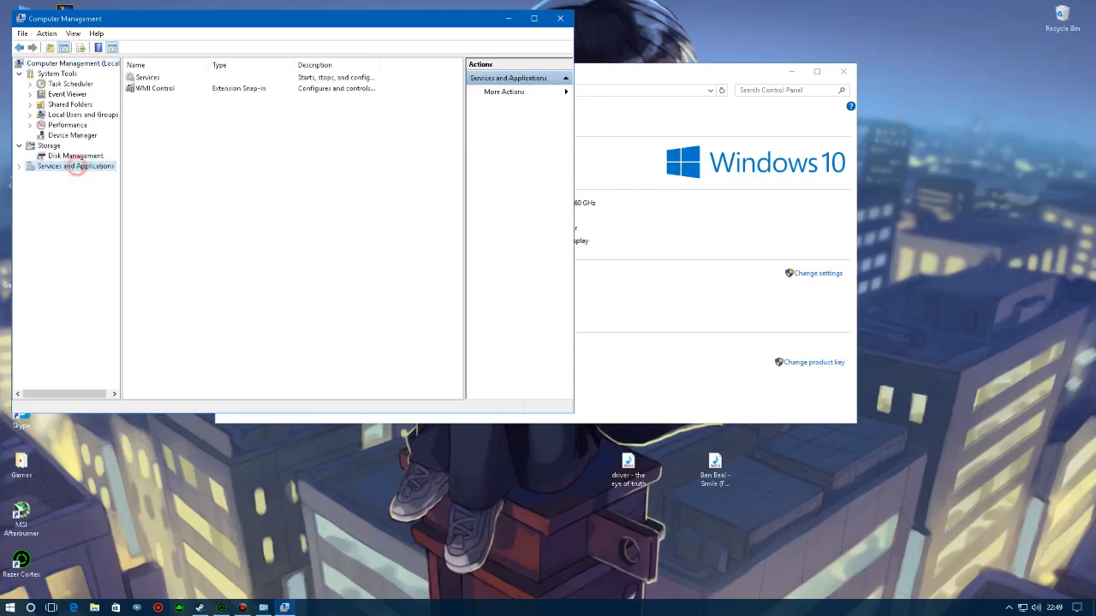
Set the Windows Search service's startup type to Disabled and confirm.
click(19, 167)
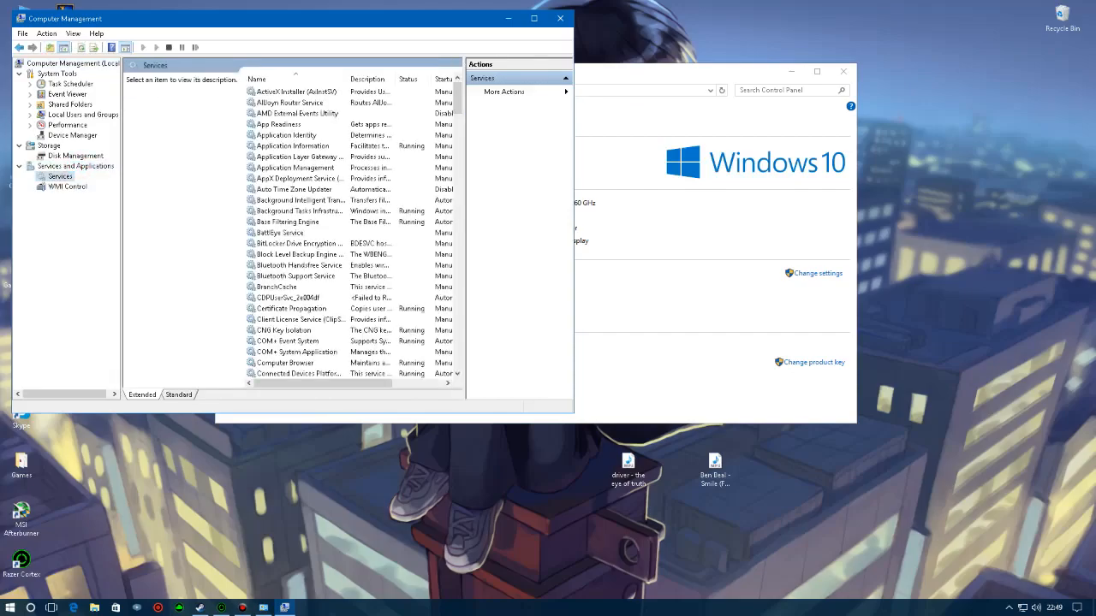
scroll(down, 3)
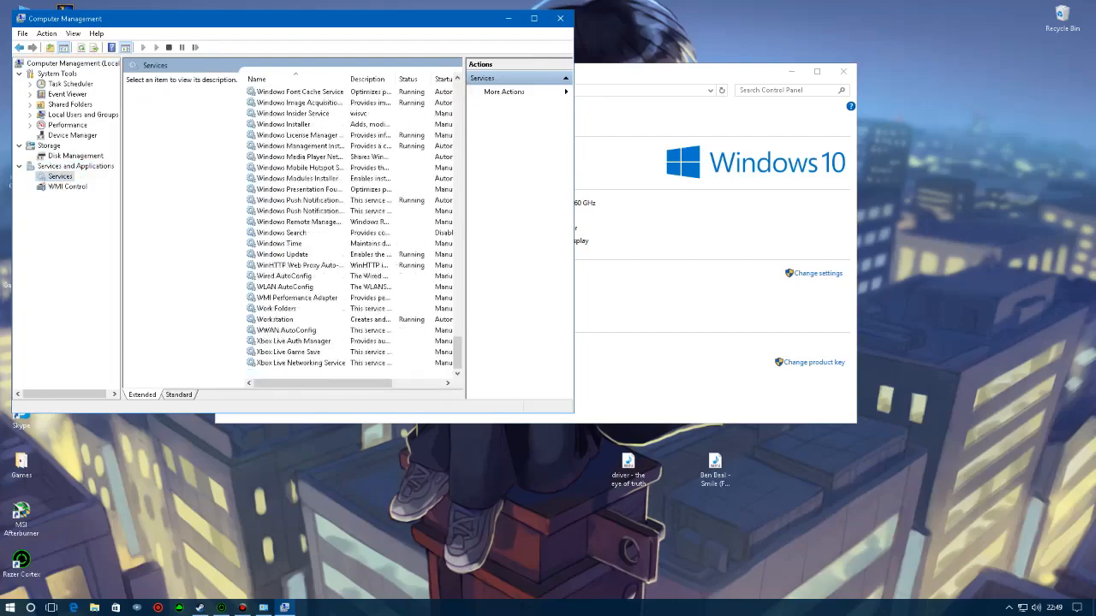
right_click(283, 232)
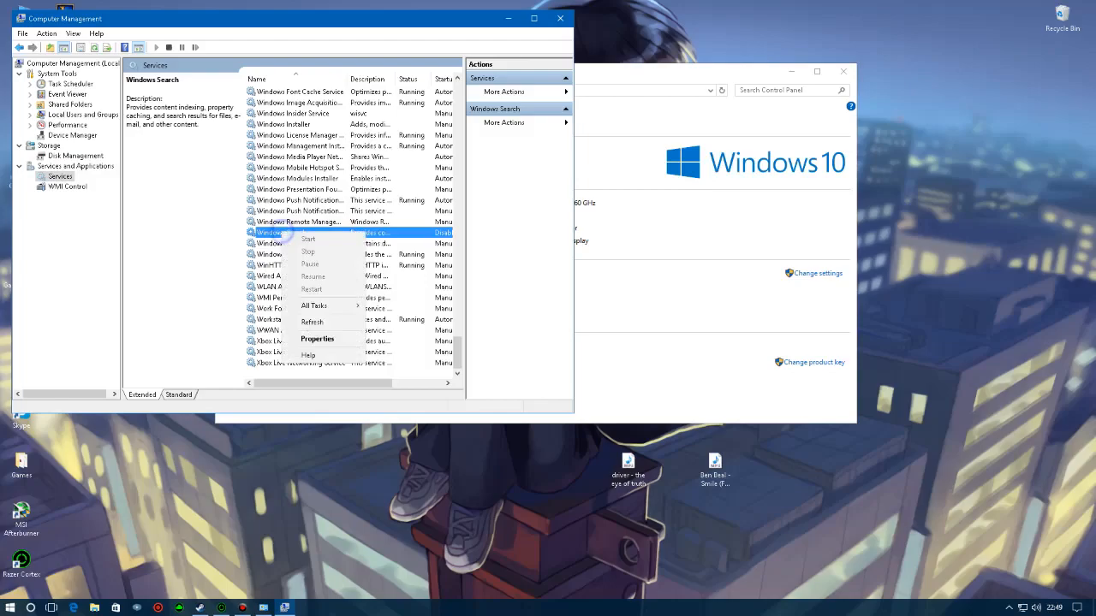
click(318, 338)
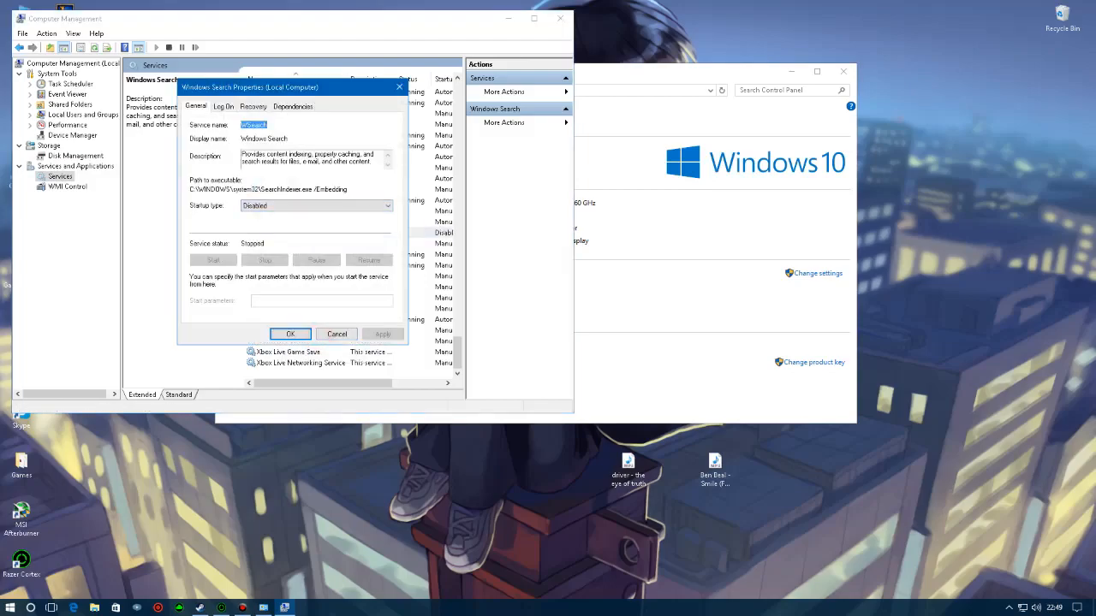
click(316, 206)
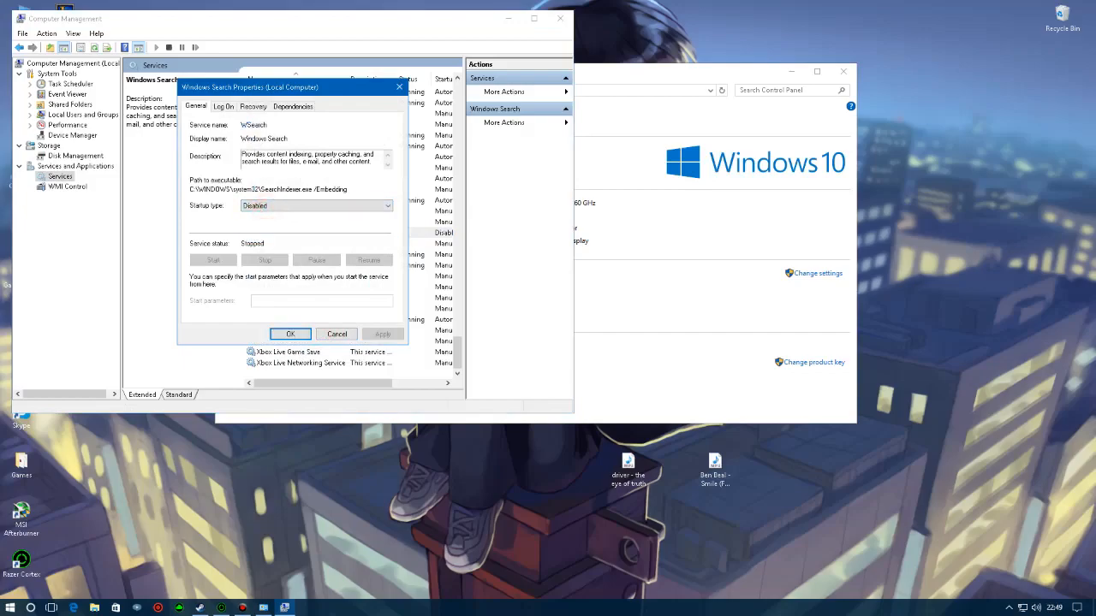
click(289, 334)
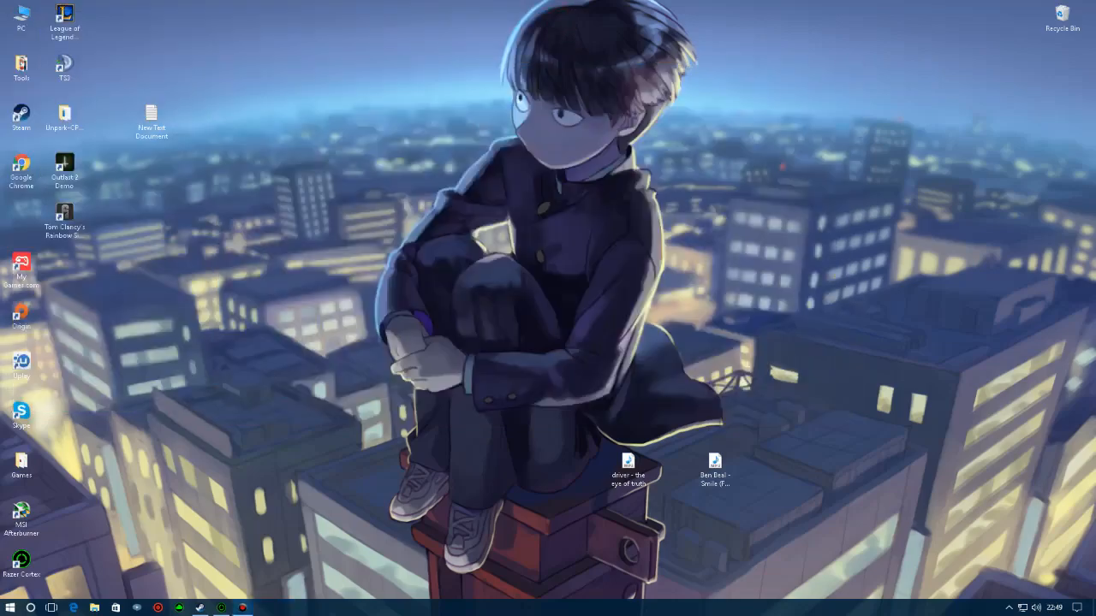
Search msconfig in Cortana to launch System Configuration.
click(11, 608)
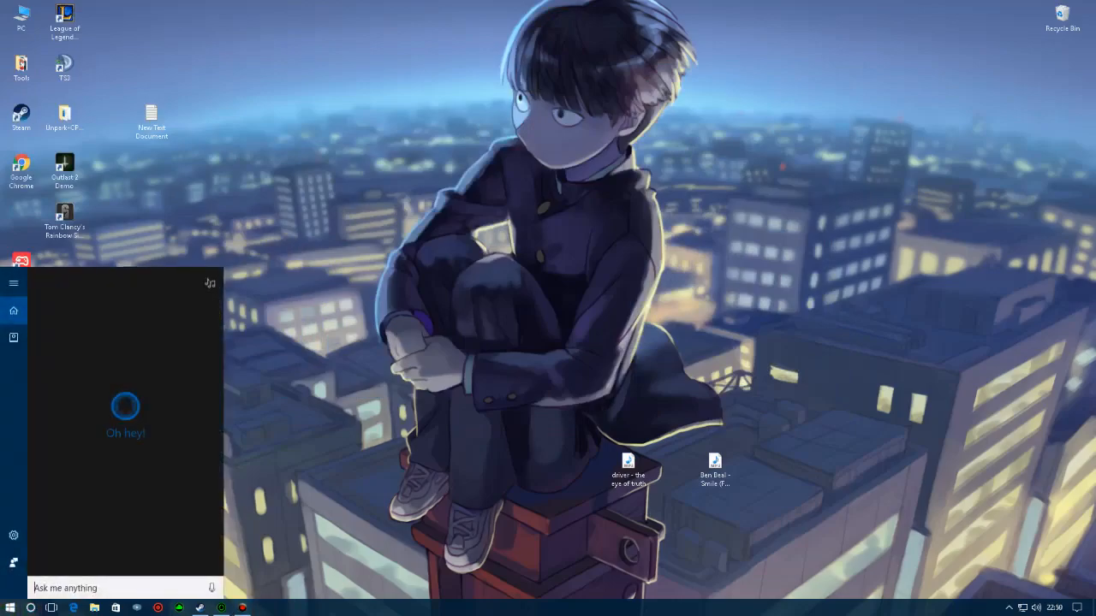
text(reg)
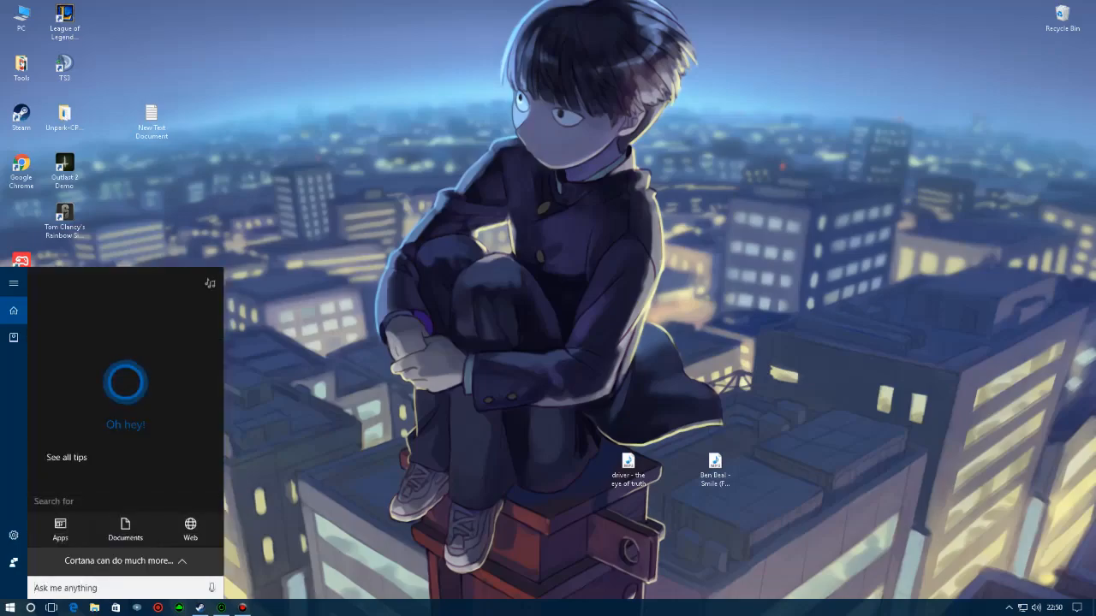
text(msconfig)
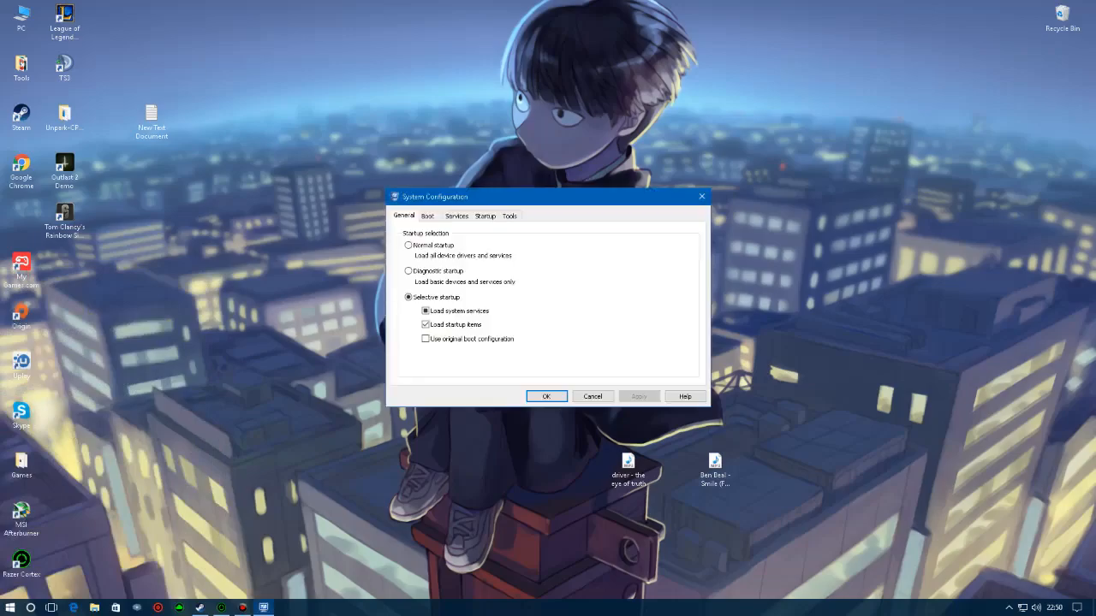
Set No GUI boot with a 10-second timeout, 2 processors and a maximum memory cap.
click(427, 216)
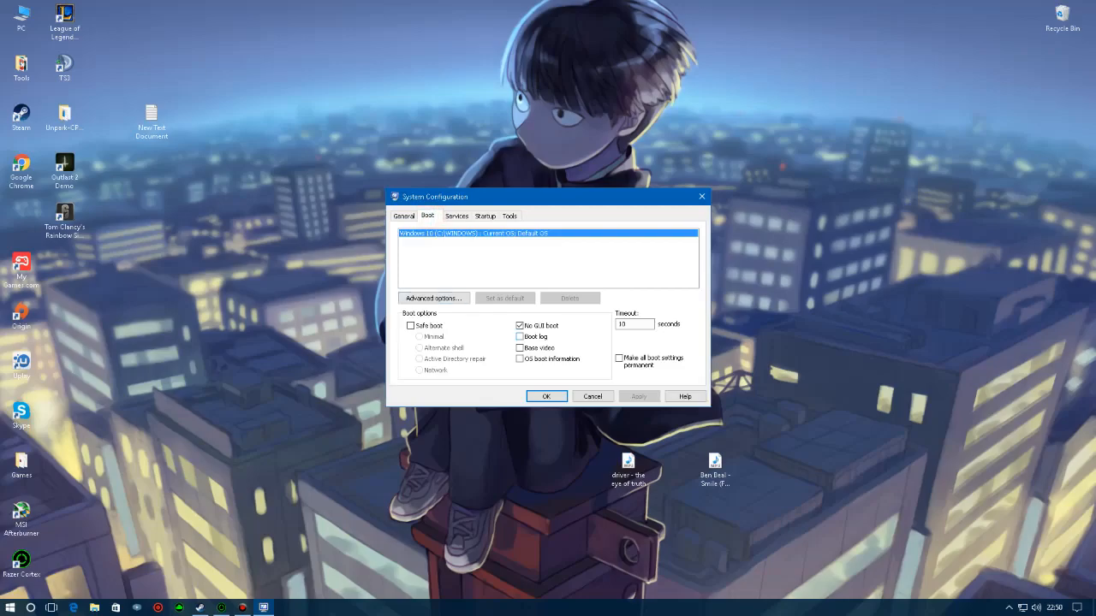
triple_click(634, 324)
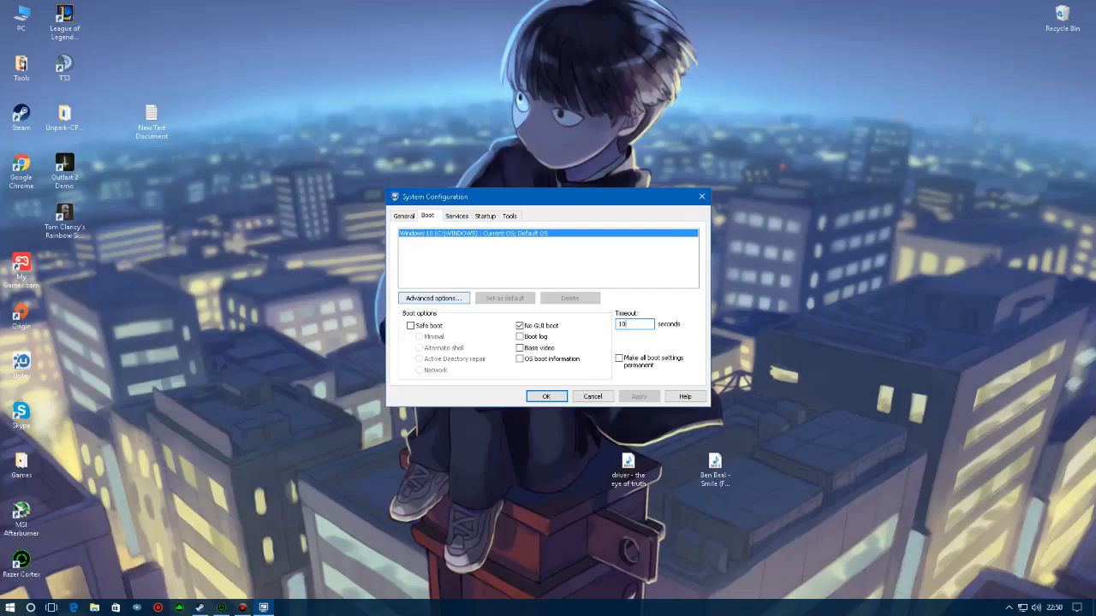
click(433, 298)
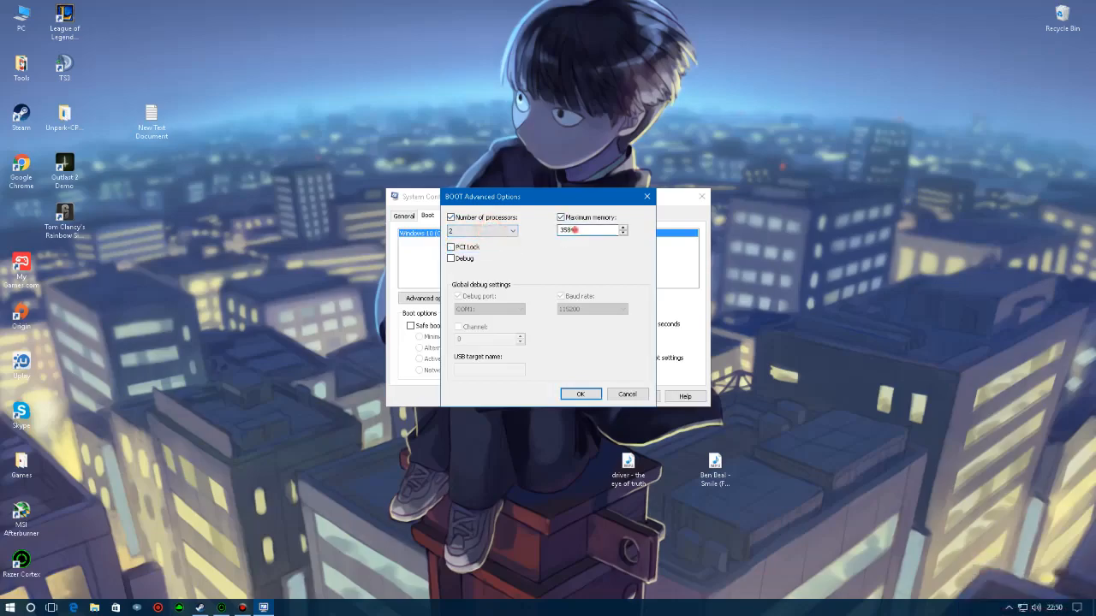
triple_click(586, 230)
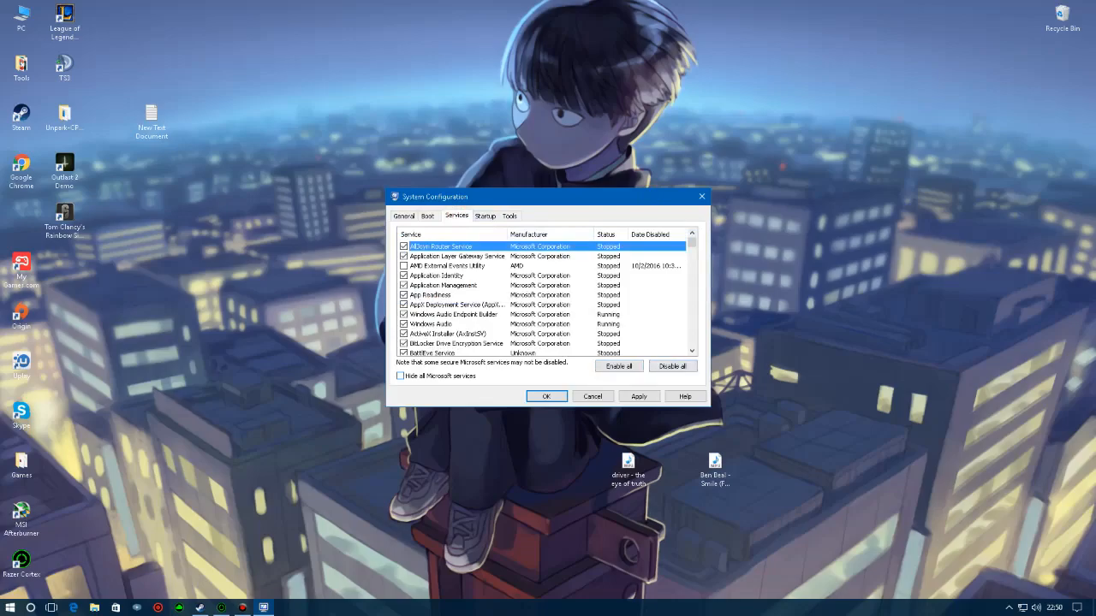
Hide Microsoft services, tick the Razer surround streaming service, then apply and close.
click(400, 376)
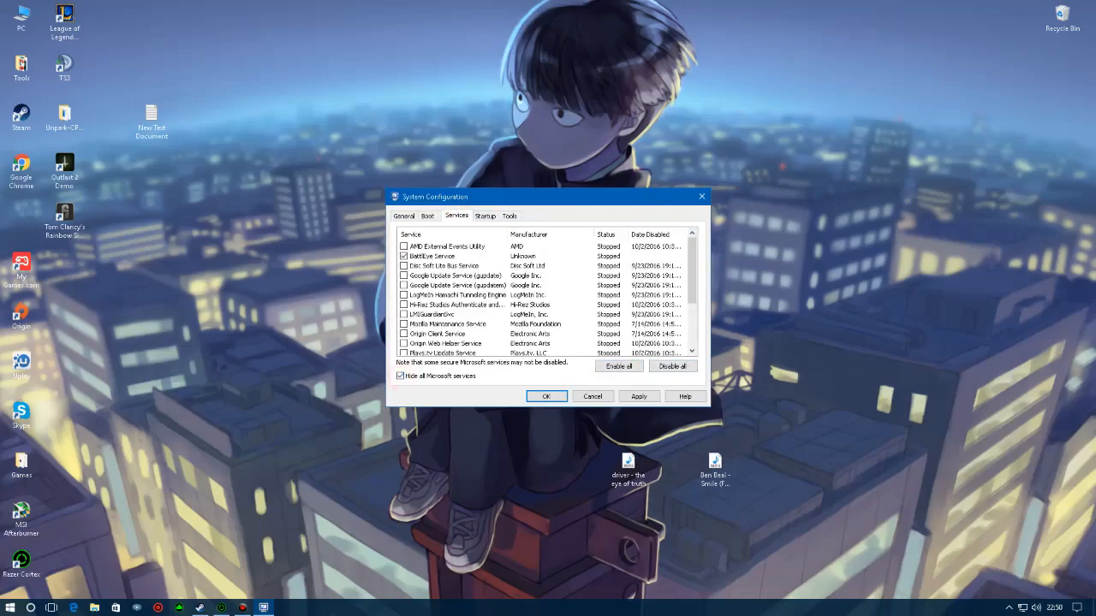
scroll(down, 3)
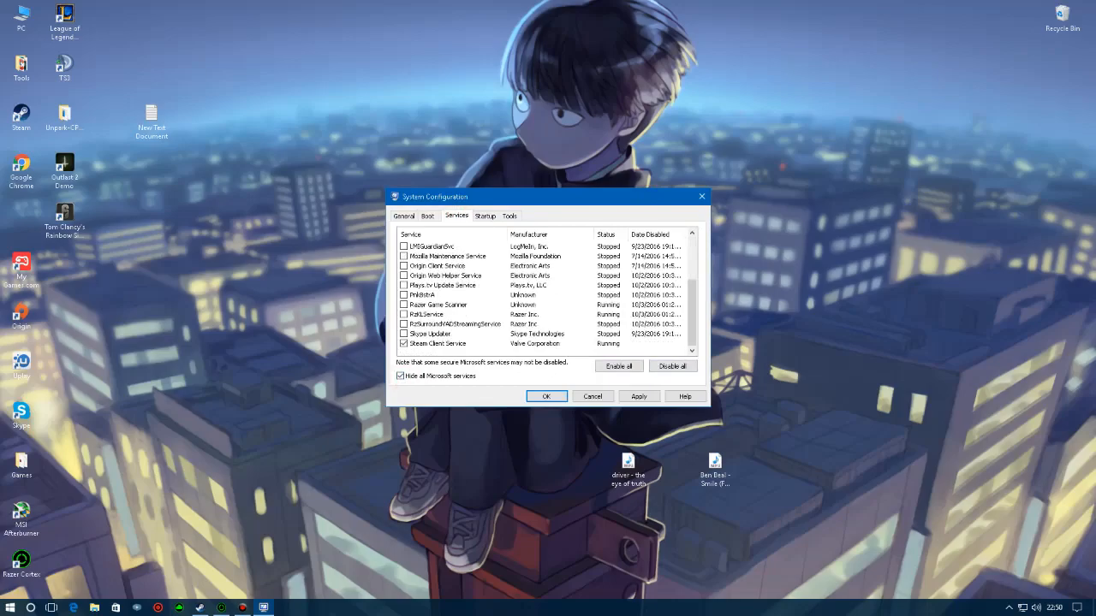
scroll(up, 3)
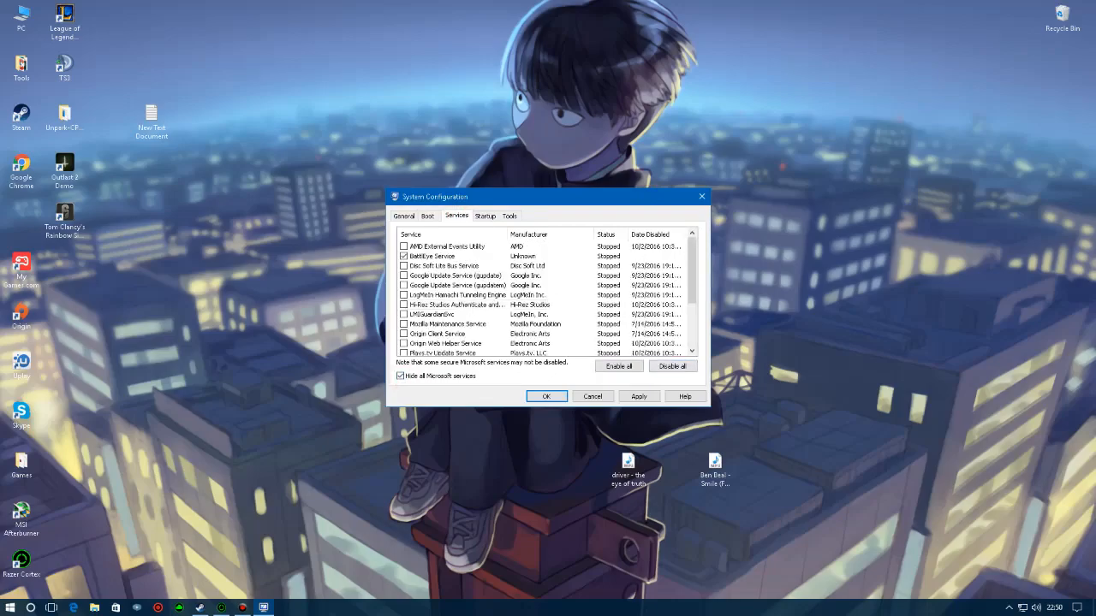
scroll(down, 3)
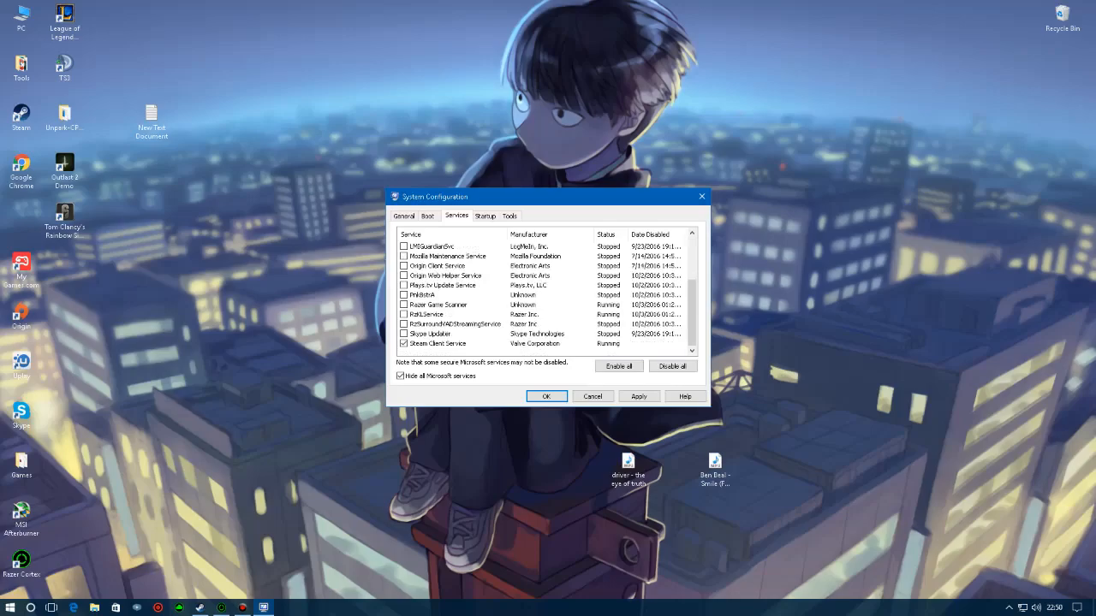
scroll(up, 3)
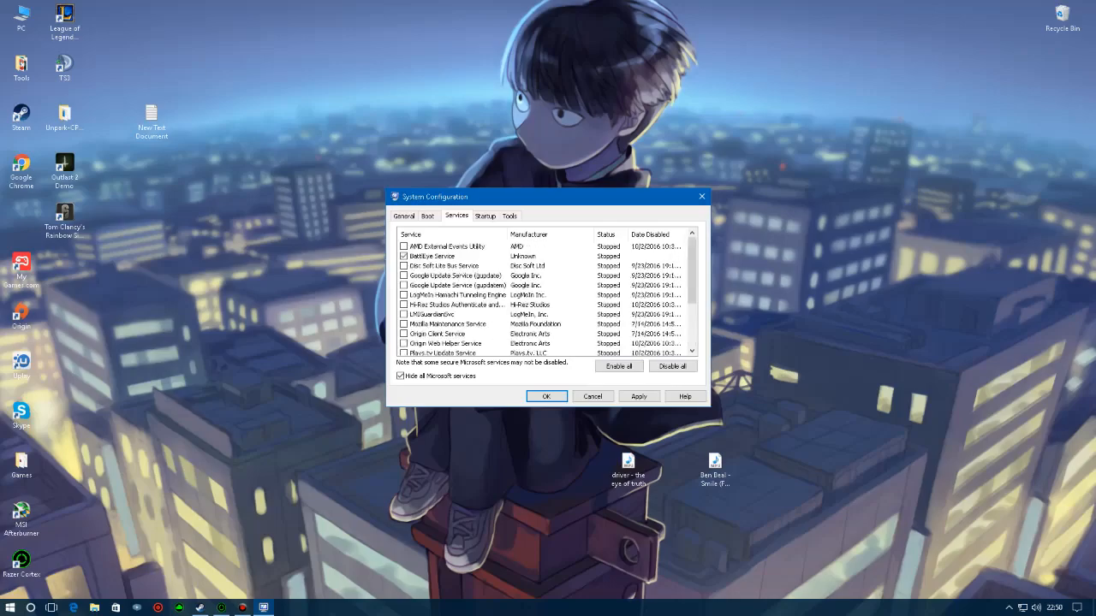
scroll(down, 3)
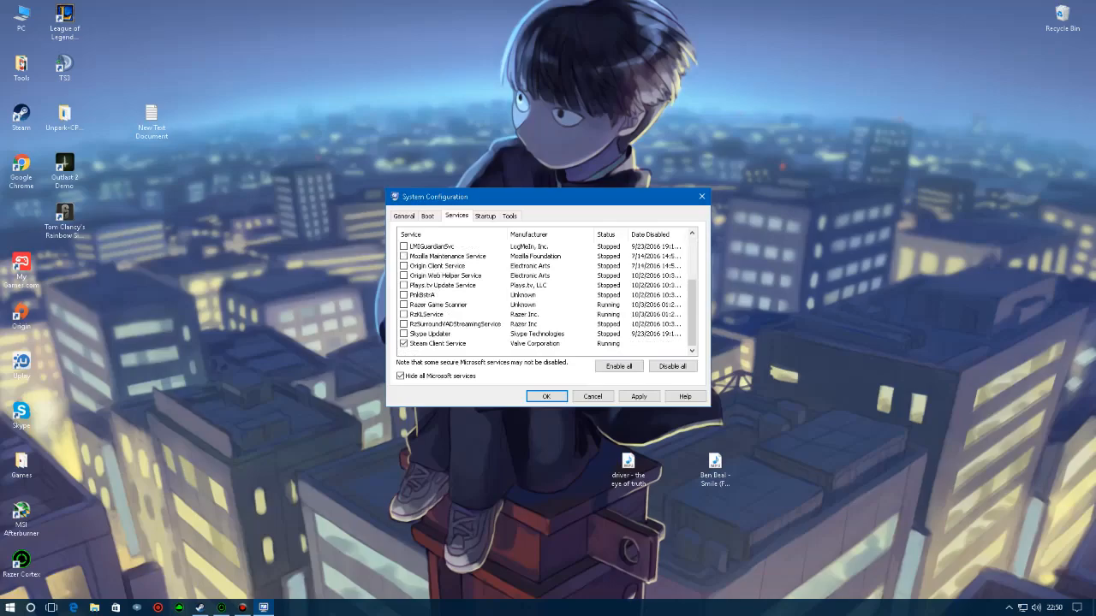
click(403, 324)
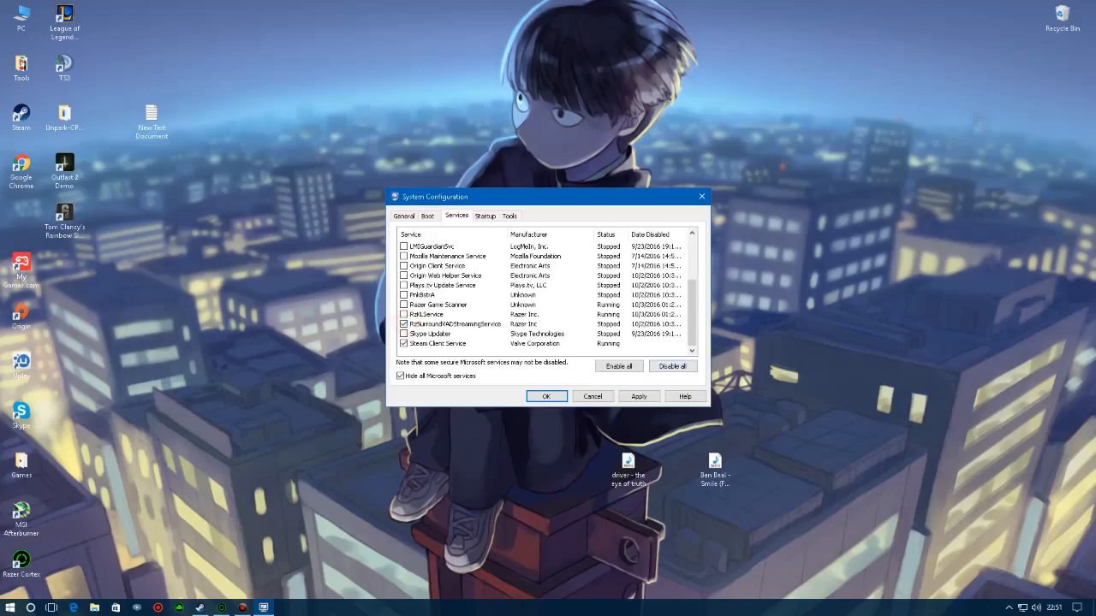
click(546, 395)
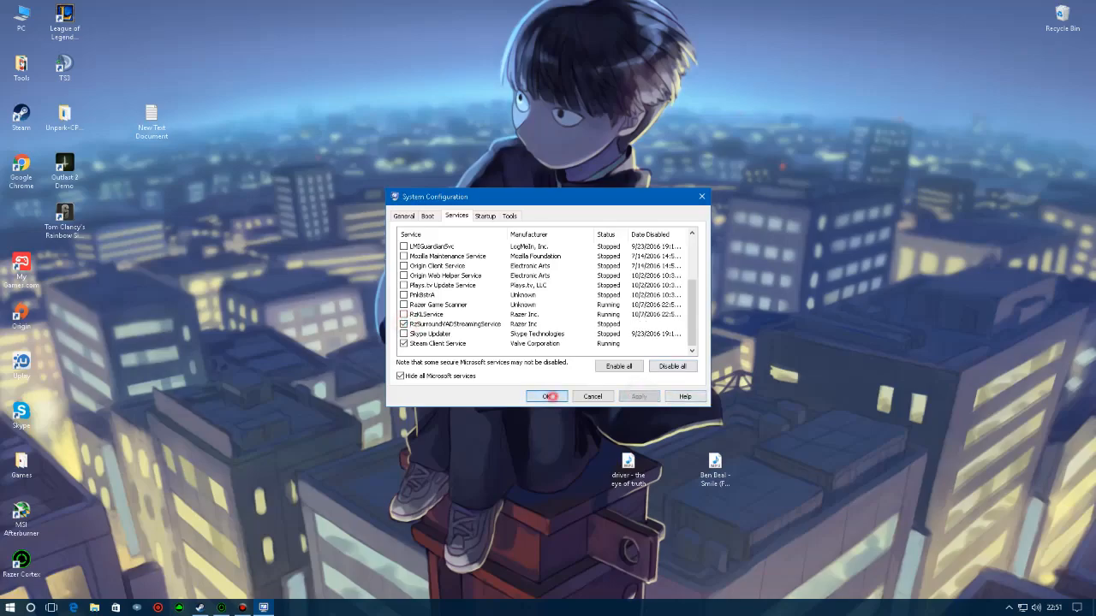
click(544, 395)
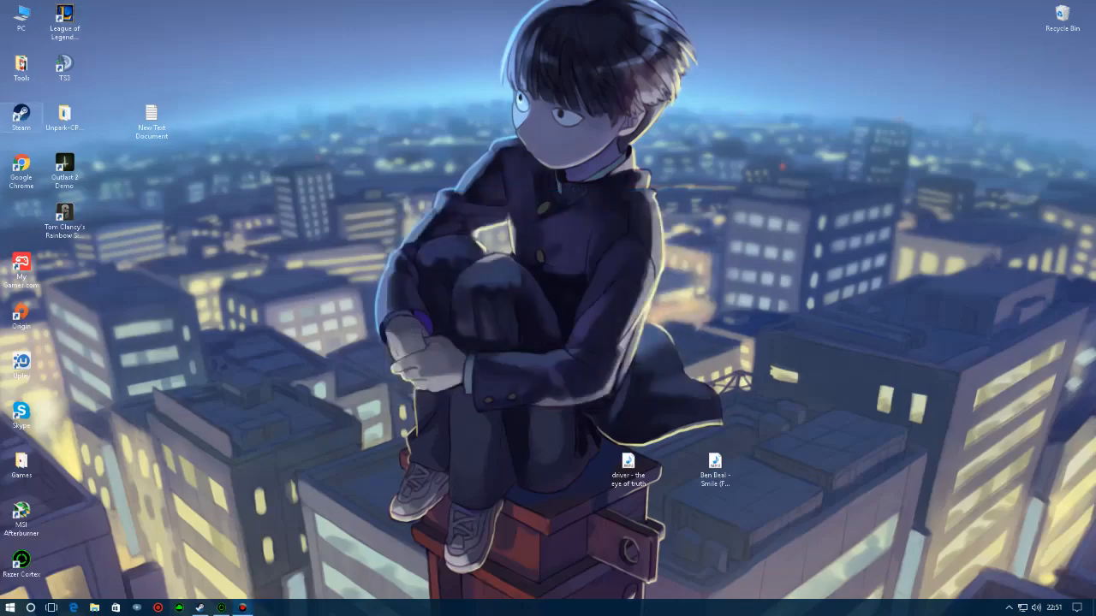
Open the Optimize Drives tool from the System (C:) drive's Properties Tools tab.
right_click(20, 15)
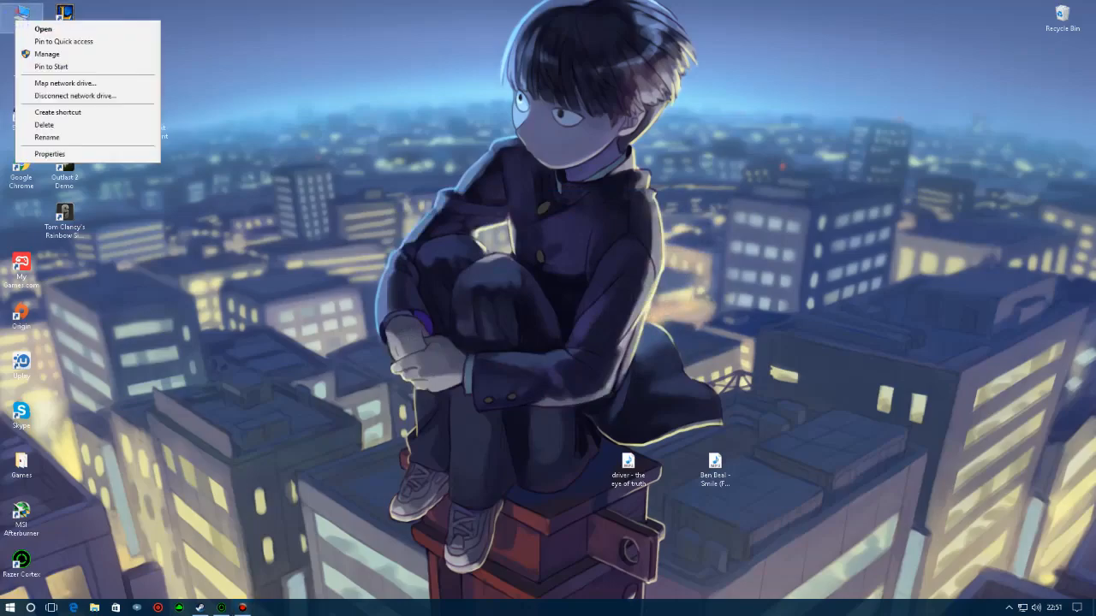
click(43, 28)
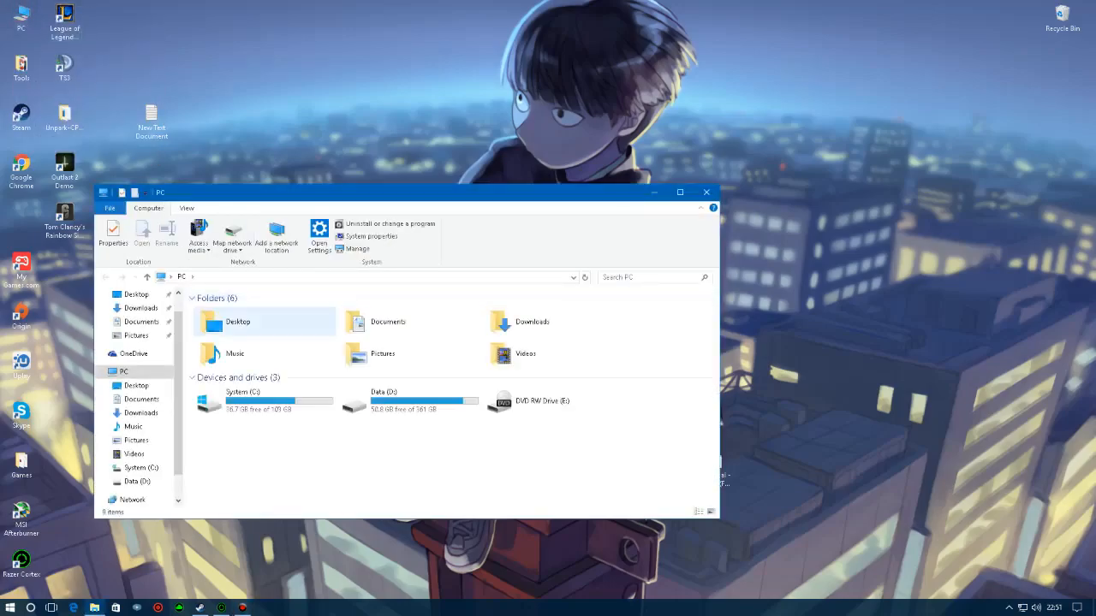
right_click(242, 401)
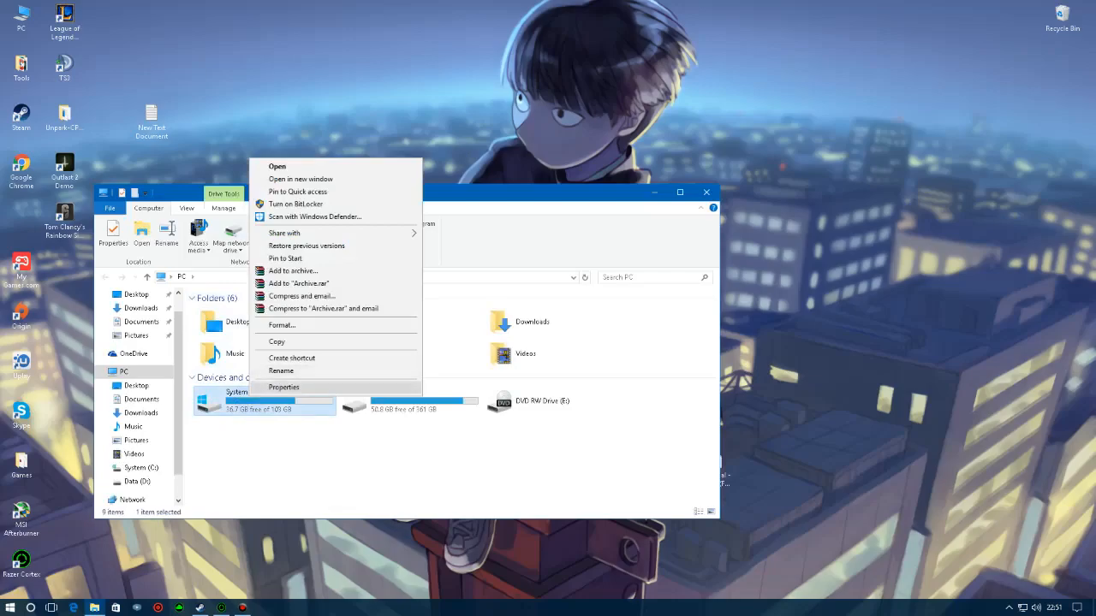
click(283, 387)
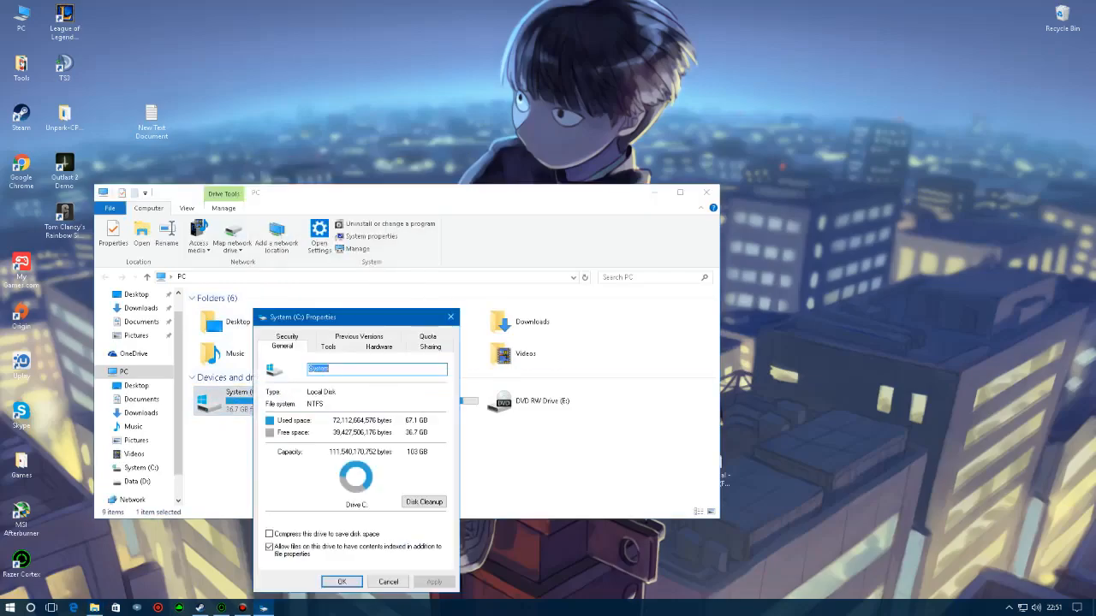
click(328, 347)
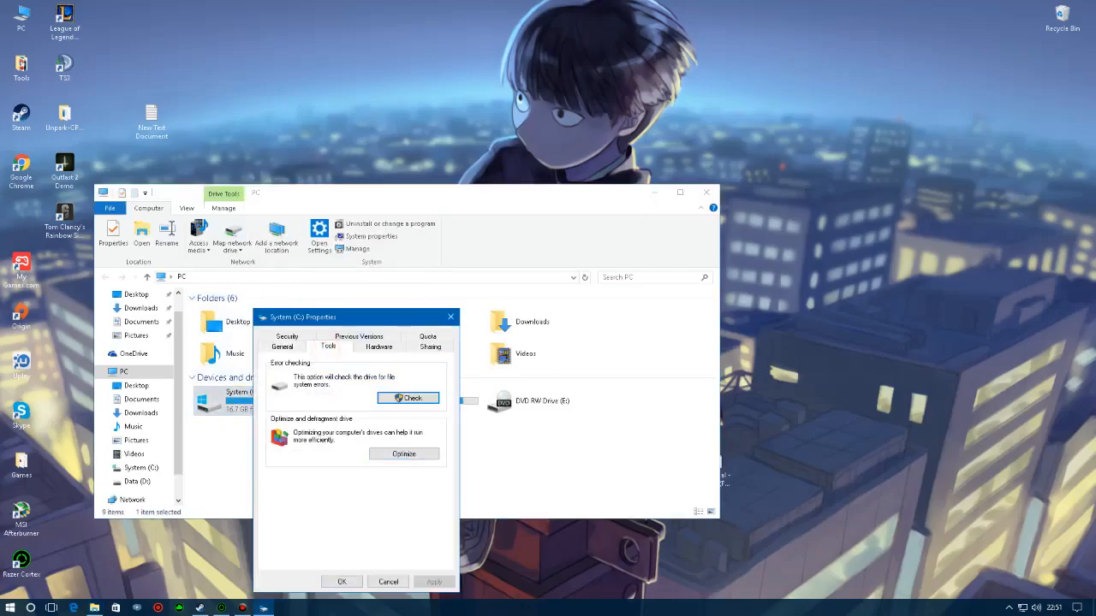
click(403, 454)
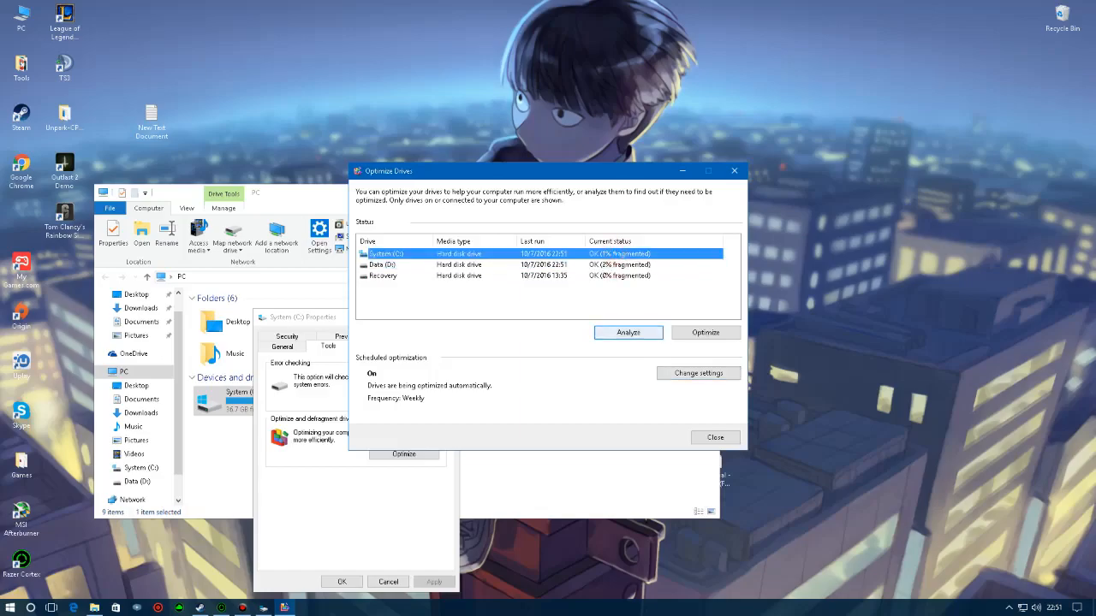
Analyze System (C:) and Data (D:) for fragmentation, then close the windows.
click(627, 332)
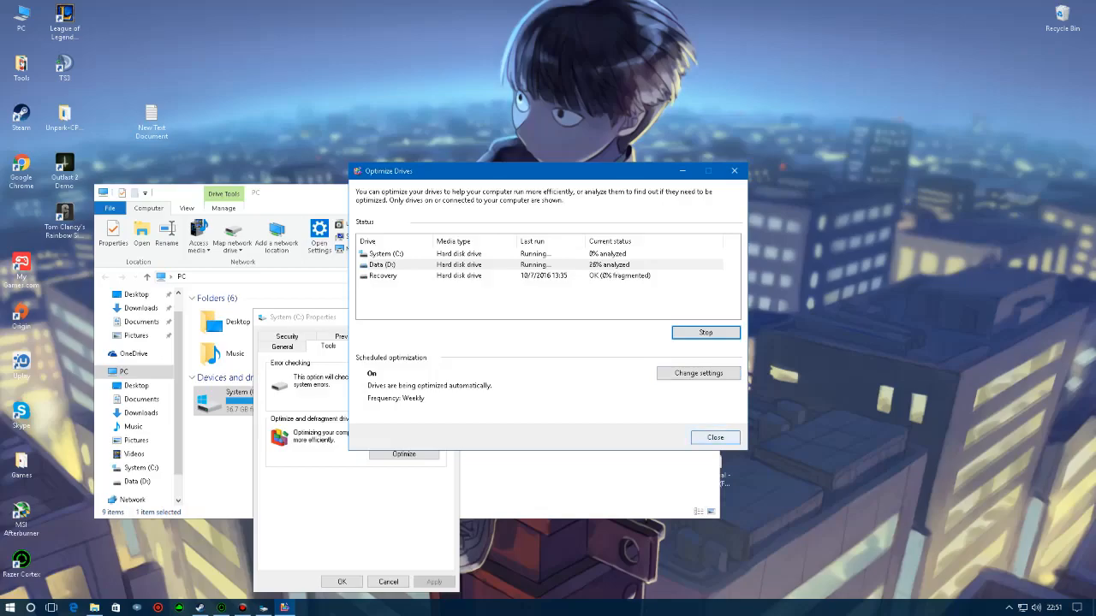
click(715, 437)
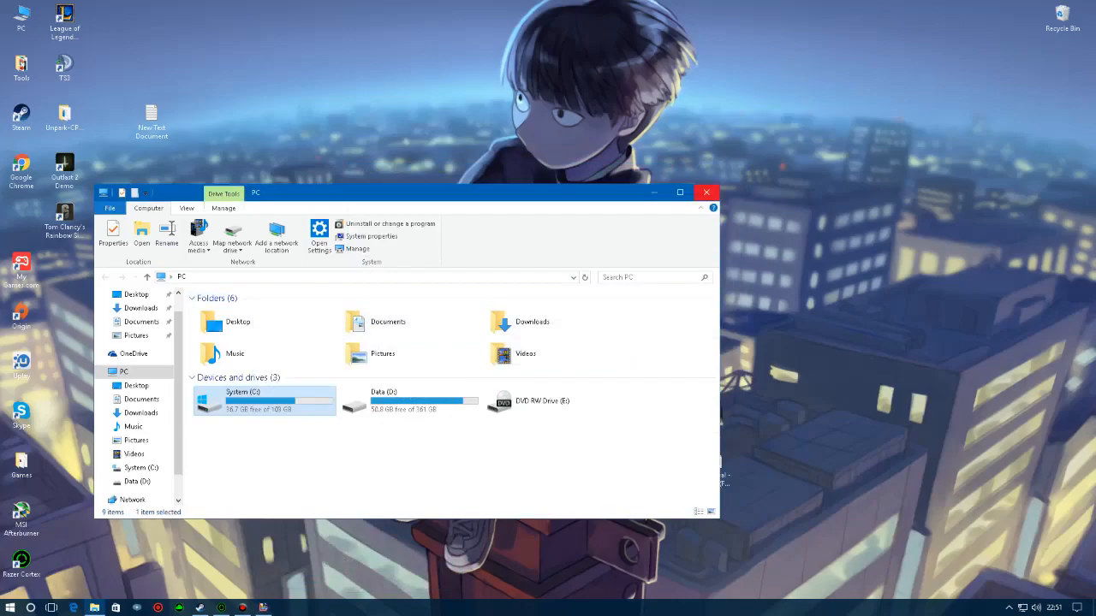
click(706, 192)
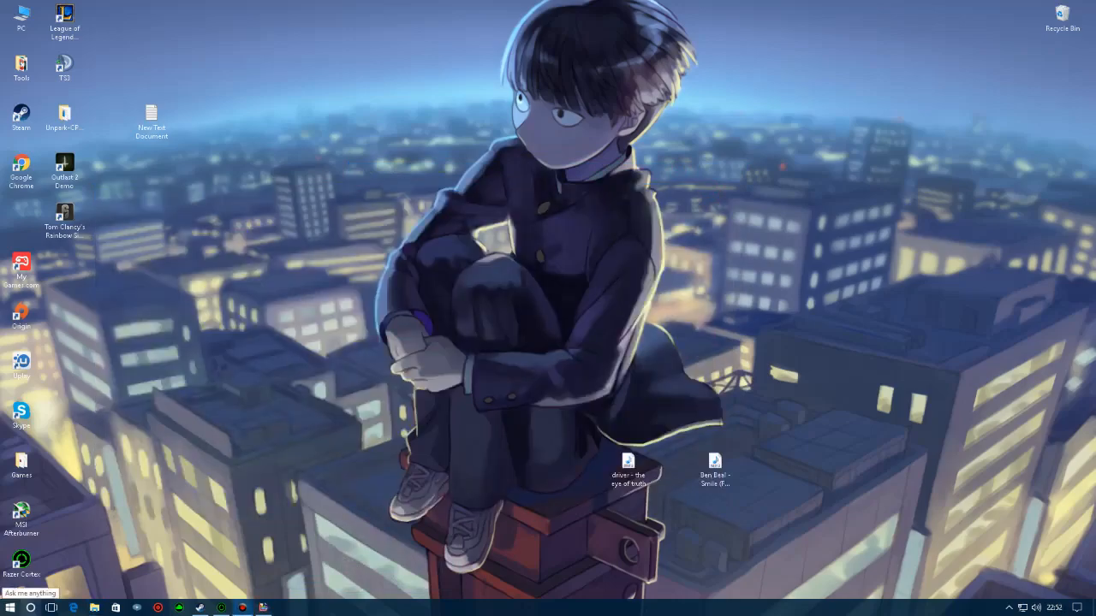
Search 'power', confirm Bitsum Highest Performance is the selected plan, and close Power Options.
click(30, 593)
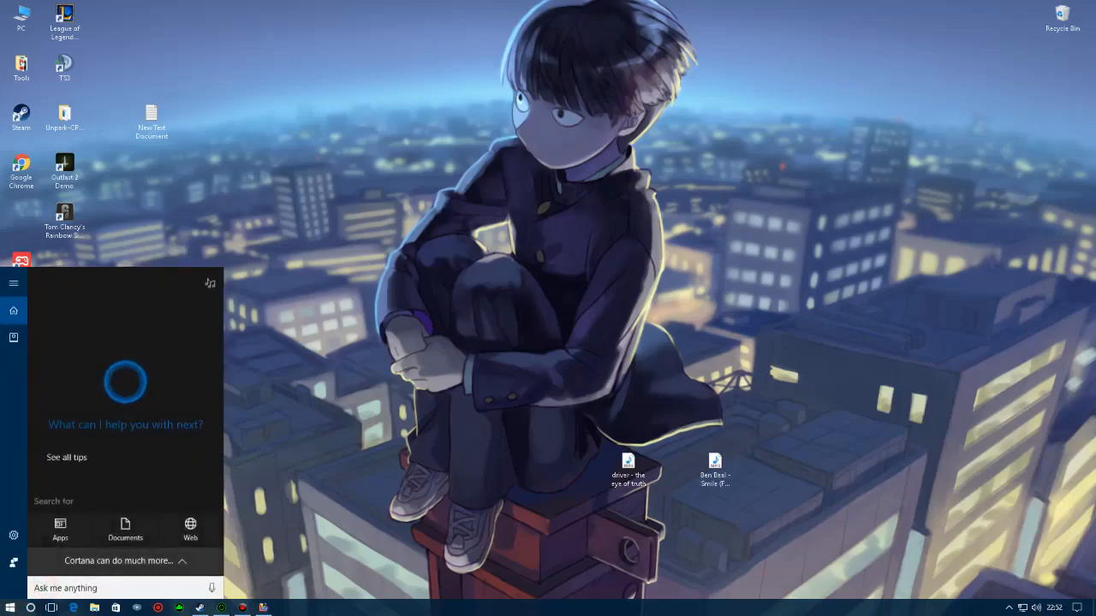
text(power)
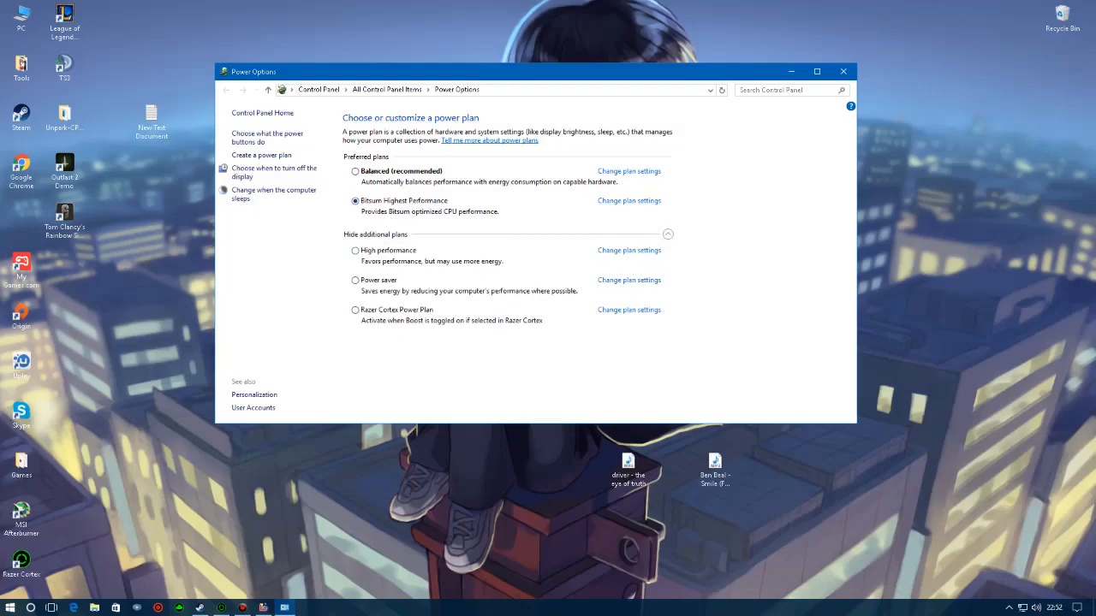
click(843, 71)
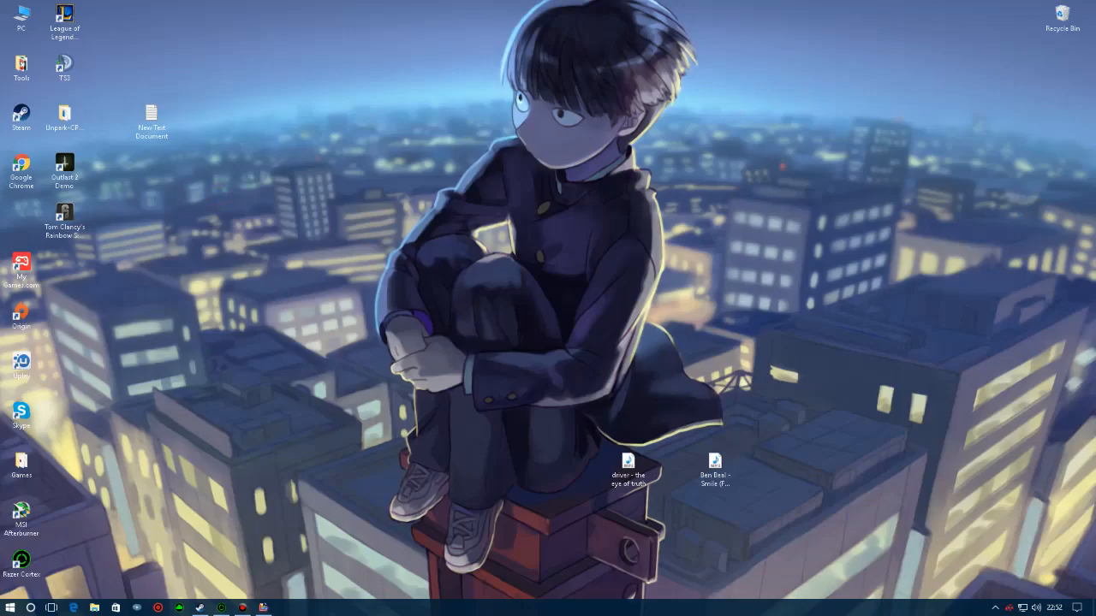
Check for AMD driver updates in Radeon Settings, finding optional driver 16.10.1.
click(282, 607)
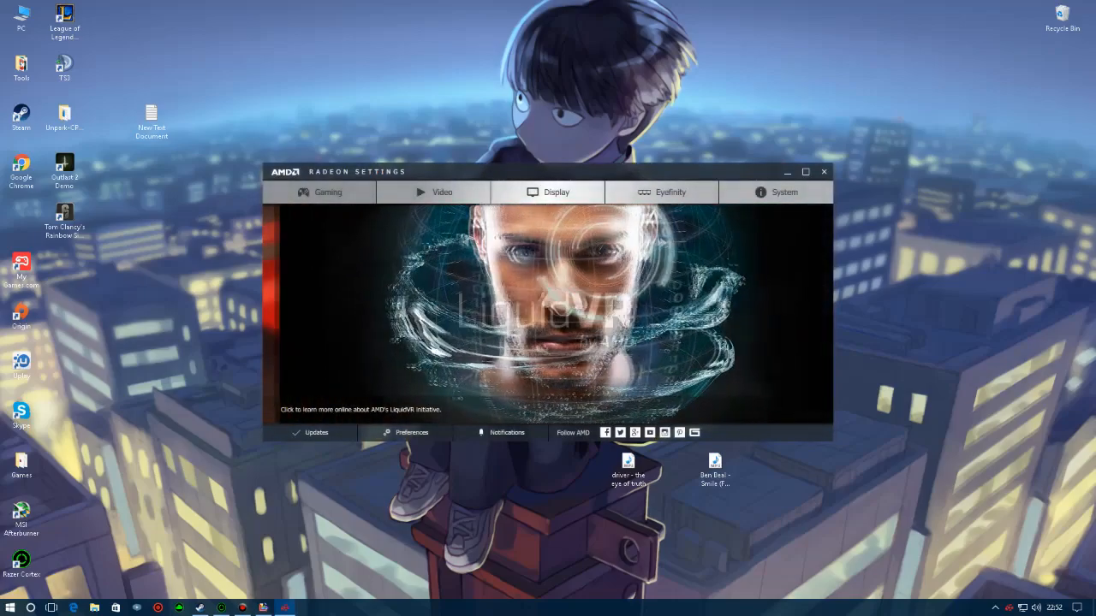
click(311, 432)
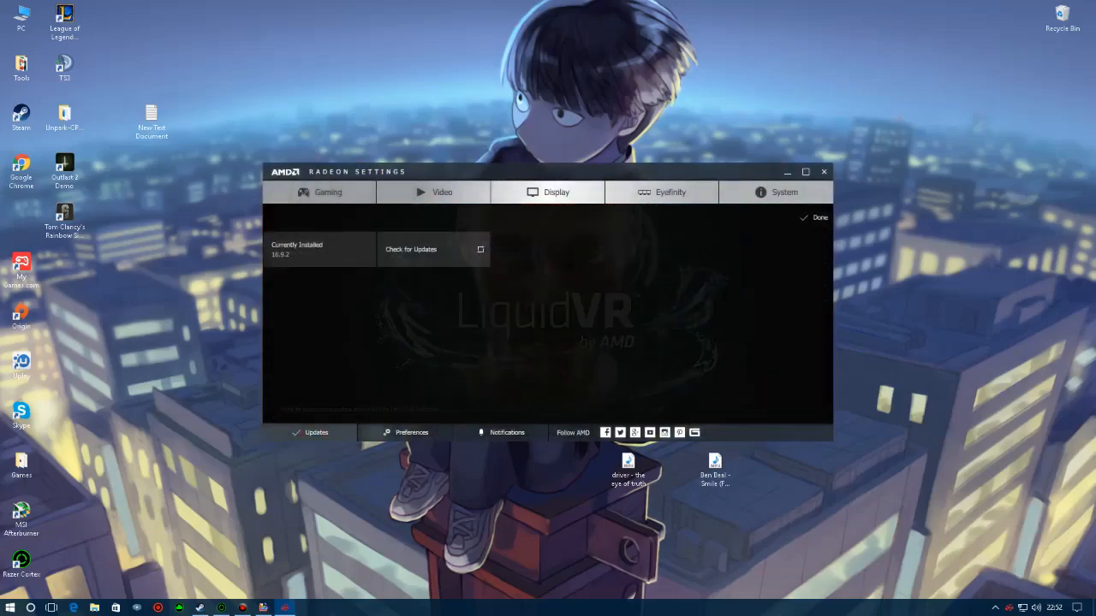
click(434, 249)
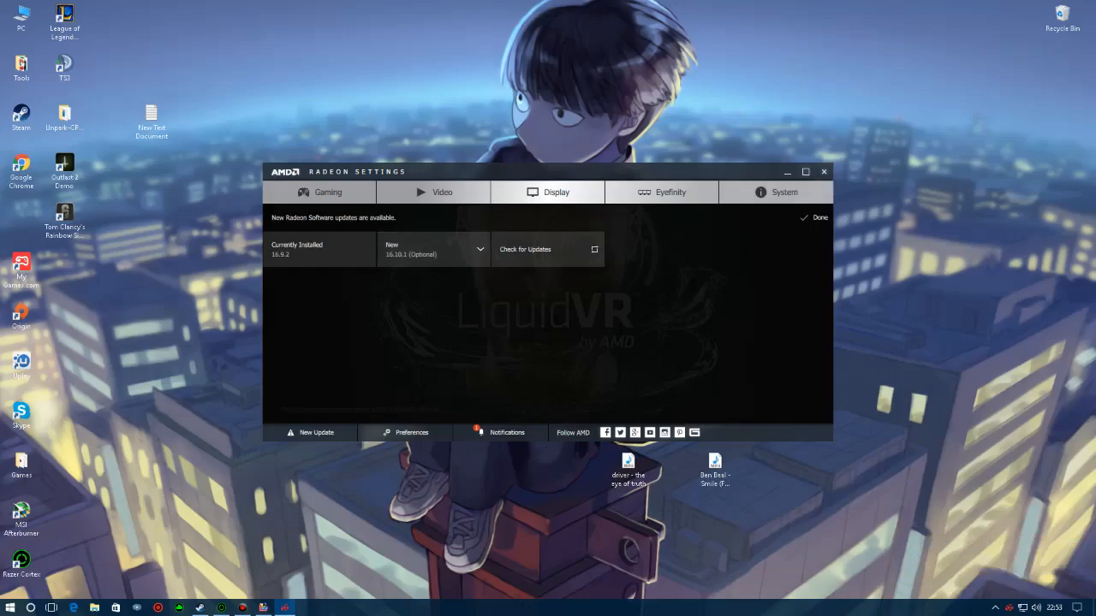
mouse_move(328, 192)
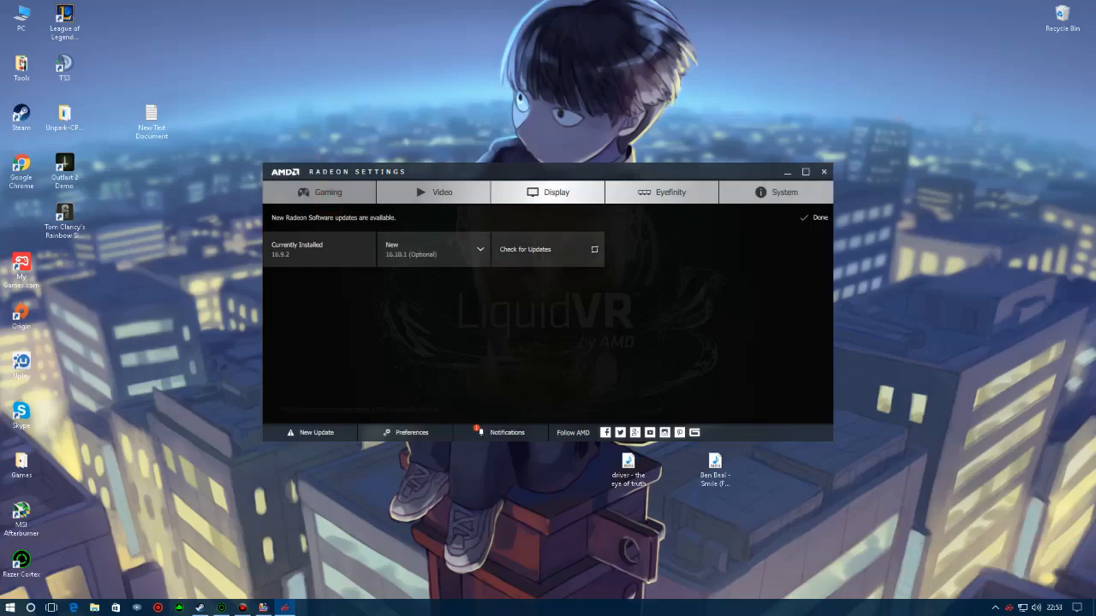
View the Counter-Strike Global Offensive gaming profile, then close Radeon Settings.
click(328, 192)
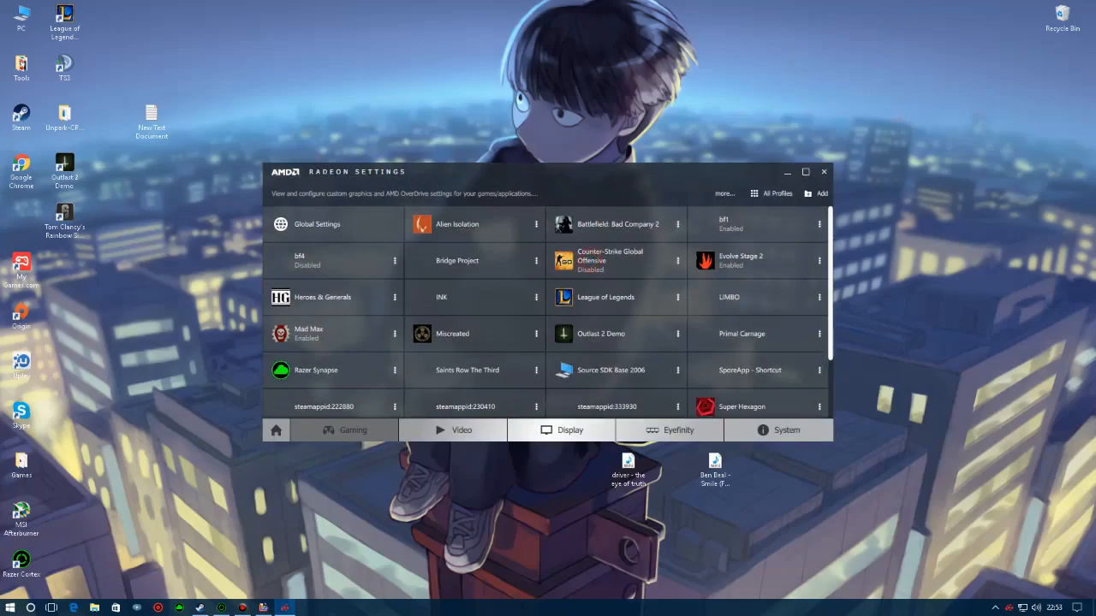
click(610, 261)
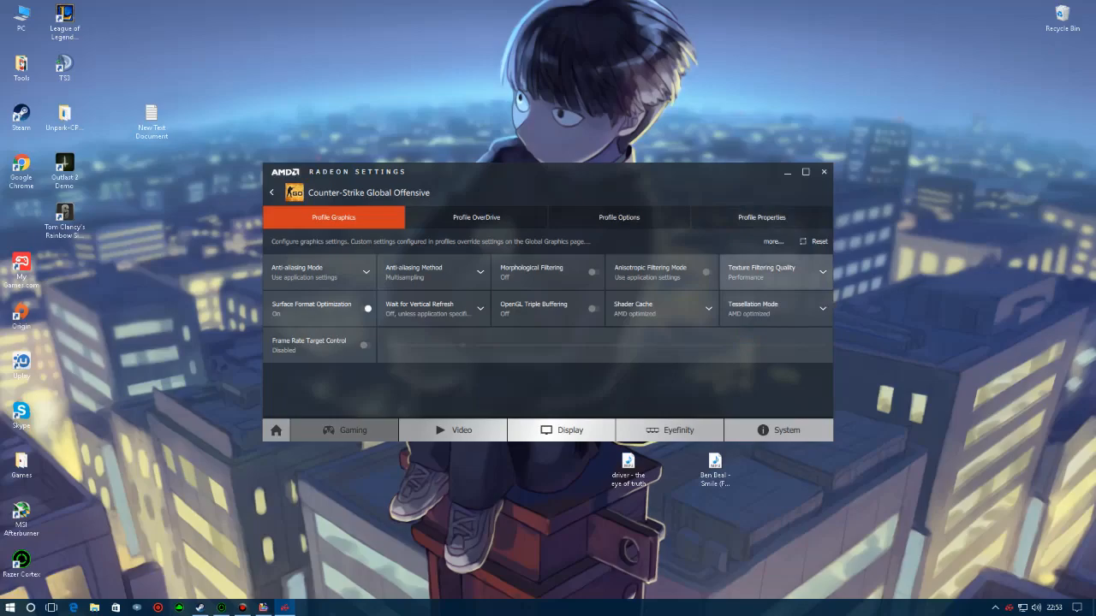
mouse_move(775, 272)
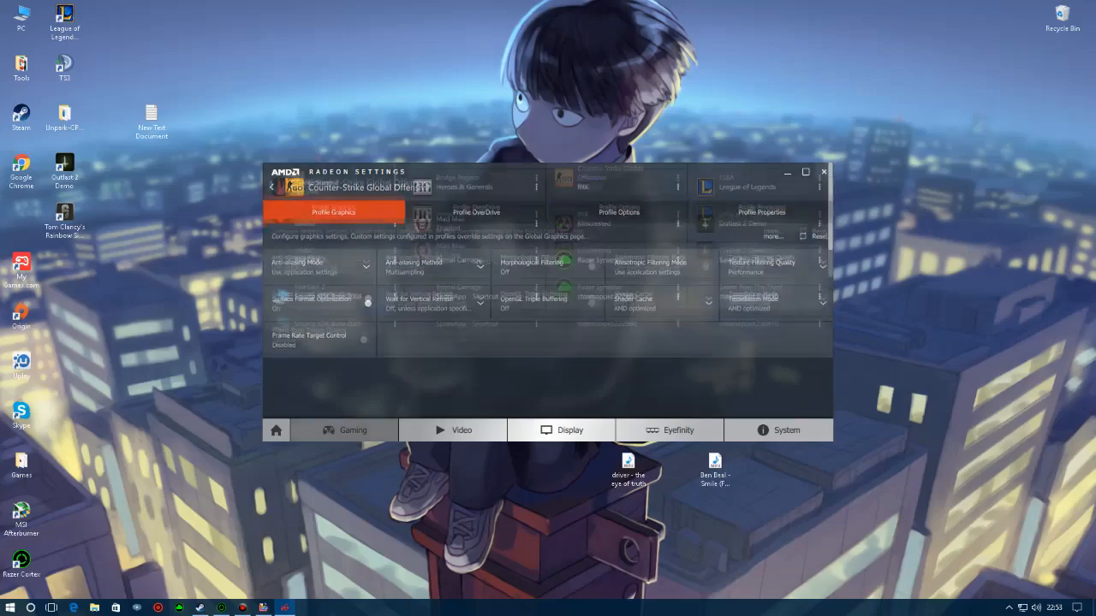
click(823, 172)
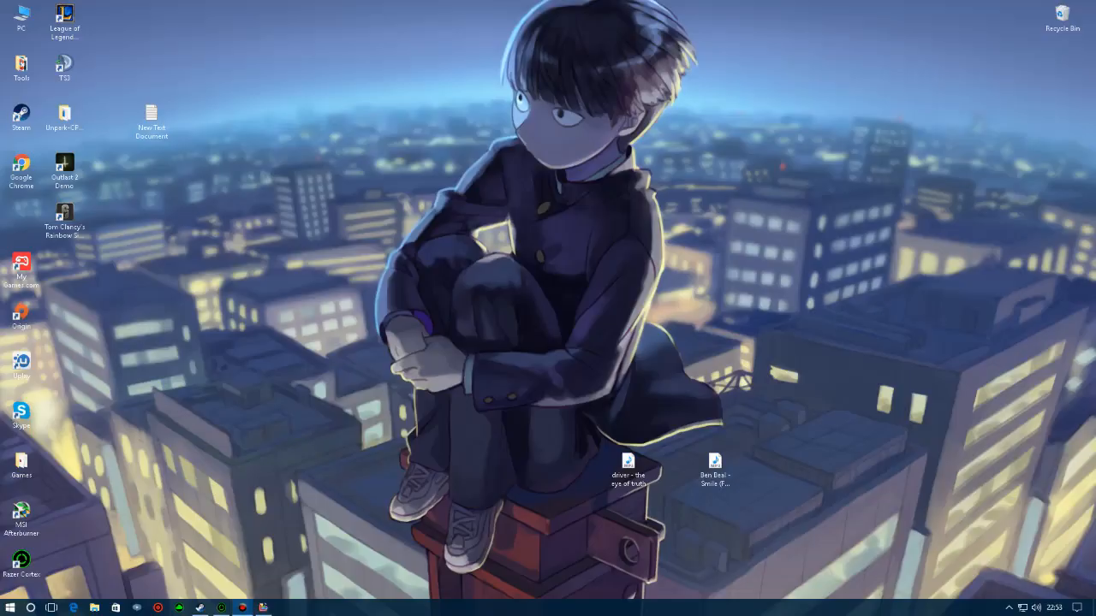
Open the desktop Tools folder and launch the CCleaner (2) shortcut.
double_click(21, 68)
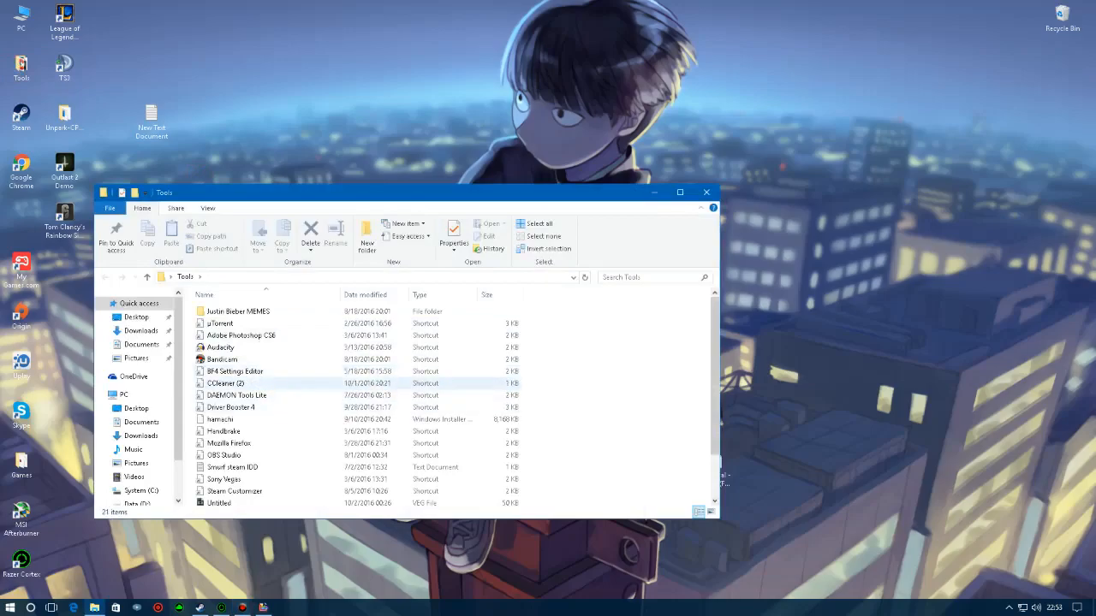
click(225, 383)
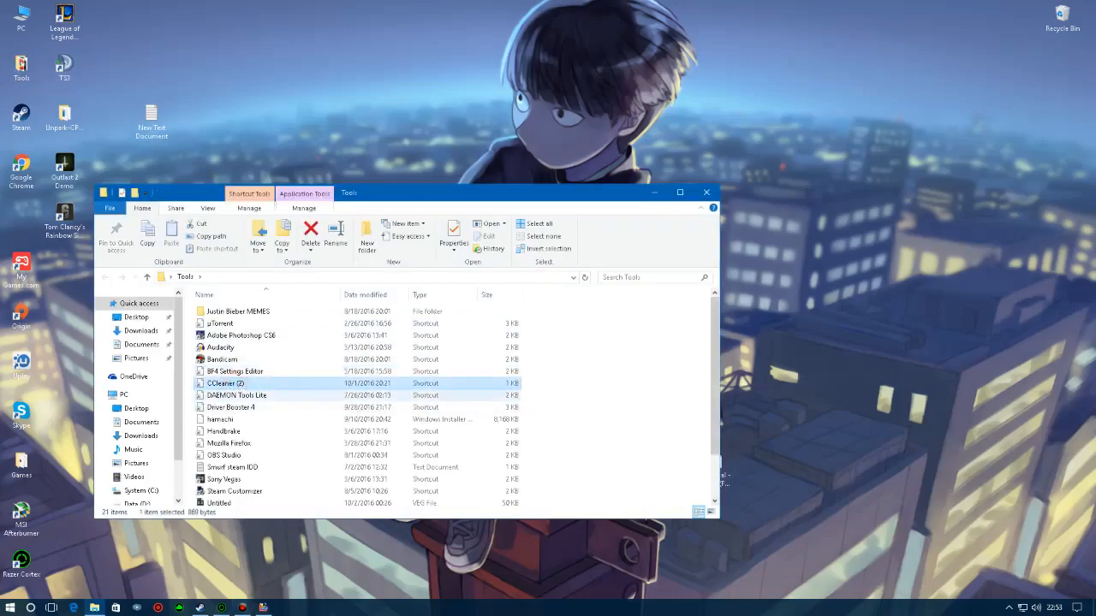
double_click(225, 383)
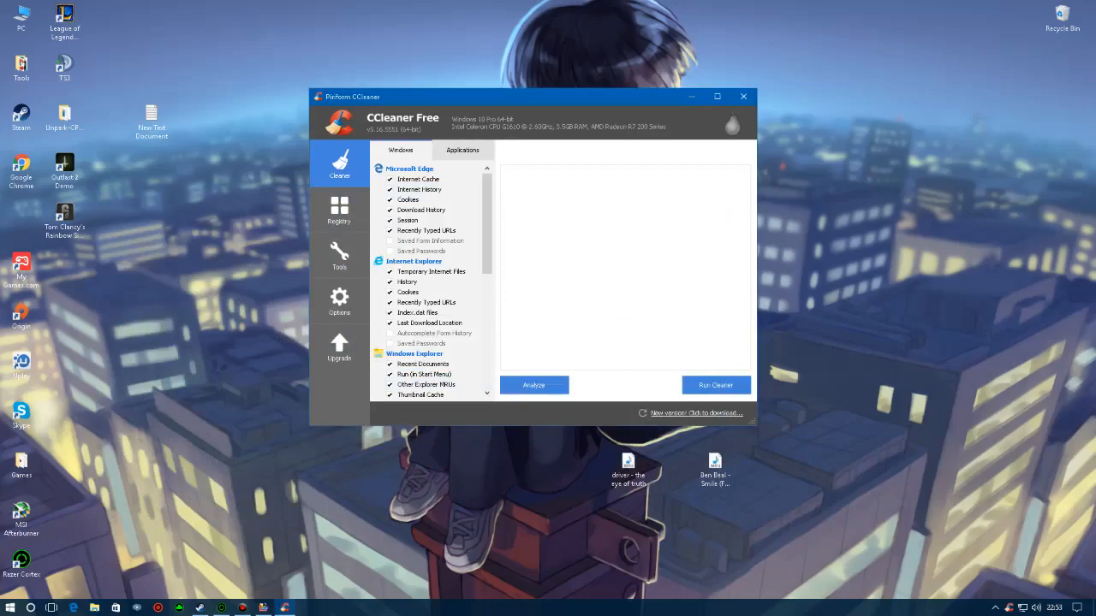
Analyze and clean junk files, allowing Edge and Internet Explorer to close, then exit CCleaner.
click(533, 385)
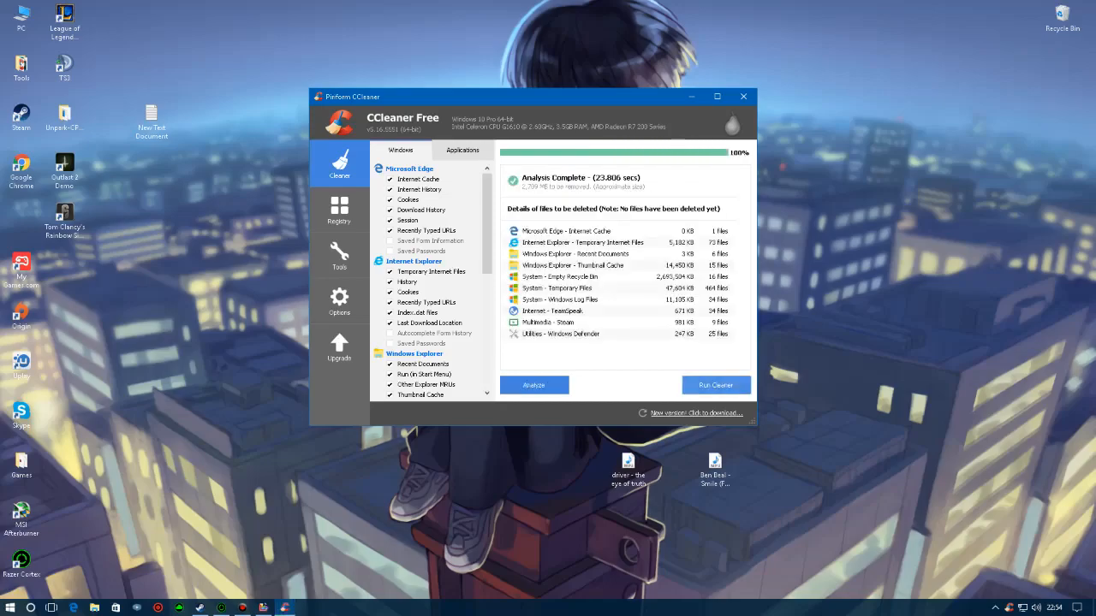
click(715, 385)
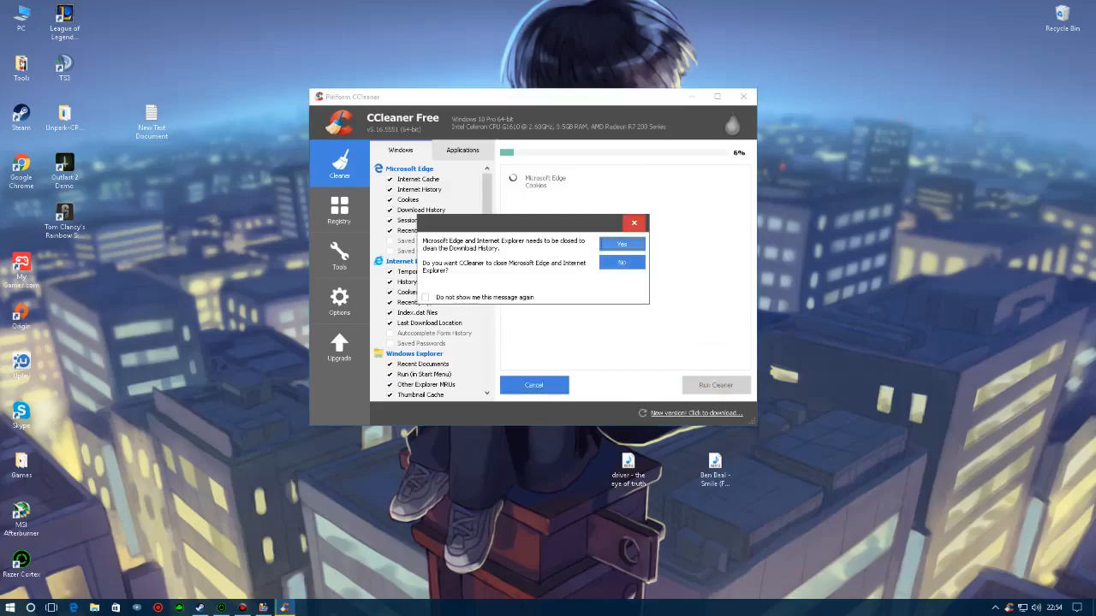
click(622, 244)
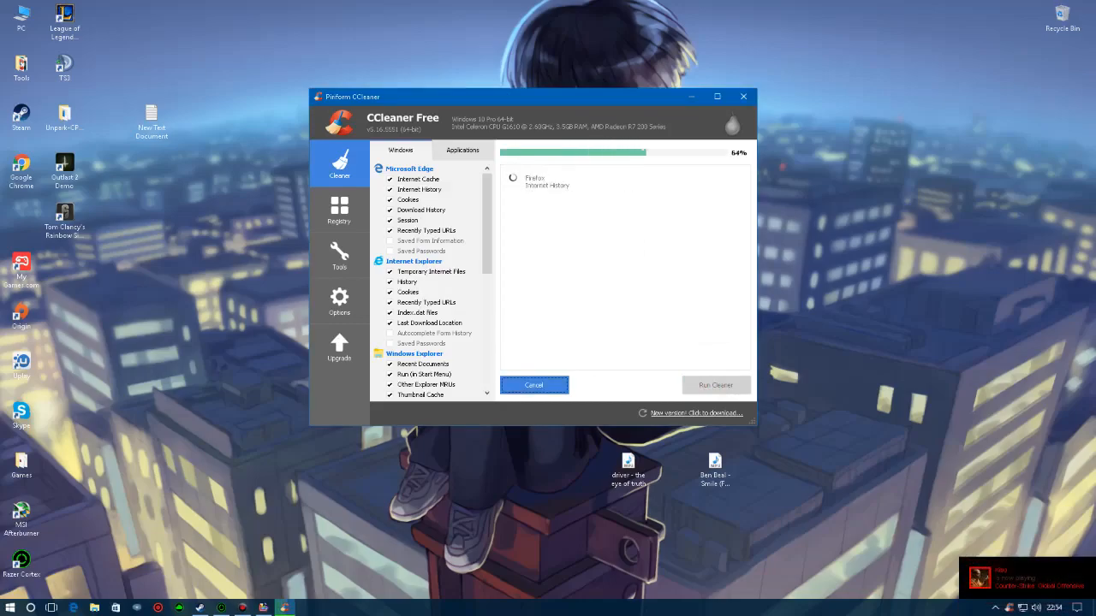
click(742, 96)
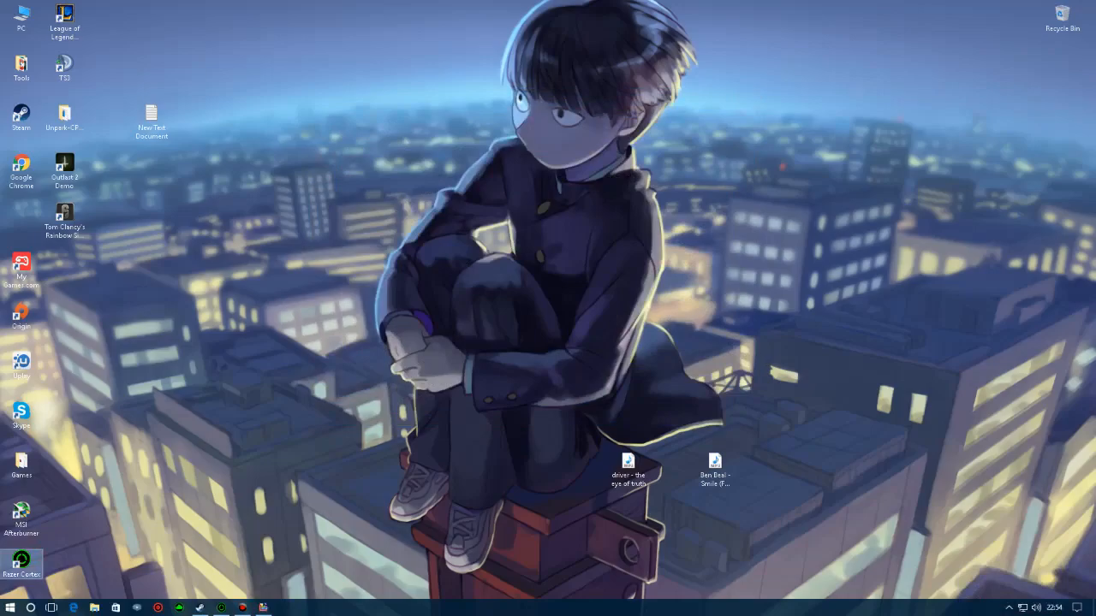
Launch Razer Cortex and browse the MY GAMES tiles, including Counter-Strike and Rainbow Six Siege.
click(22, 561)
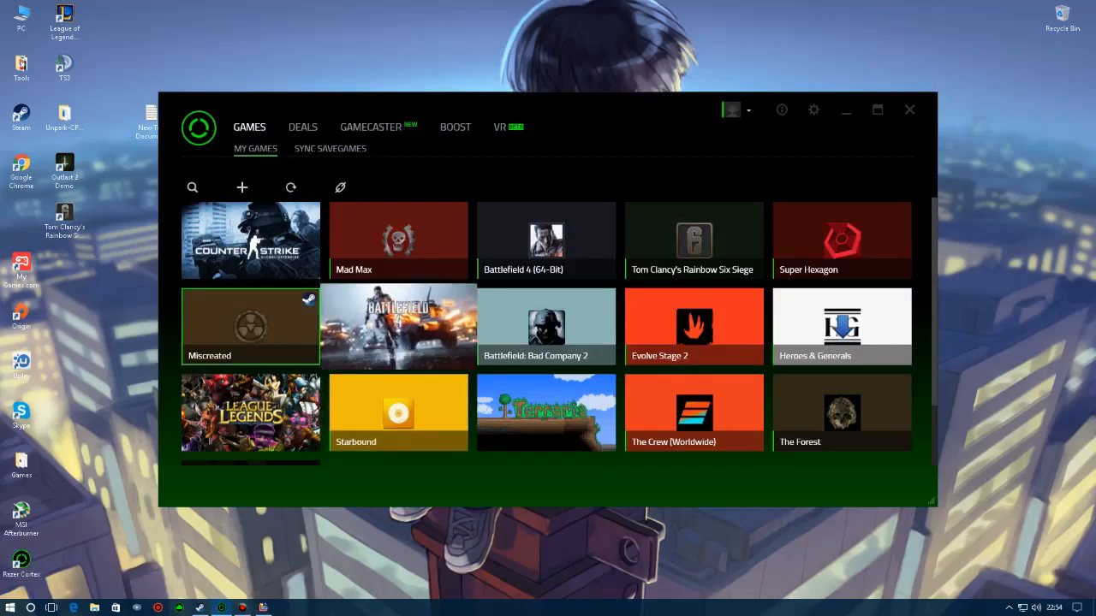
click(693, 240)
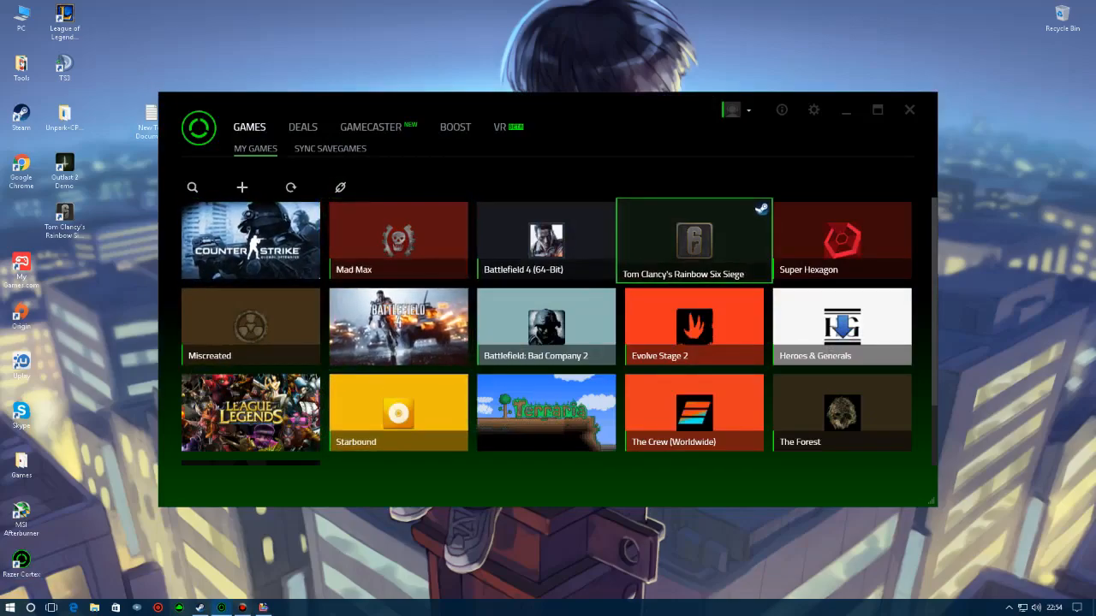
click(398, 241)
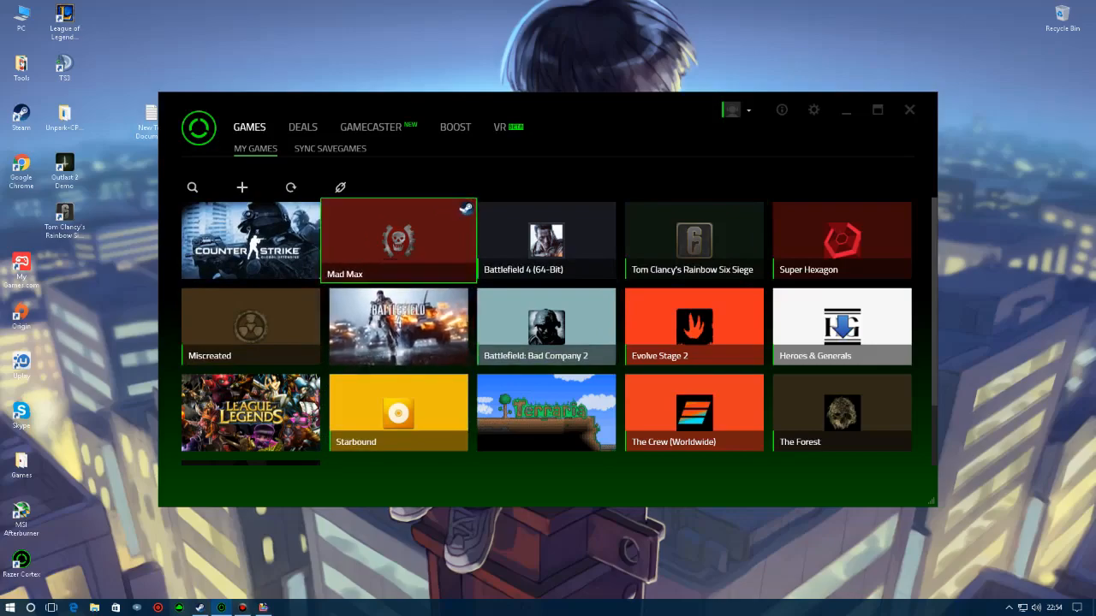
click(693, 240)
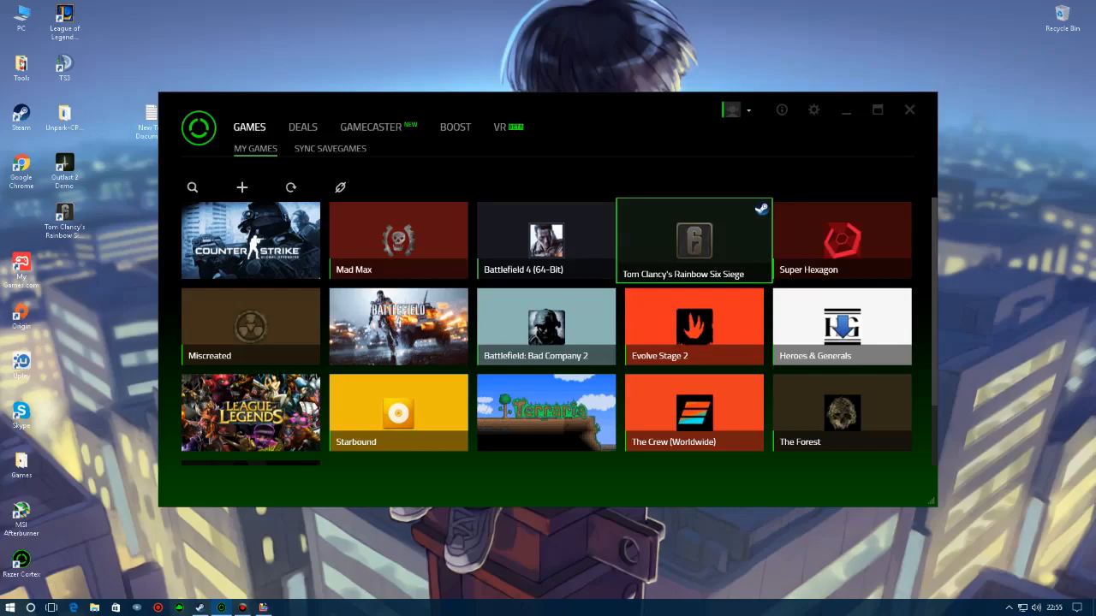
click(398, 240)
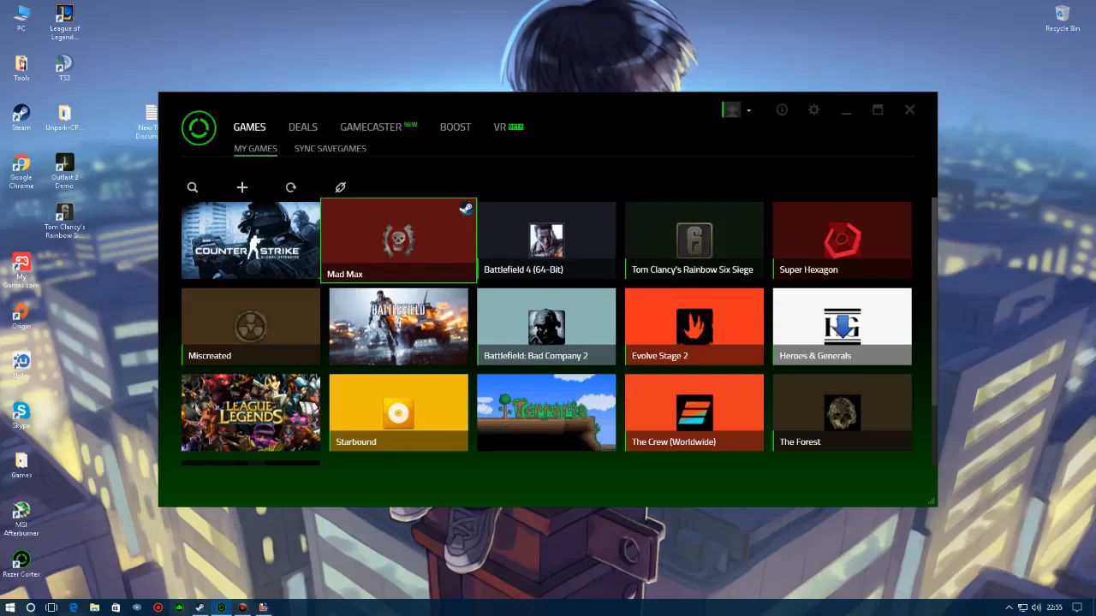
click(250, 240)
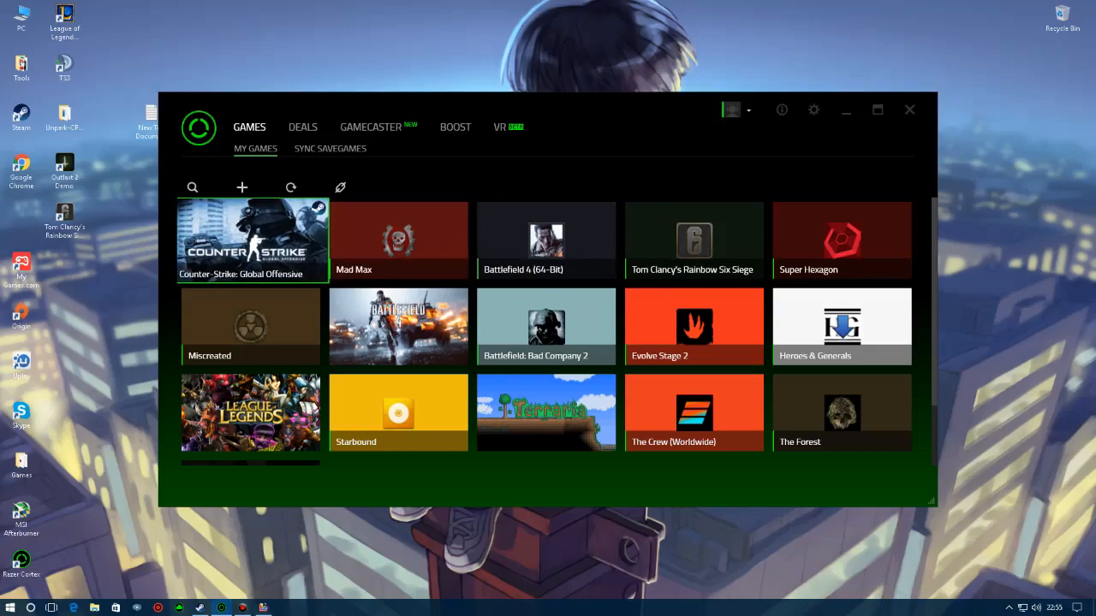
click(398, 240)
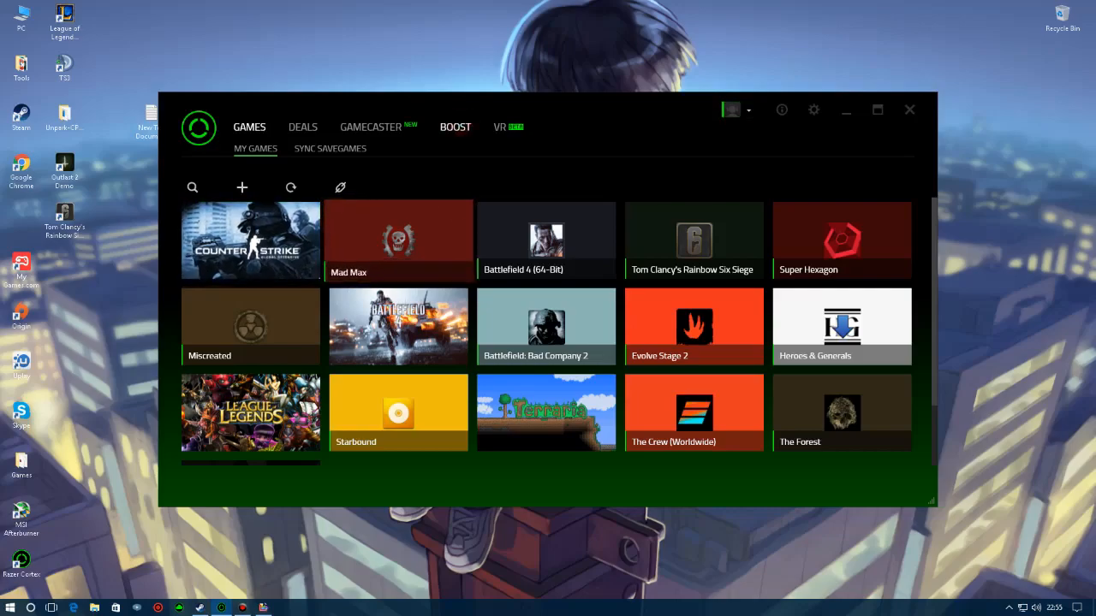
Review Automatic Boost and the 14-process list on the BOOST tab.
click(455, 127)
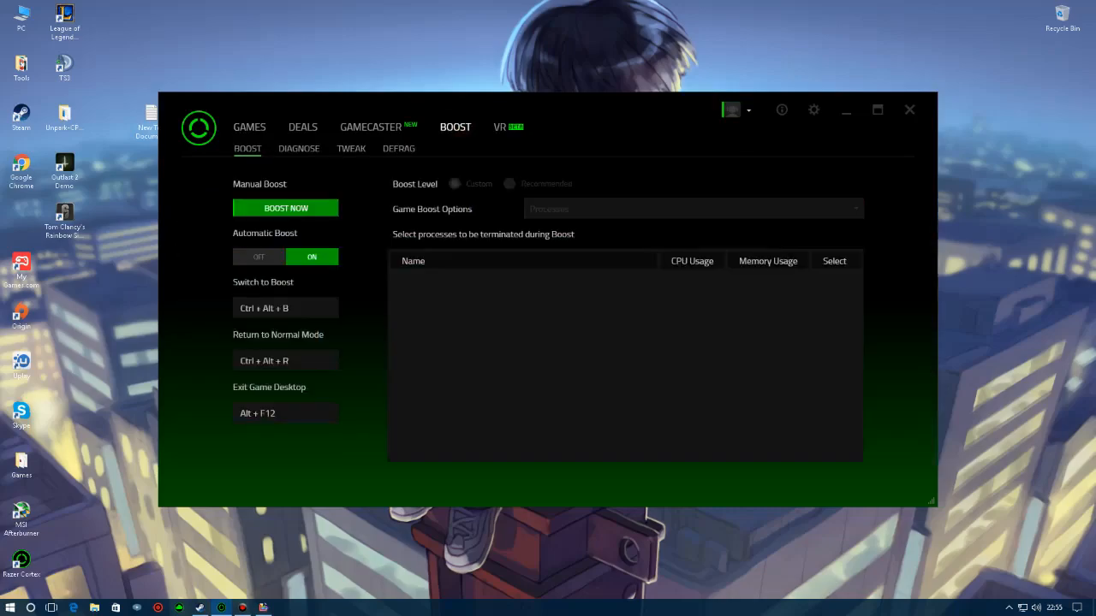
click(692, 209)
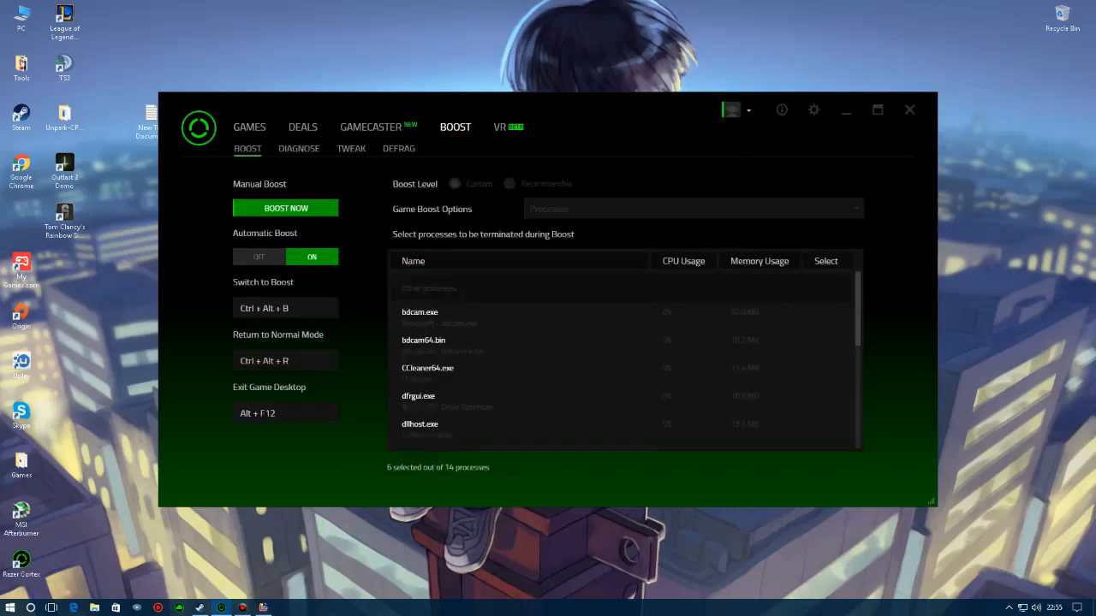
click(454, 184)
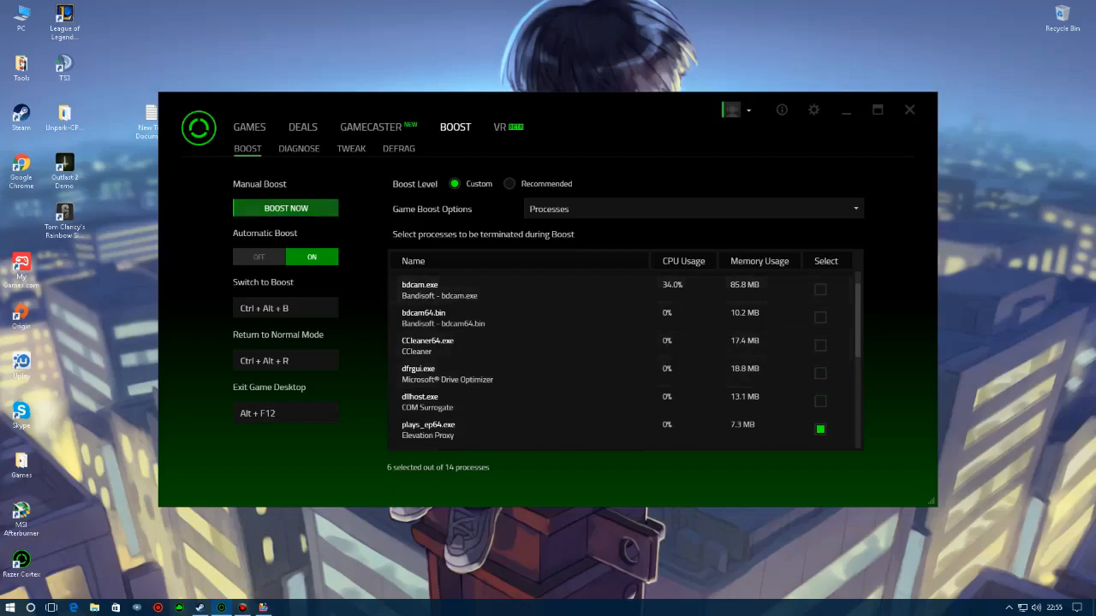
click(249, 126)
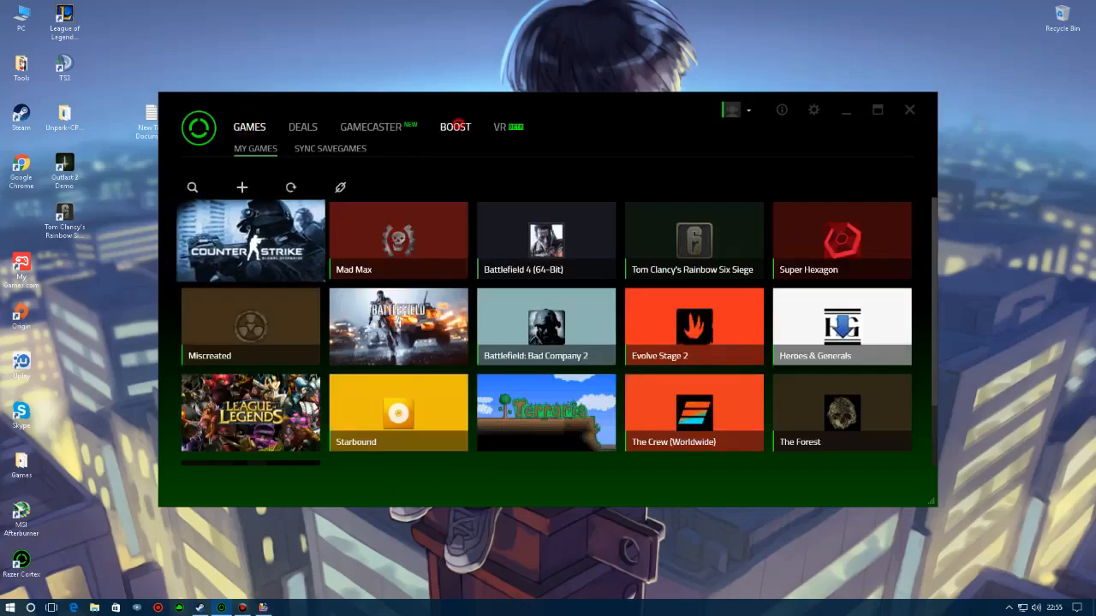
click(455, 126)
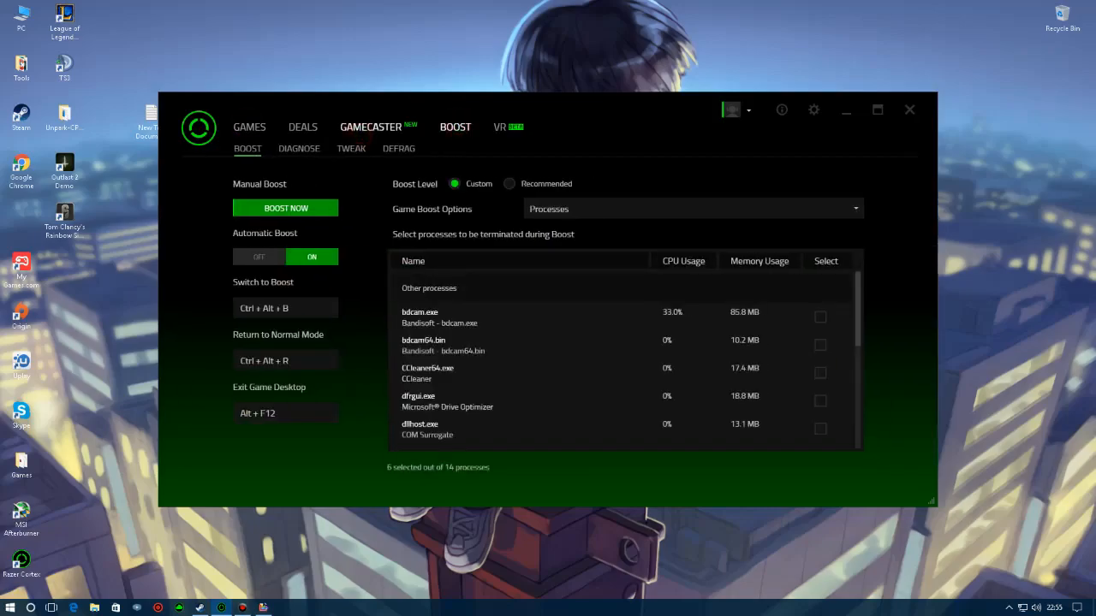
Visit Gamecaster settings, dismiss its overlay tip, return to boost, and close Razer Cortex.
click(370, 126)
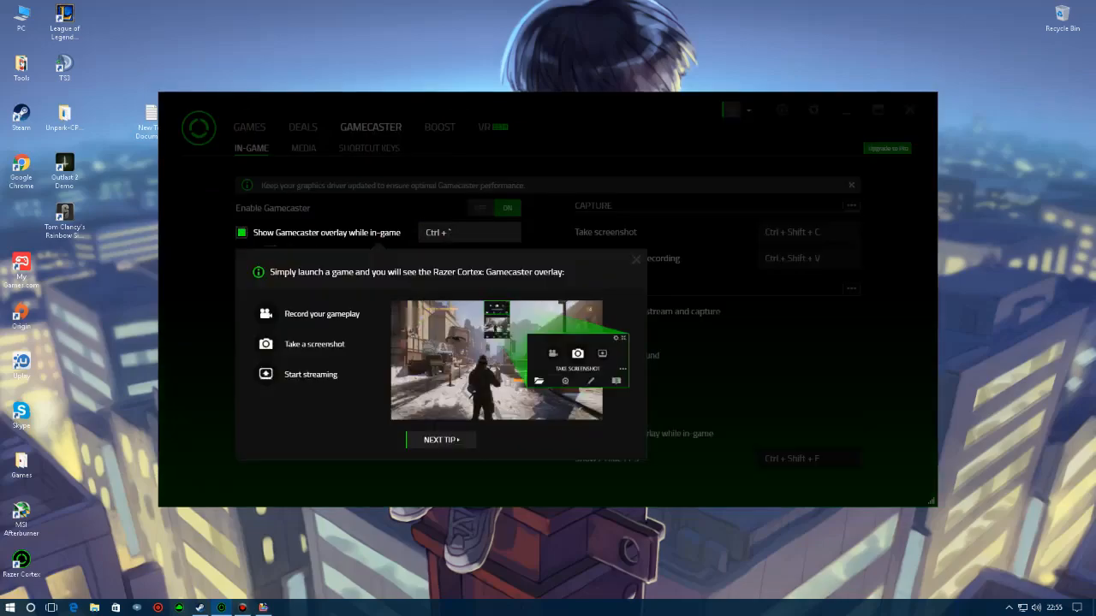
click(636, 259)
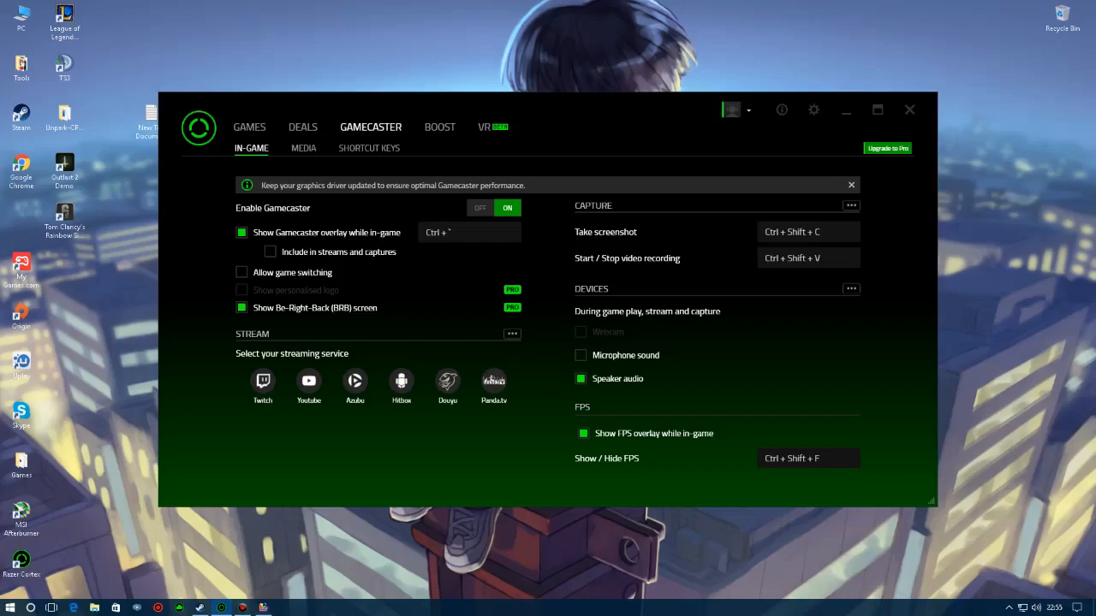
click(439, 127)
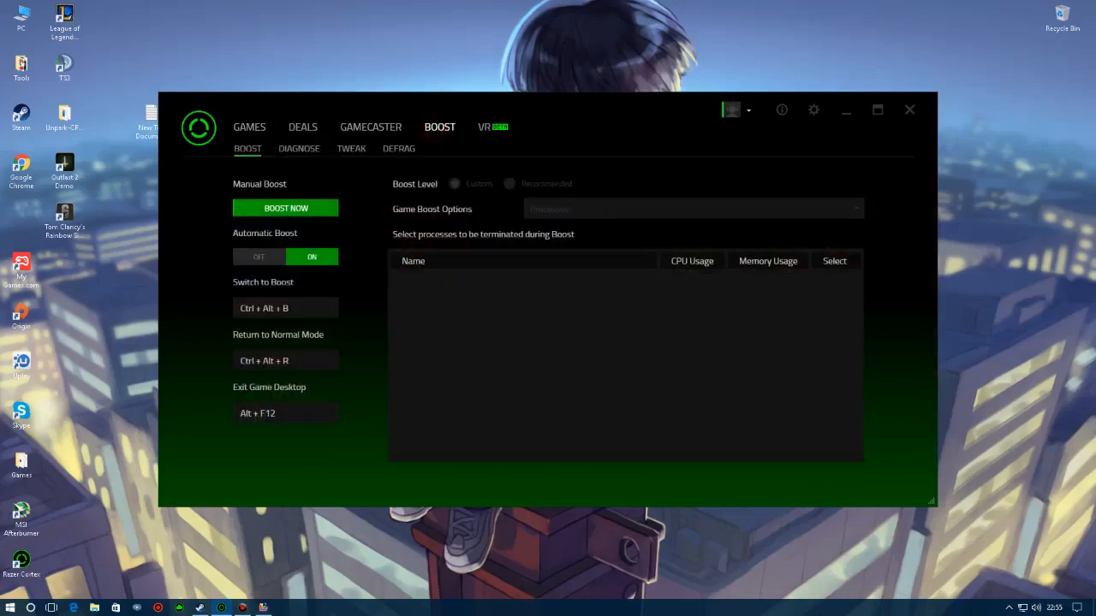
click(454, 183)
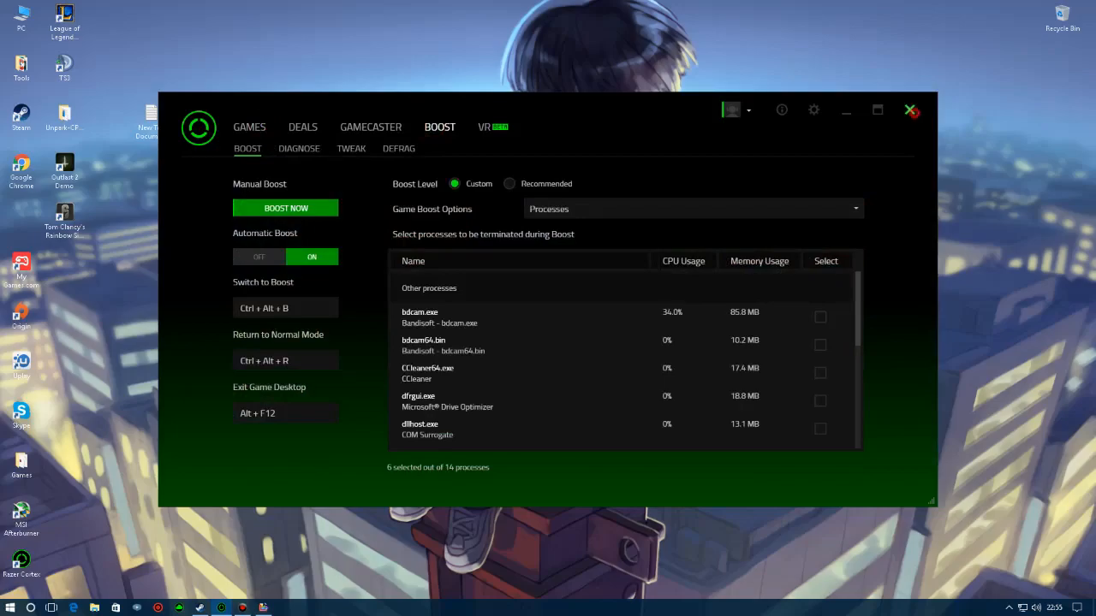
click(910, 109)
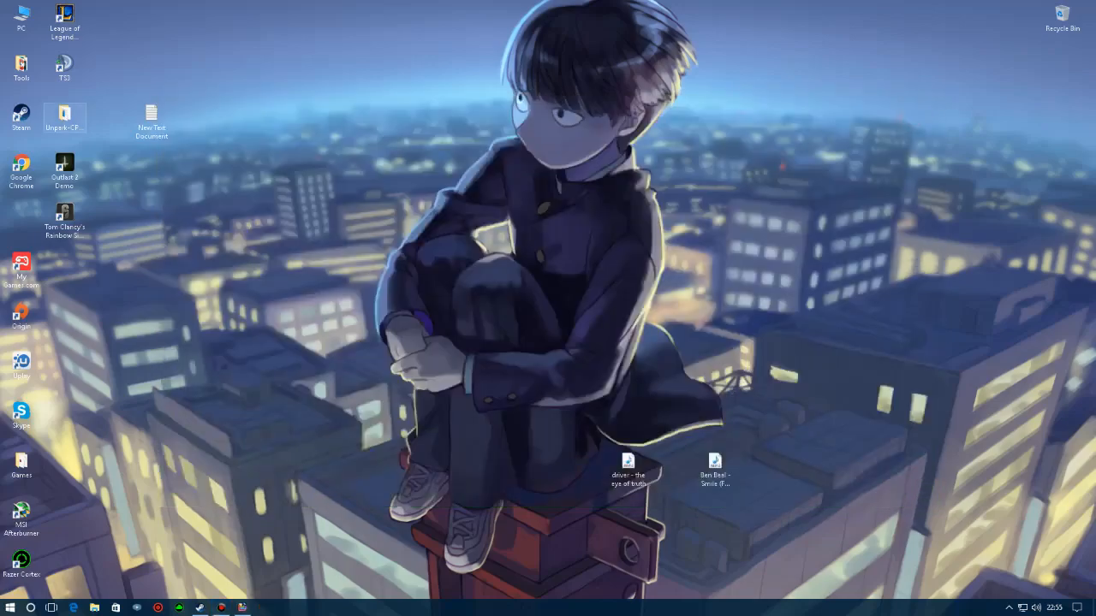
Open the Unpark-CPU-App folder and close a leftover drive optimization window.
double_click(65, 116)
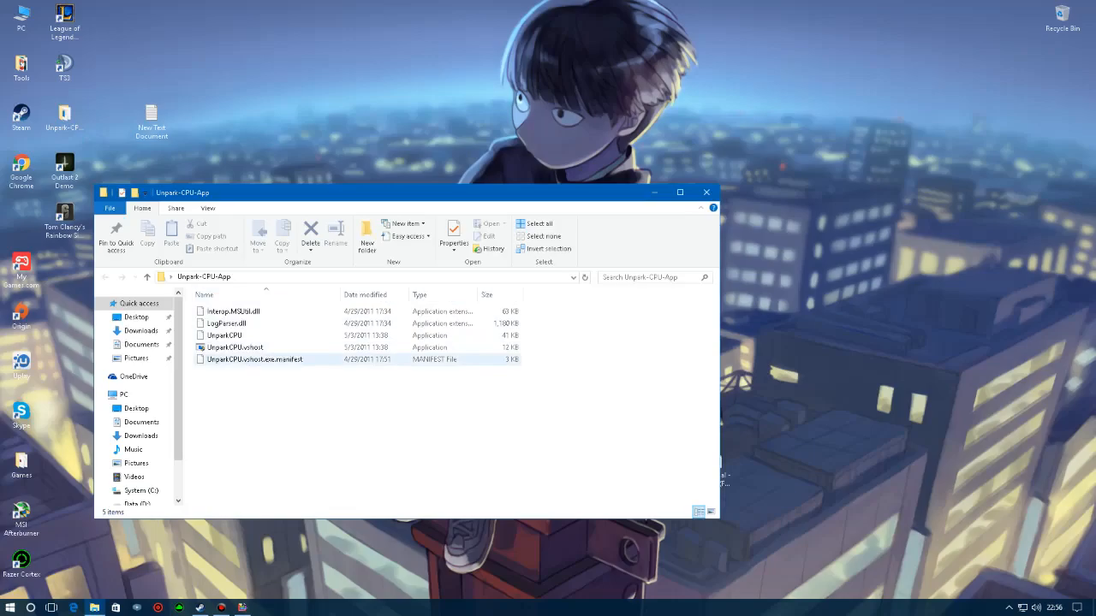
click(235, 347)
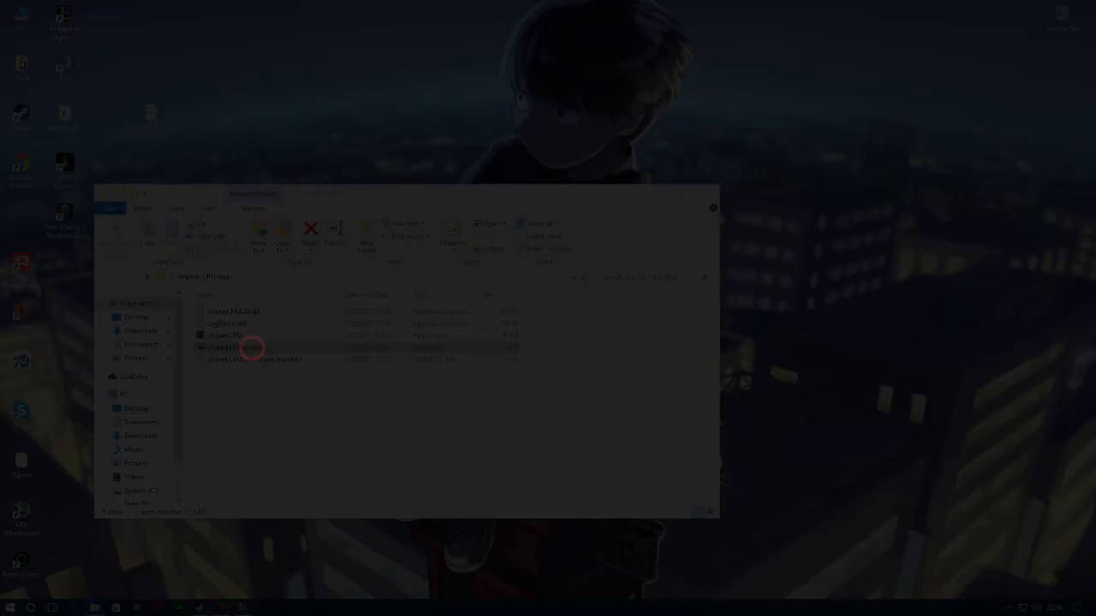
click(713, 207)
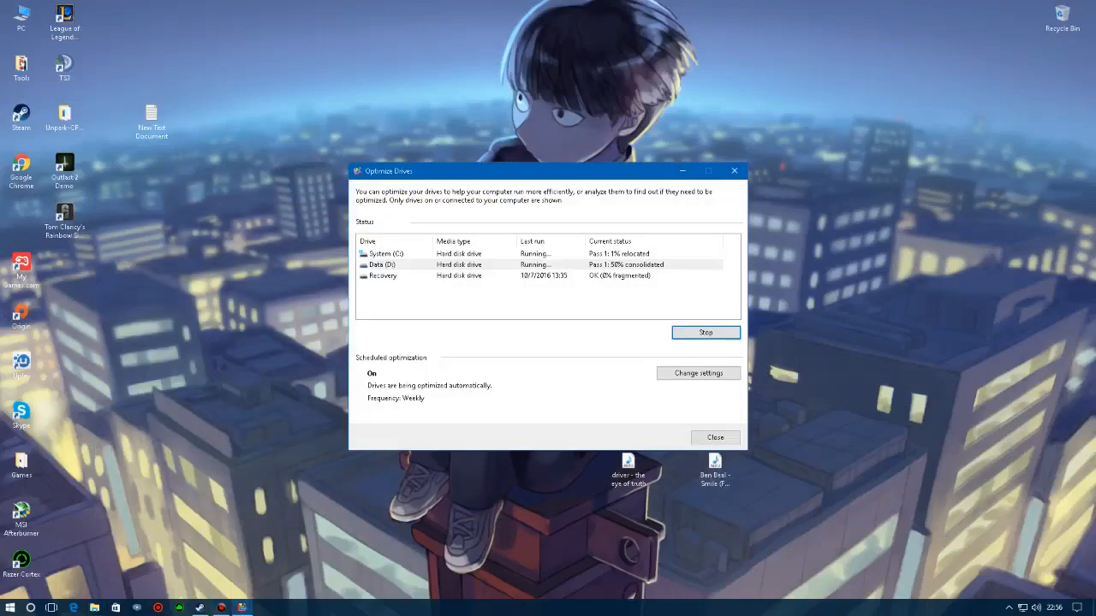
click(714, 438)
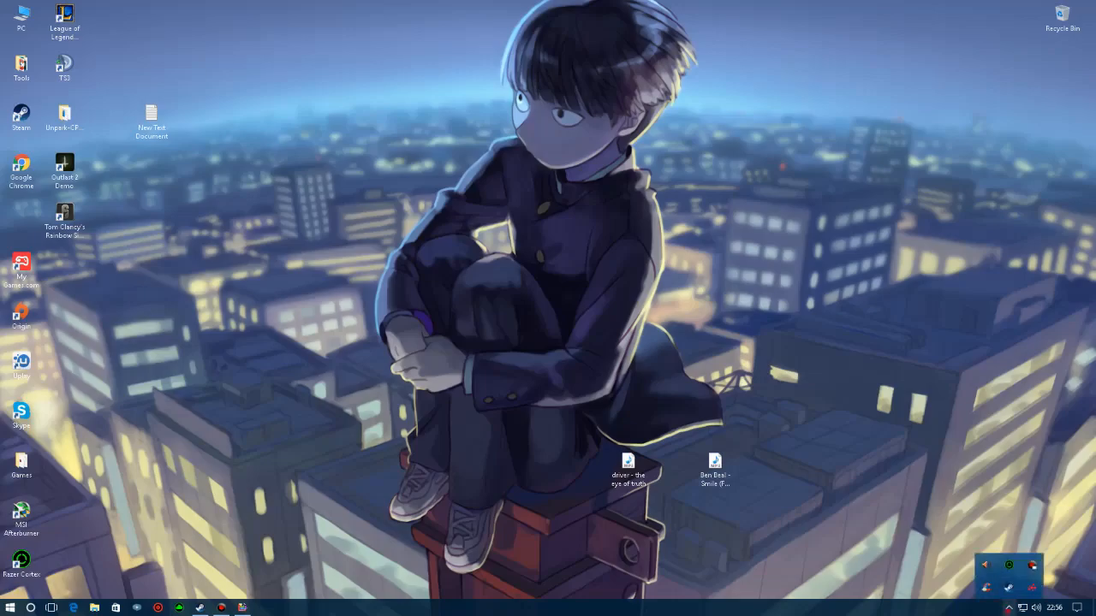
Reopen the Unpark-CPU-App folder and launch UnparkCPU.
double_click(64, 120)
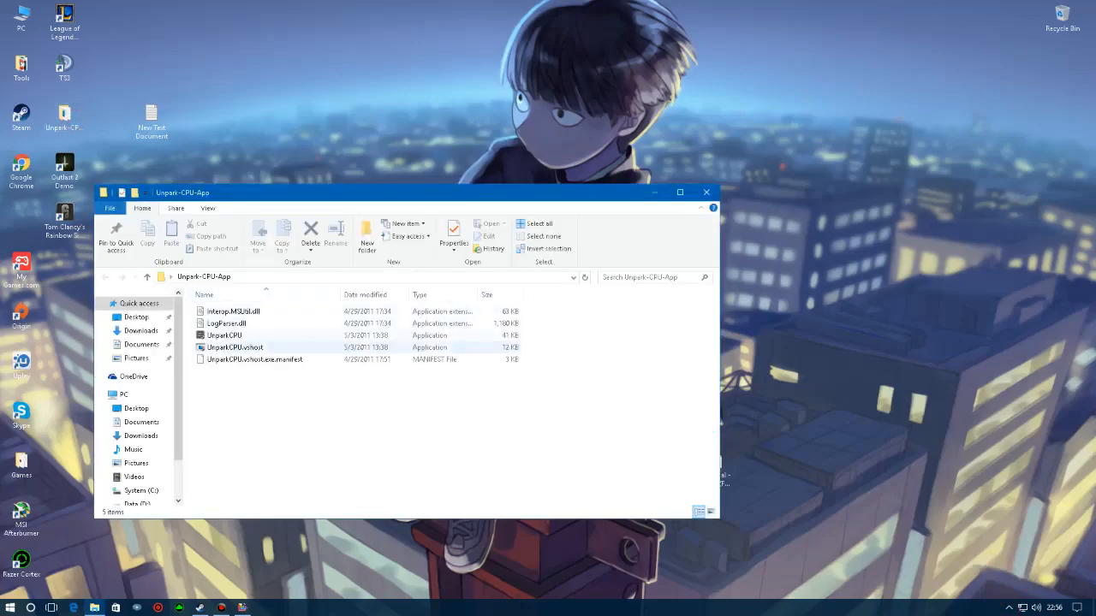
click(225, 335)
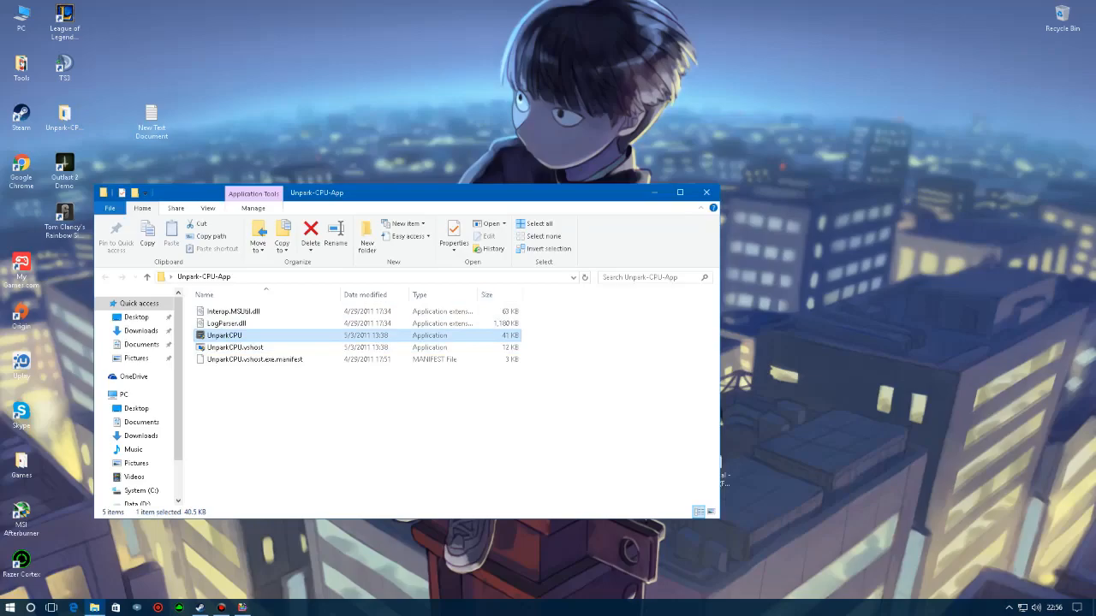
double_click(224, 335)
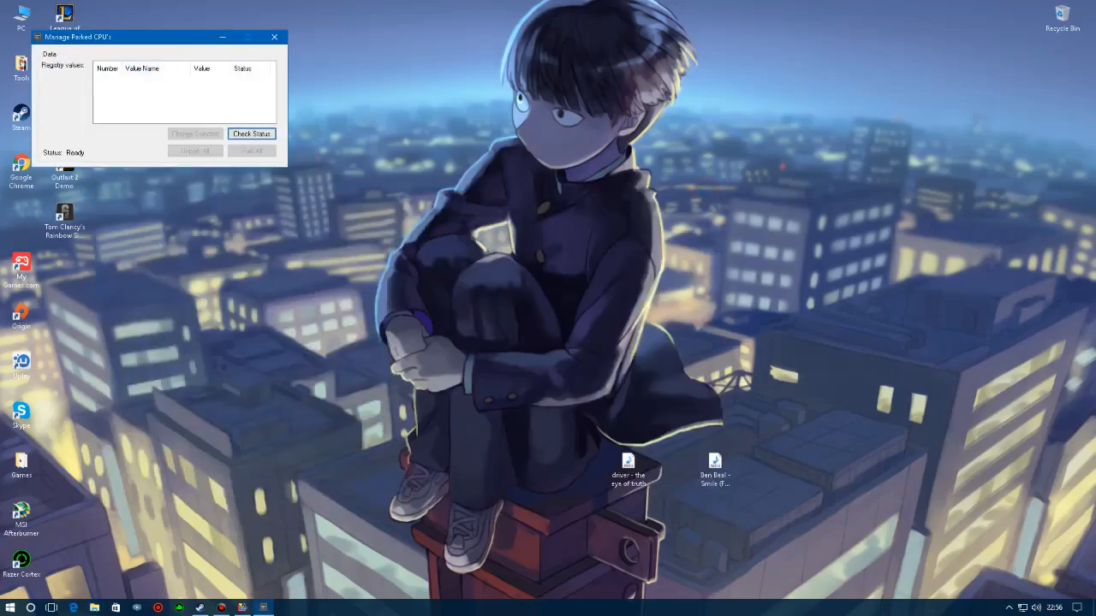
Check CPU parking status, unpark both cores to value 0, and close the tool.
click(250, 134)
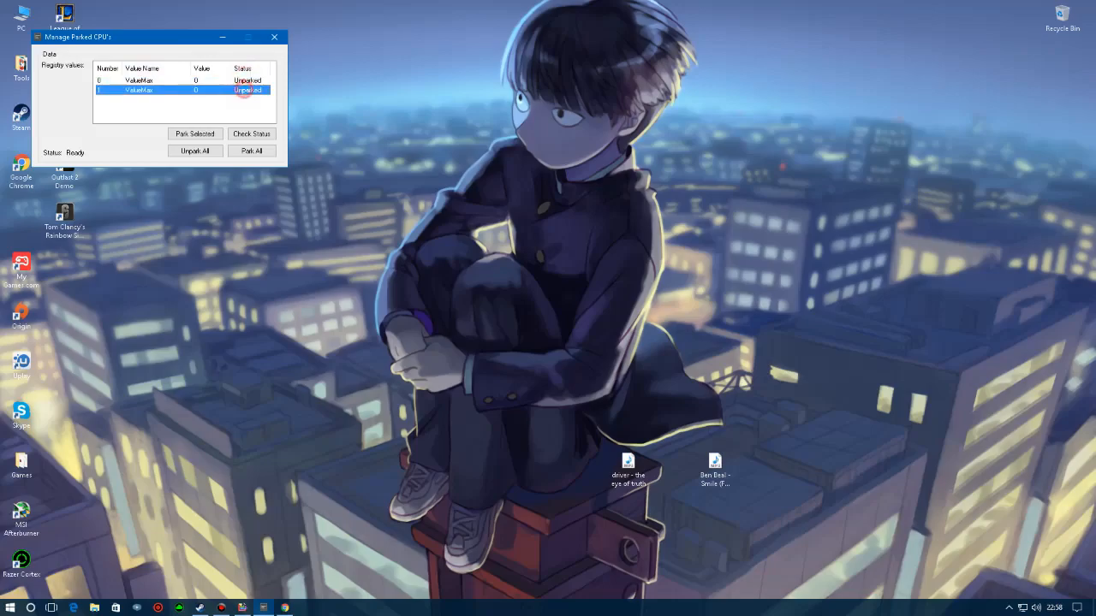
click(172, 81)
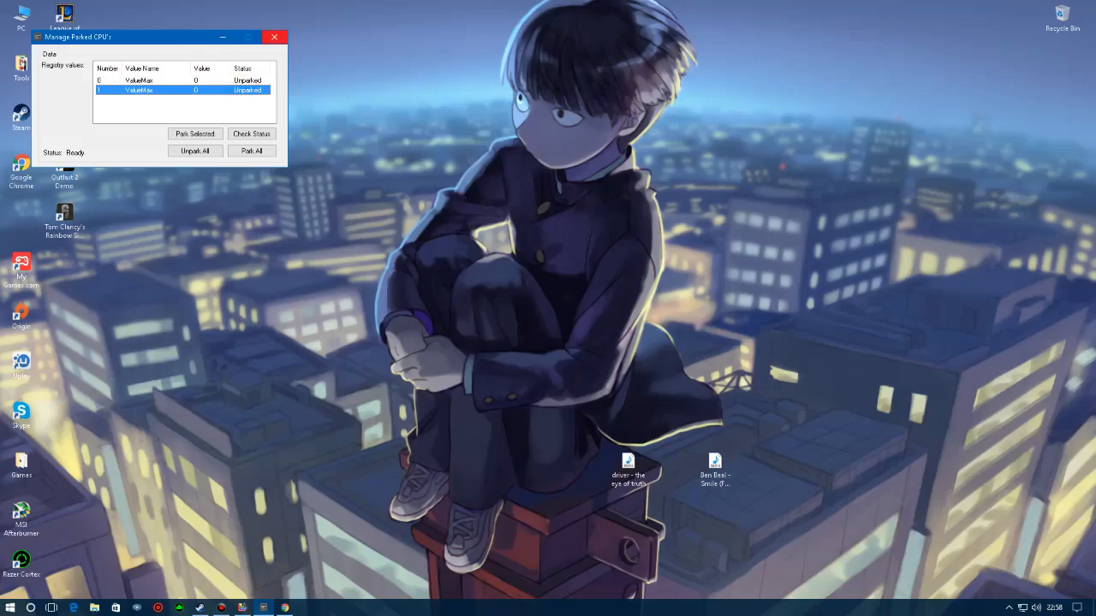
mouse_move(275, 37)
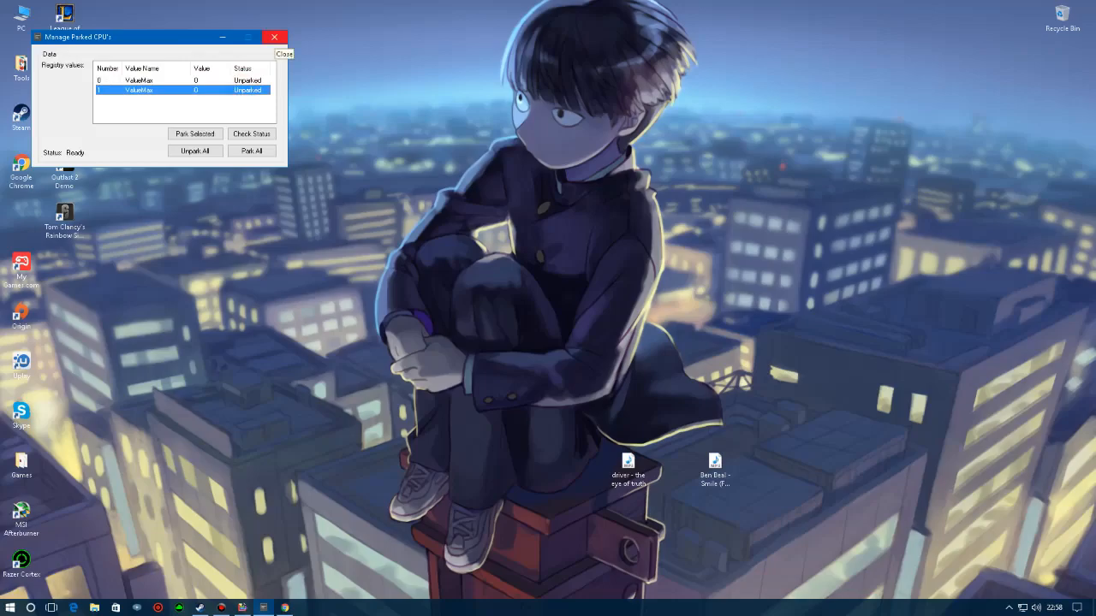
click(274, 37)
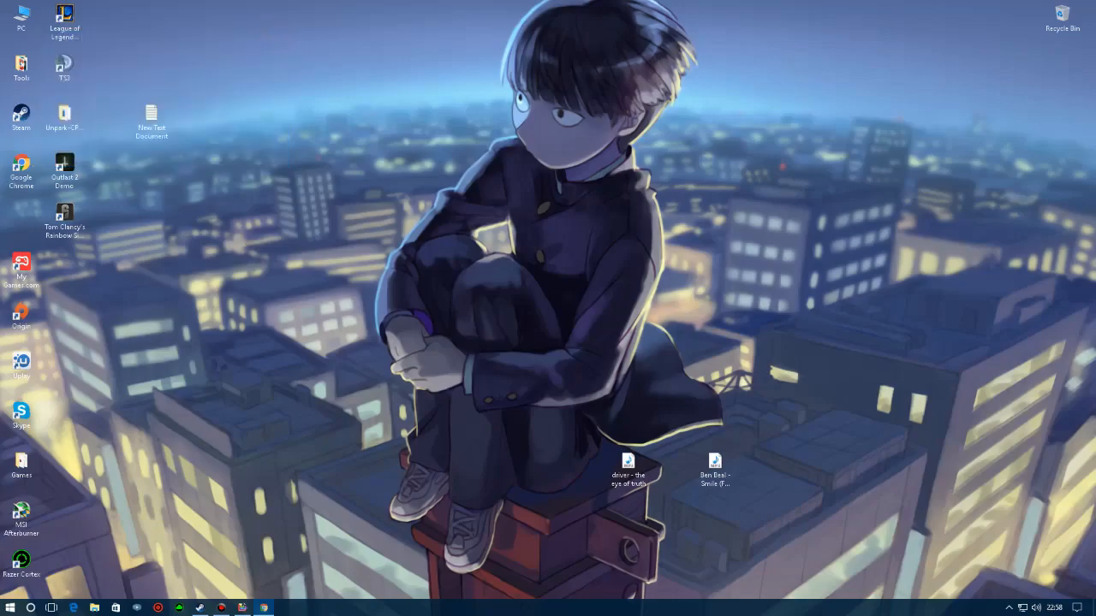